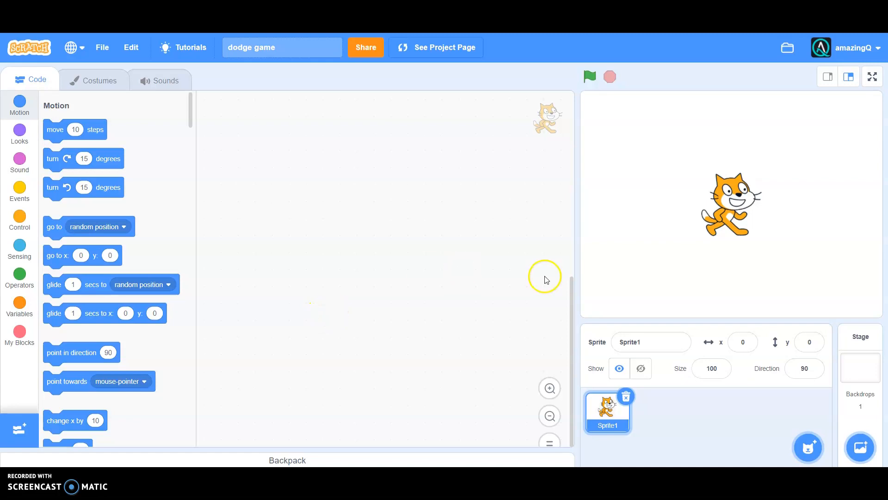
mouse_move(445, 181)
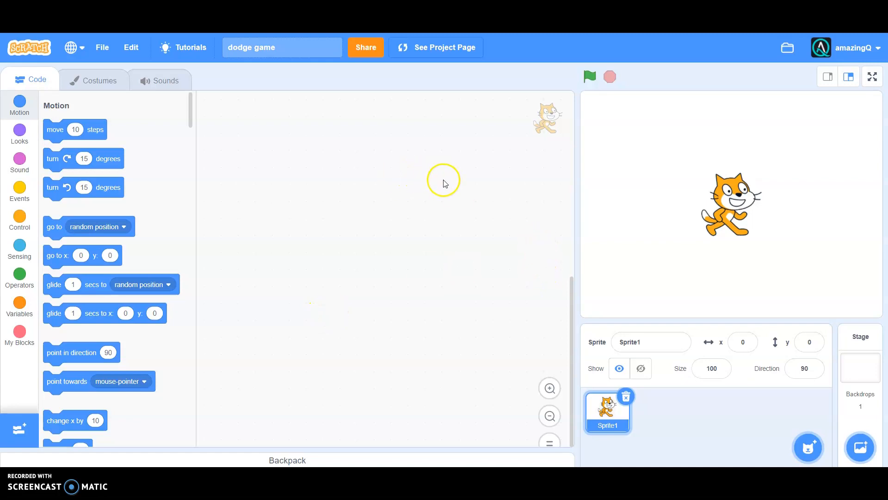
mouse_move(720, 225)
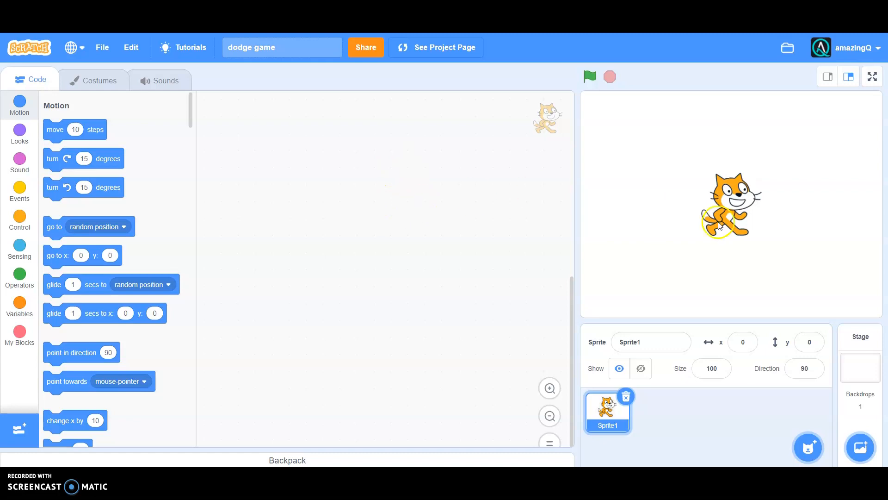
Drag the cat to the lower-left of the stage and glance at its costumes
left_click_drag(728, 218, 720, 182)
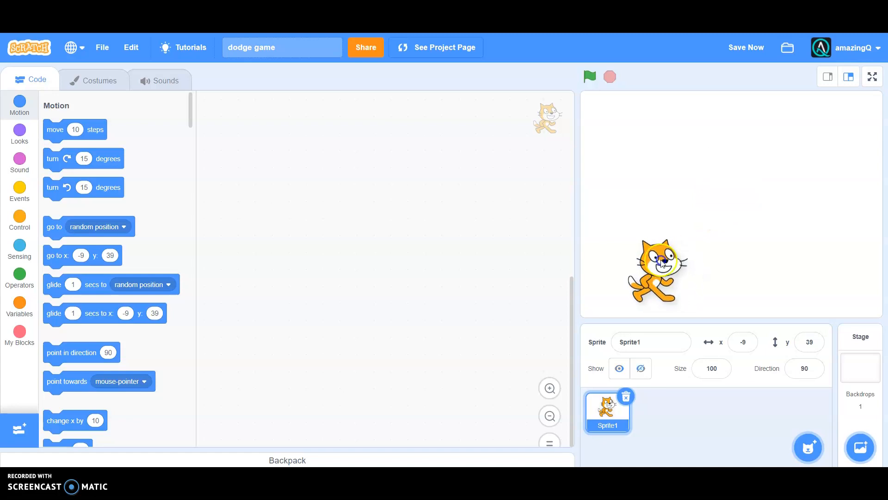
left_click_drag(657, 270, 640, 216)
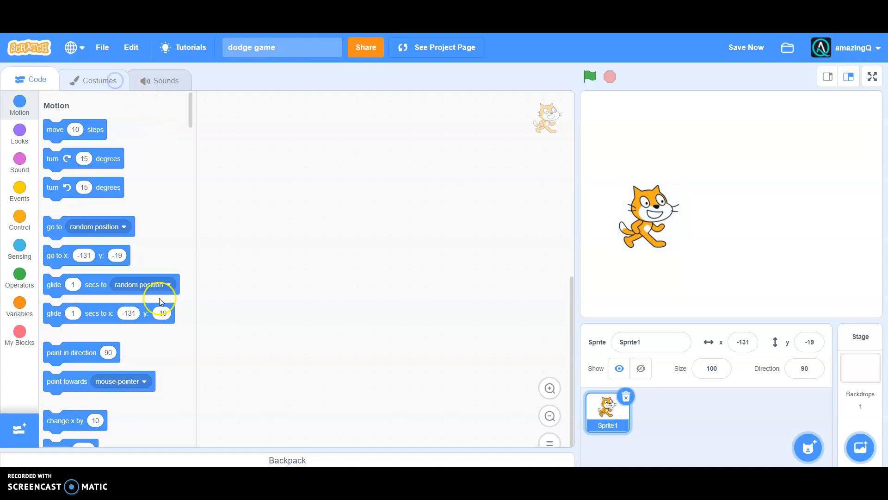
left_click(99, 79)
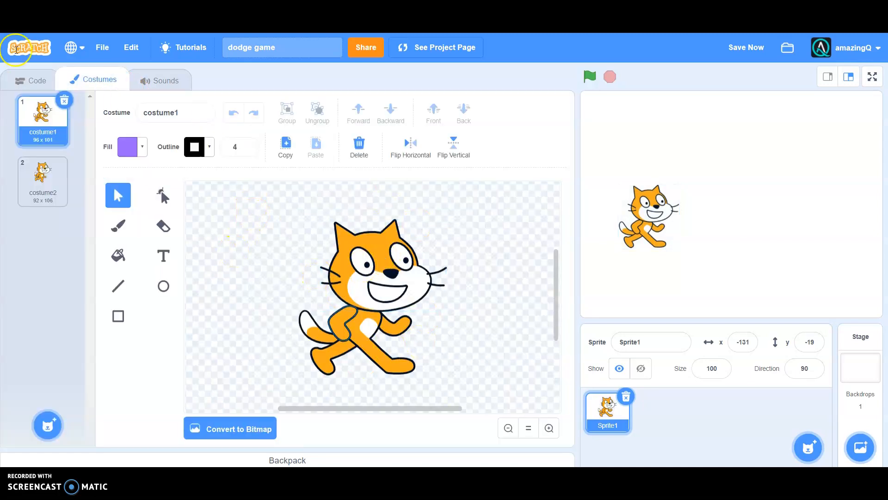
left_click(37, 80)
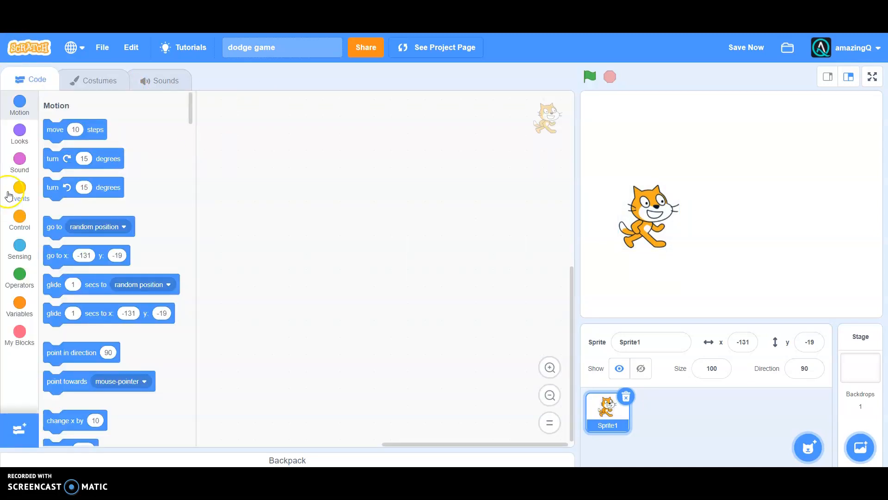
Start a new script with a 'when green flag clicked' hat block
left_click(19, 192)
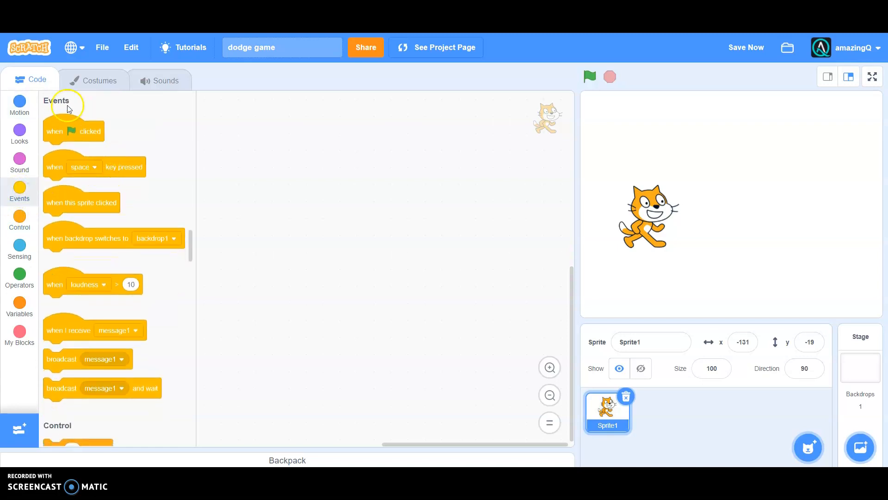
left_click_drag(74, 130, 331, 190)
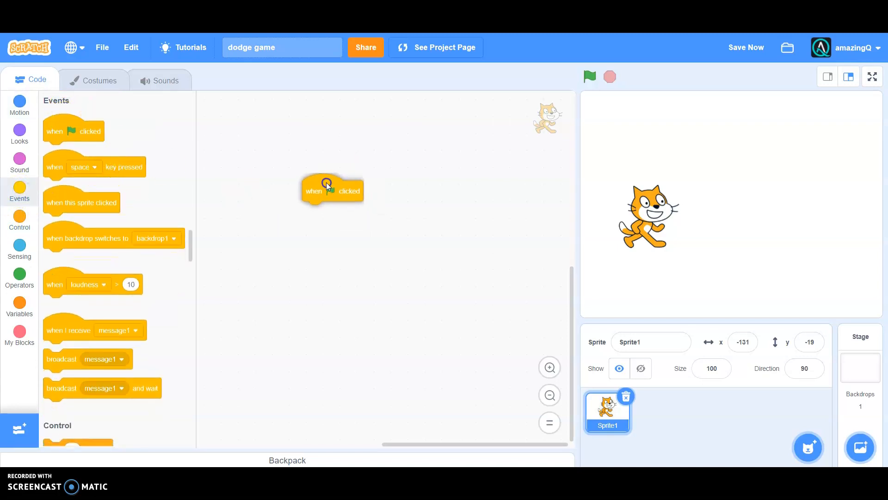
left_click_drag(332, 190, 328, 151)
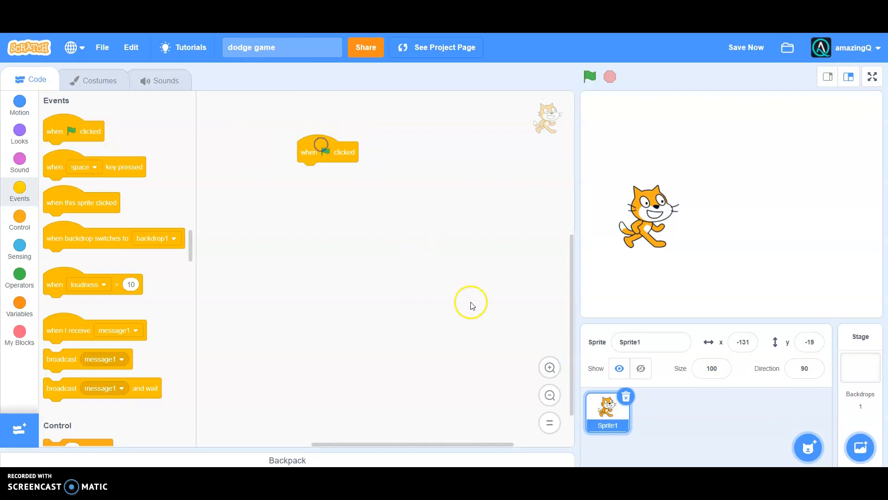
left_click_drag(328, 151, 365, 179)
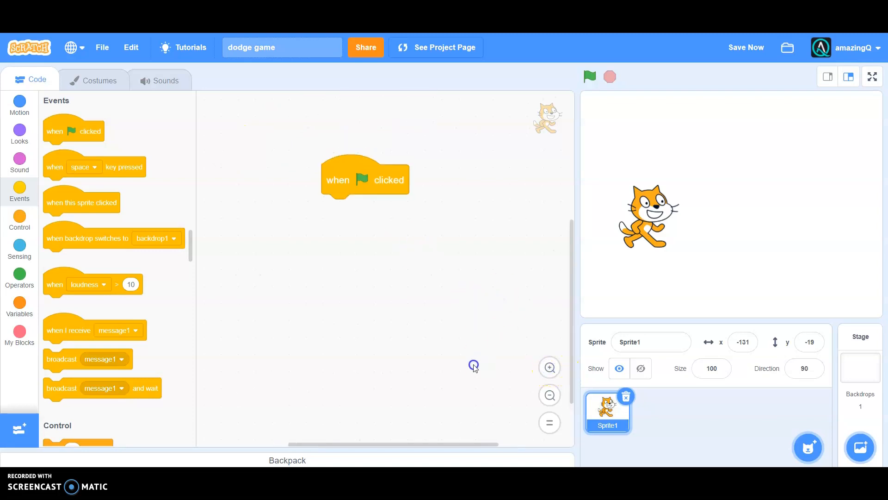
Attach 'go to x: y:' under the flag block with x set to -160 and y 0
left_click(20, 101)
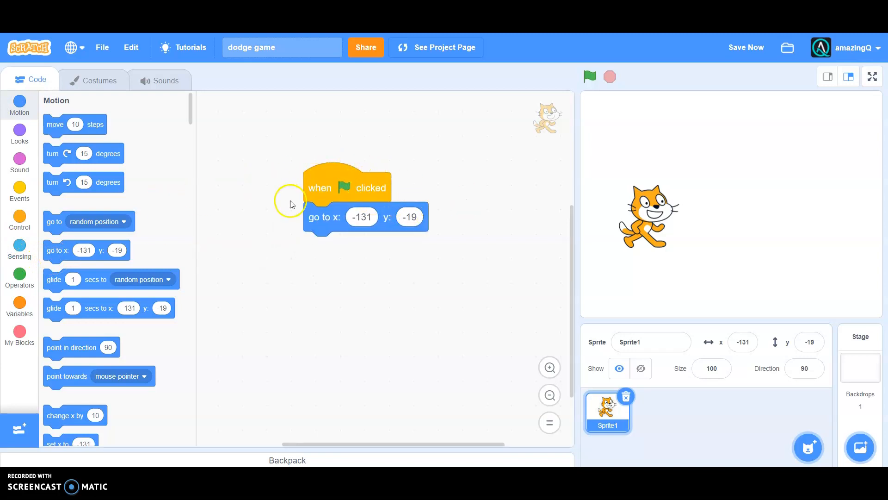
left_click(361, 217)
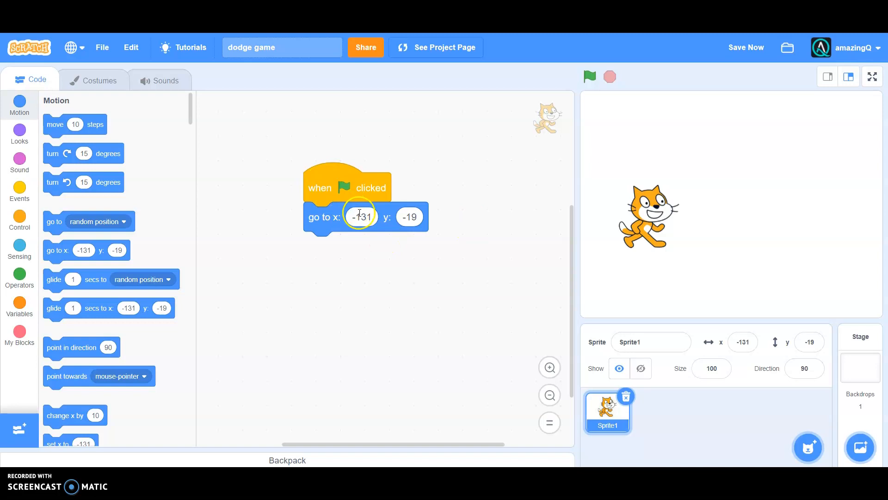
left_click(362, 217)
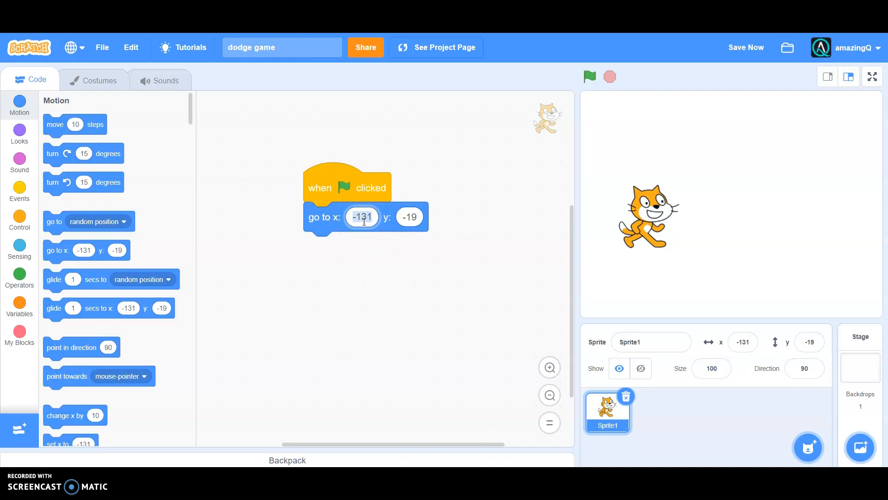
type("-160")
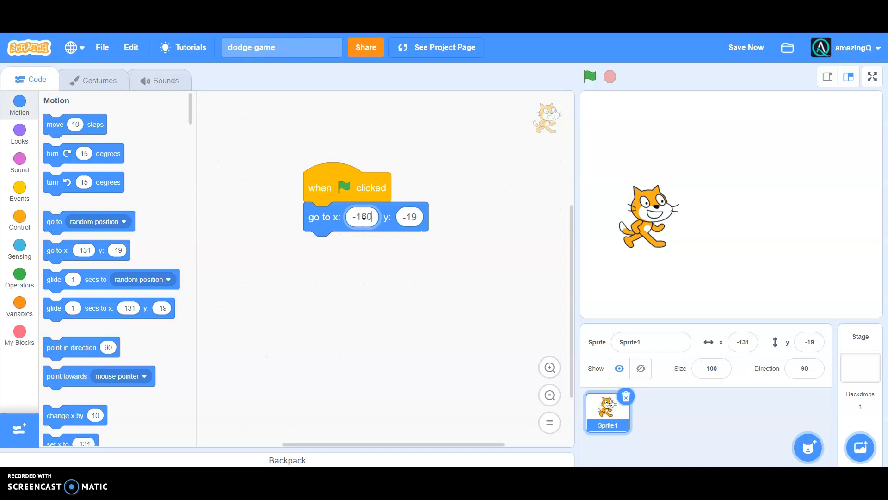
left_click(409, 217)
type("0")
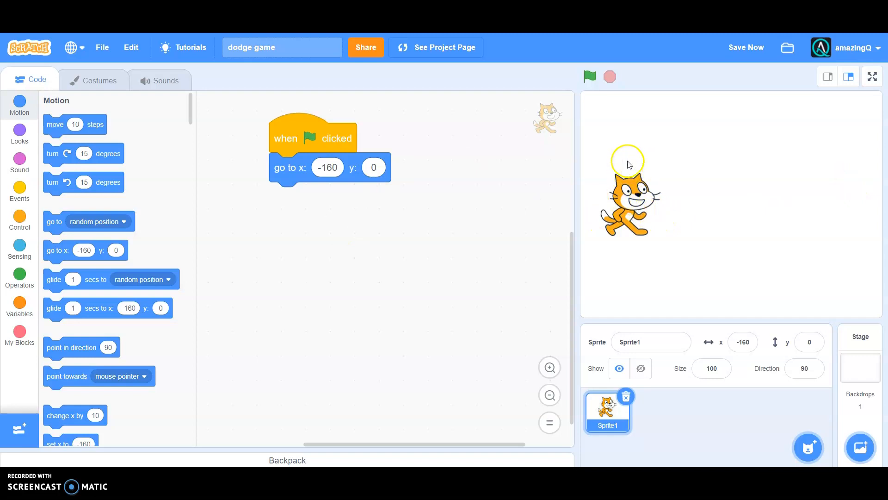
Add a forever loop below the go-to block containing a 'set y to' block
left_click(19, 215)
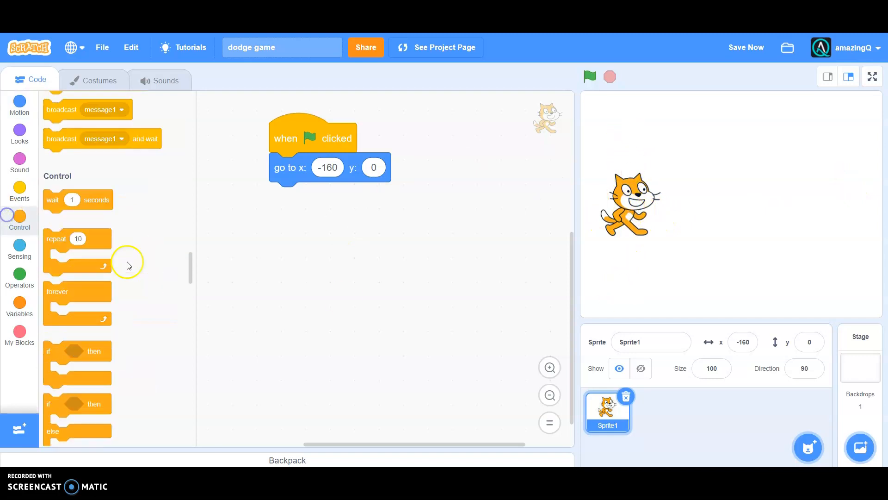
left_click_drag(76, 292, 254, 228)
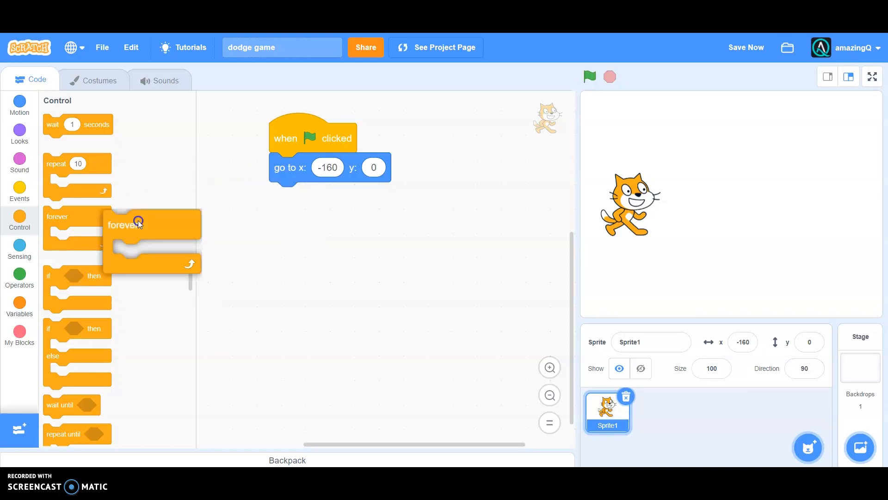
left_click_drag(138, 224, 307, 178)
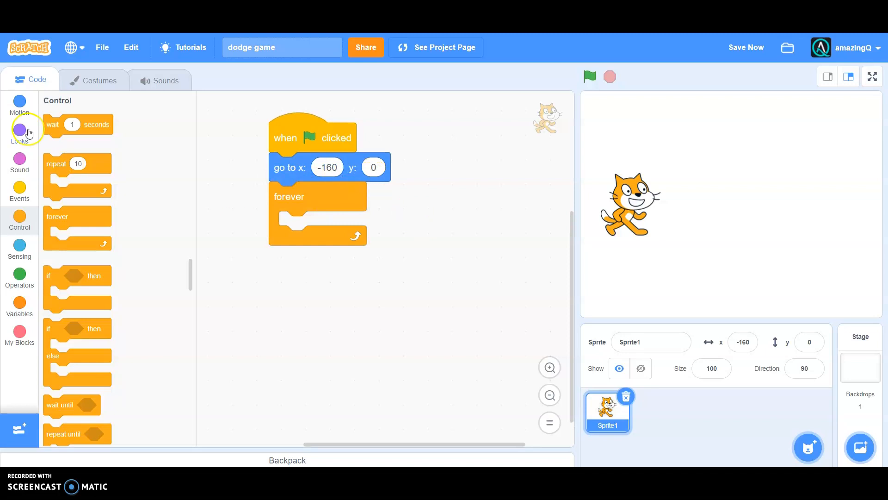
left_click(18, 100)
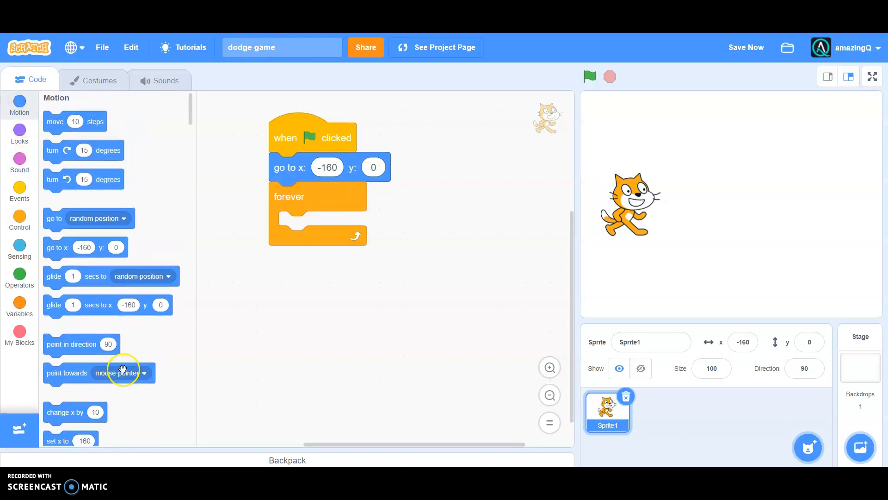
scroll("down", 3)
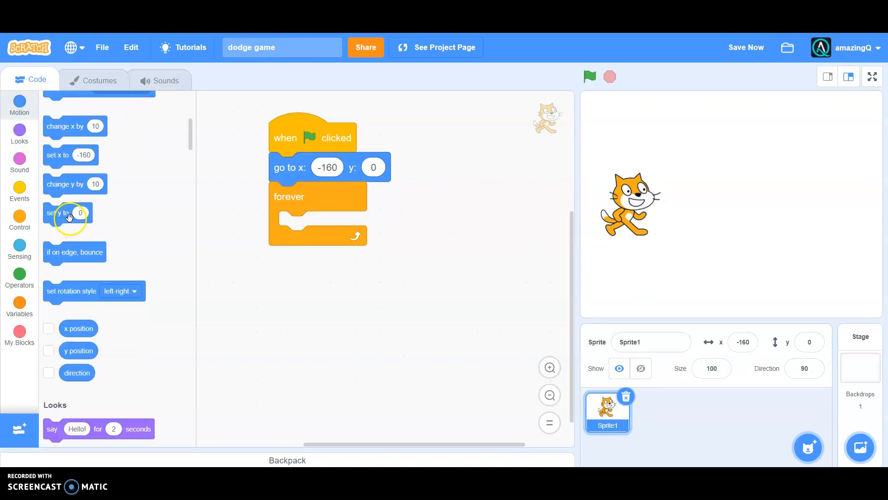
left_click_drag(67, 213, 317, 240)
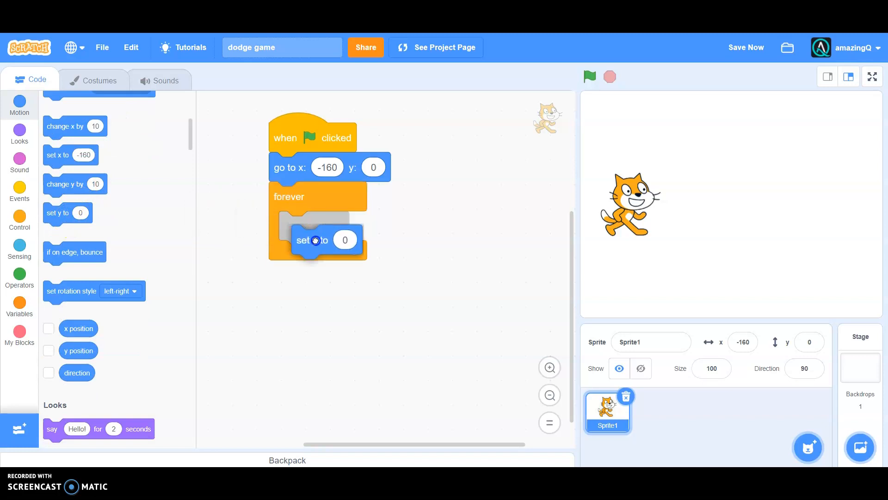
left_click_drag(314, 239, 314, 226)
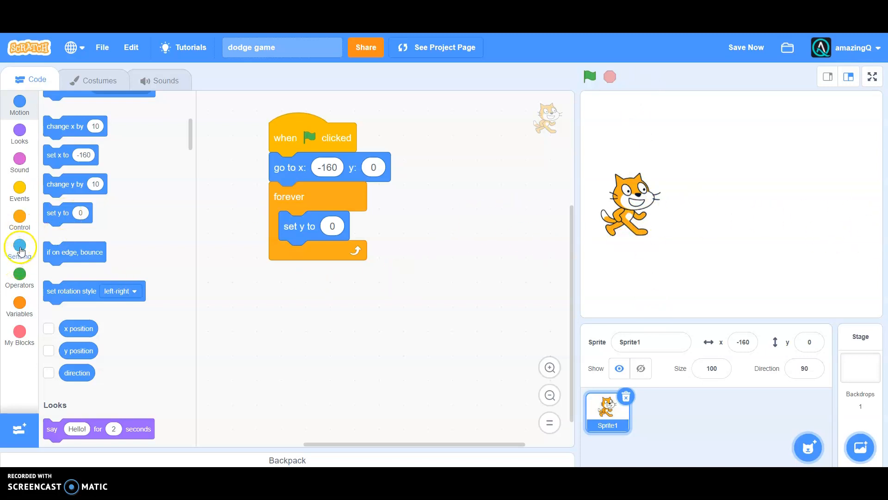
Build the expression mouse y / 2 and drop it into the 'set y to' slot
left_click(20, 246)
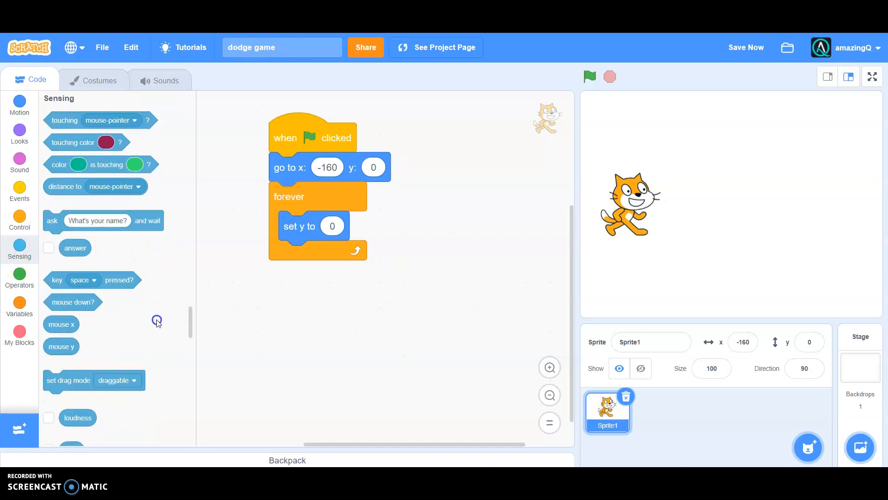
left_click_drag(61, 346, 454, 288)
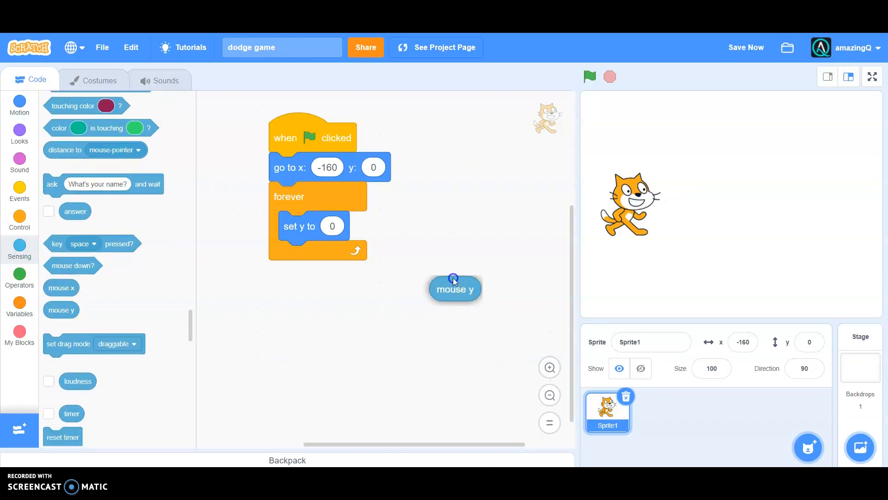
left_click_drag(455, 288, 331, 326)
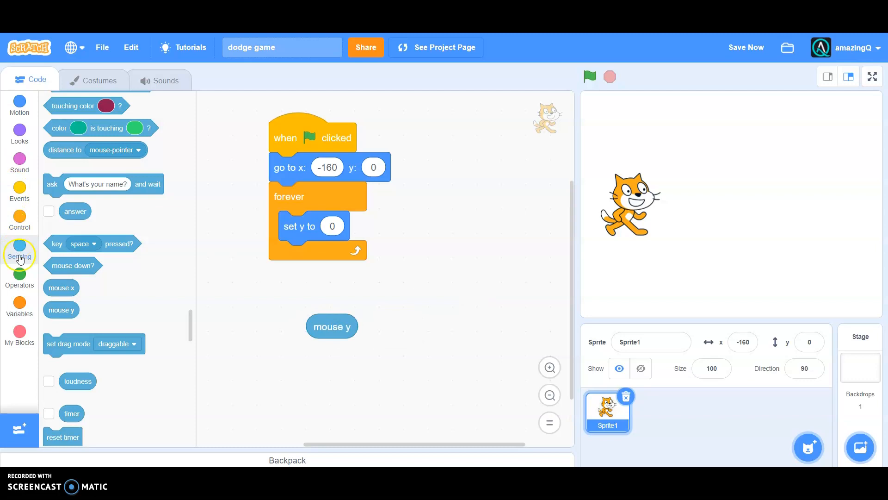
left_click(19, 275)
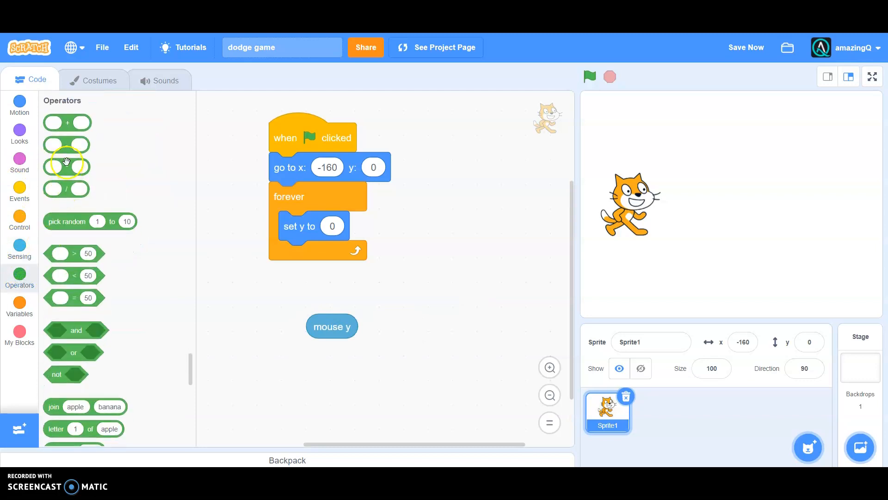
left_click_drag(66, 189, 393, 284)
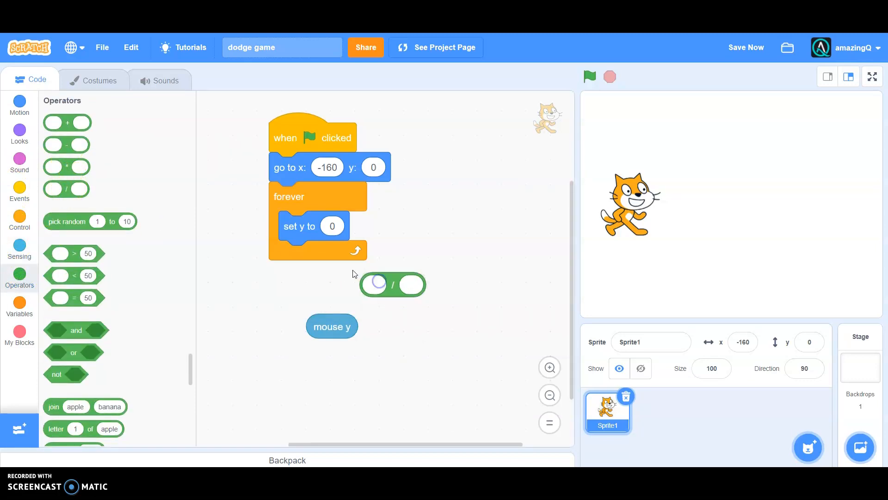
left_click_drag(331, 326, 413, 337)
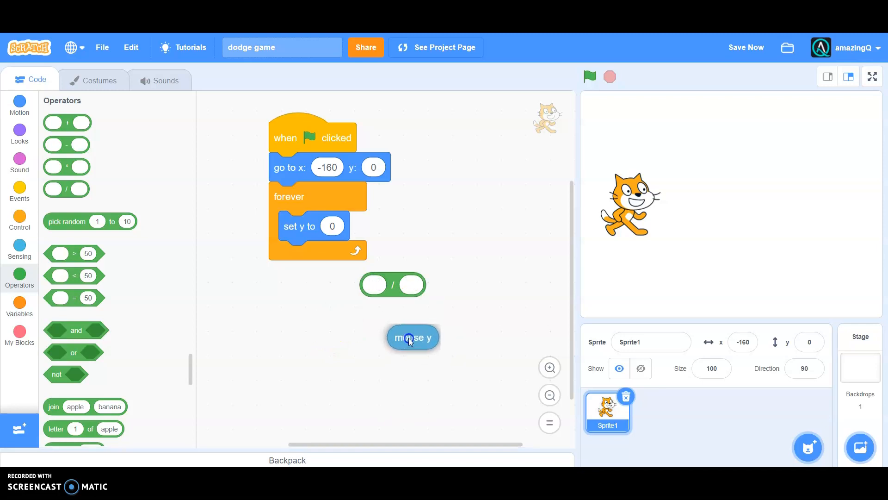
left_click_drag(413, 337, 387, 287)
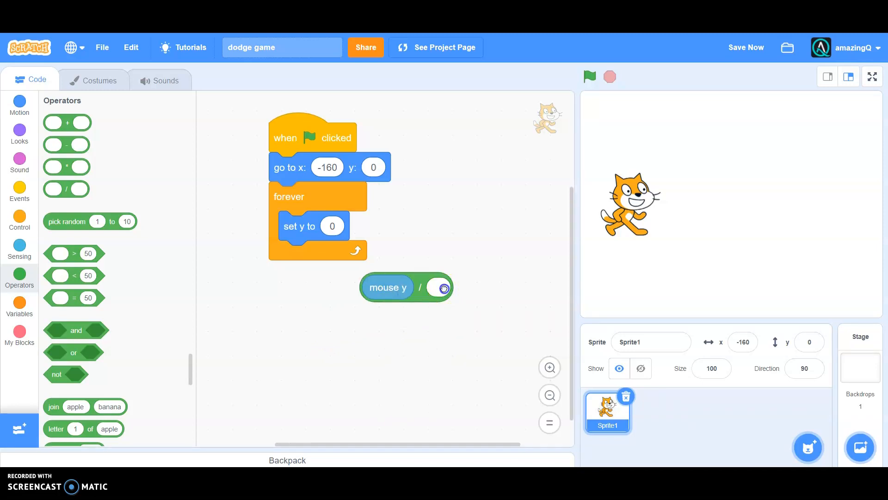
left_click(440, 287)
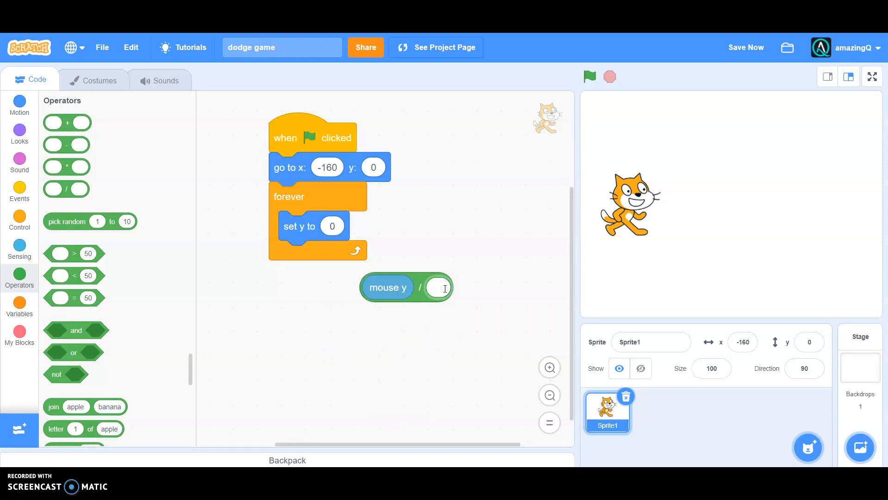
type("2")
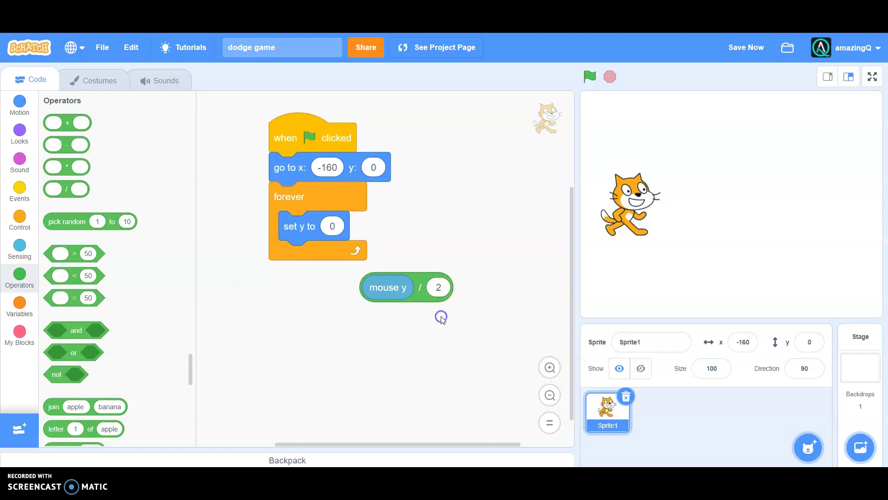
left_click_drag(406, 287, 332, 390)
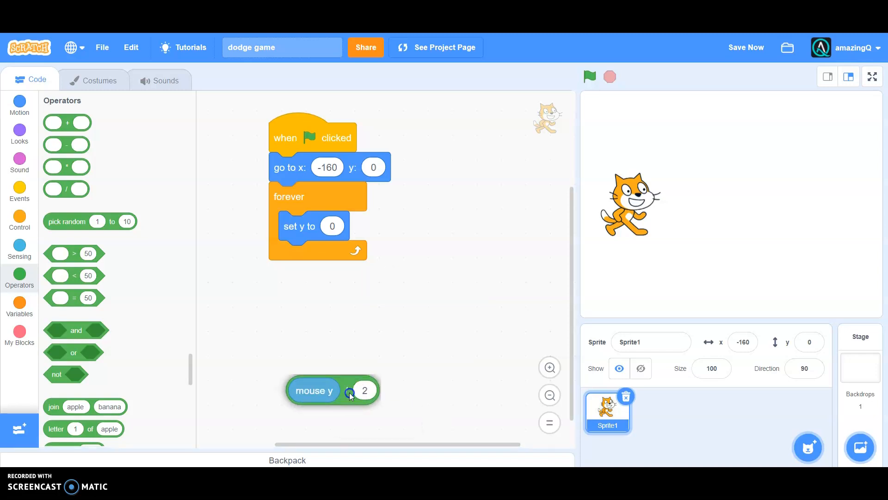
left_click_drag(314, 389, 349, 233)
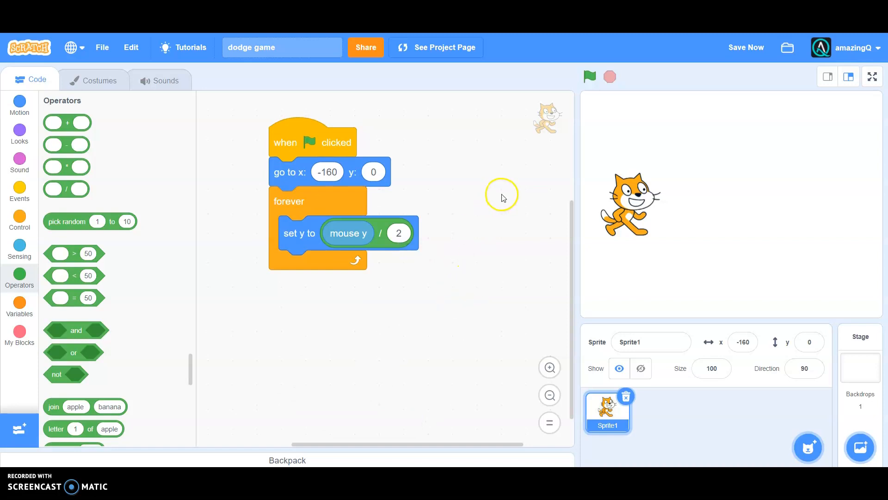
Run the project to watch the cat follow the mouse vertically, then stop it
left_click(590, 76)
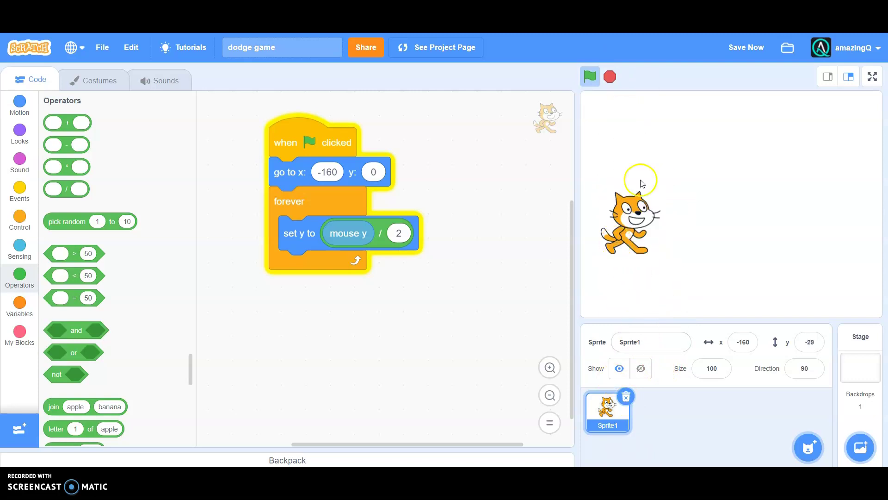
left_click(590, 76)
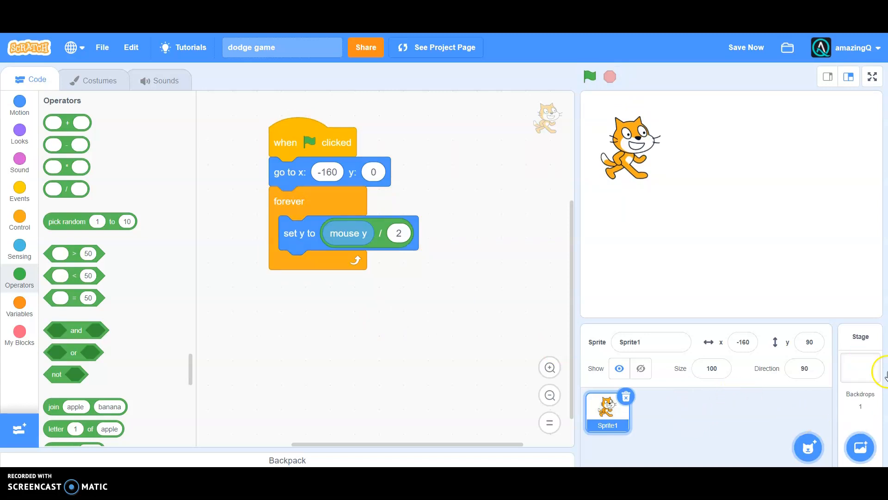
mouse_move(745, 237)
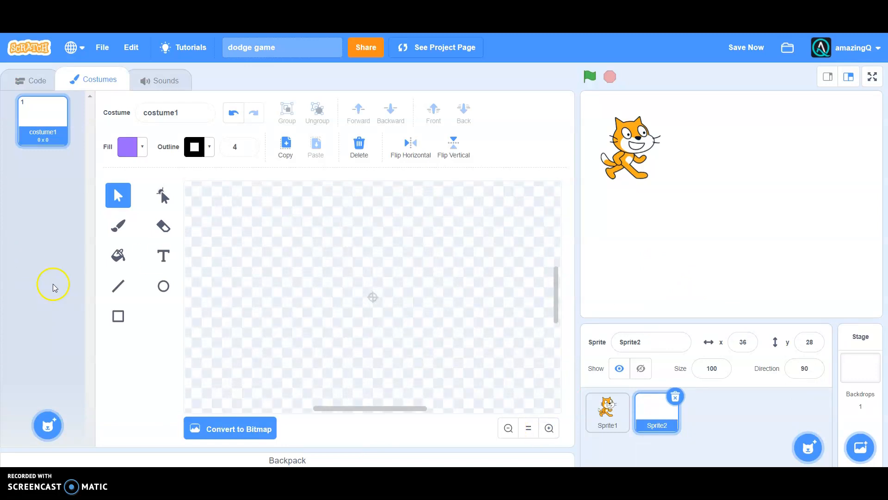
Paint a centred, fully saturated red rectangle as the new sprite's costume
left_click(119, 316)
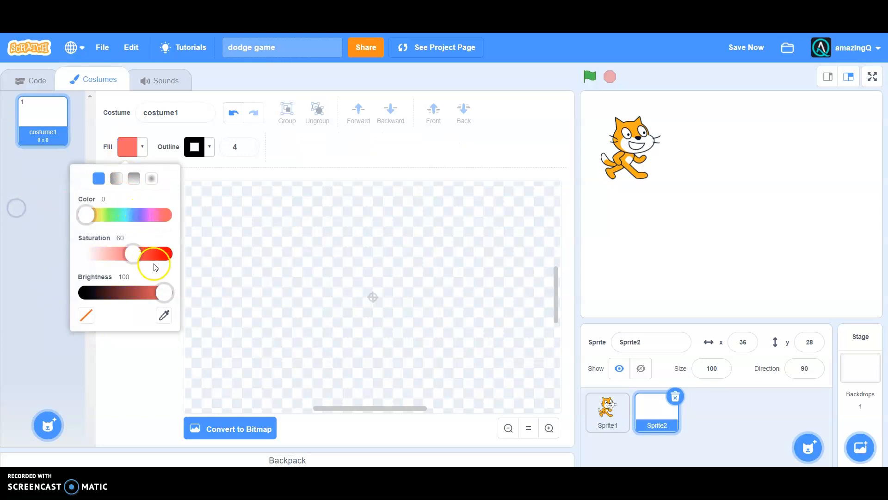
left_click_drag(134, 254, 165, 253)
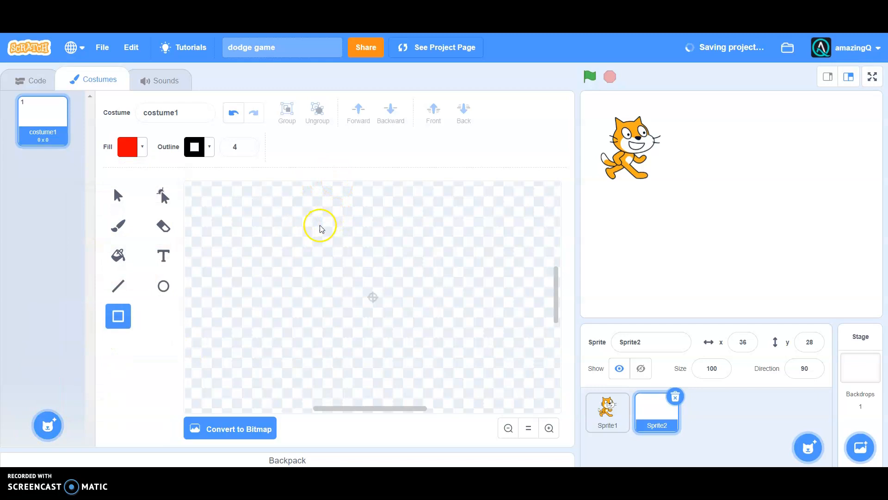
left_click_drag(302, 235, 507, 378)
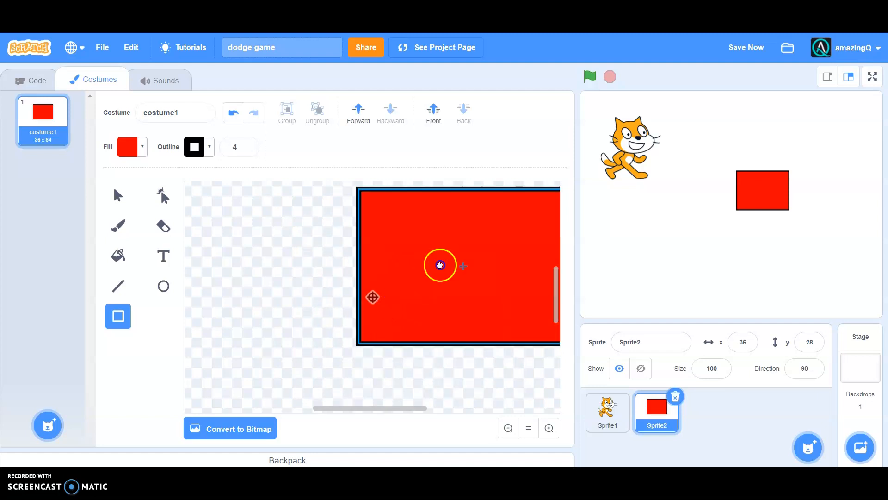
left_click_drag(440, 264, 351, 296)
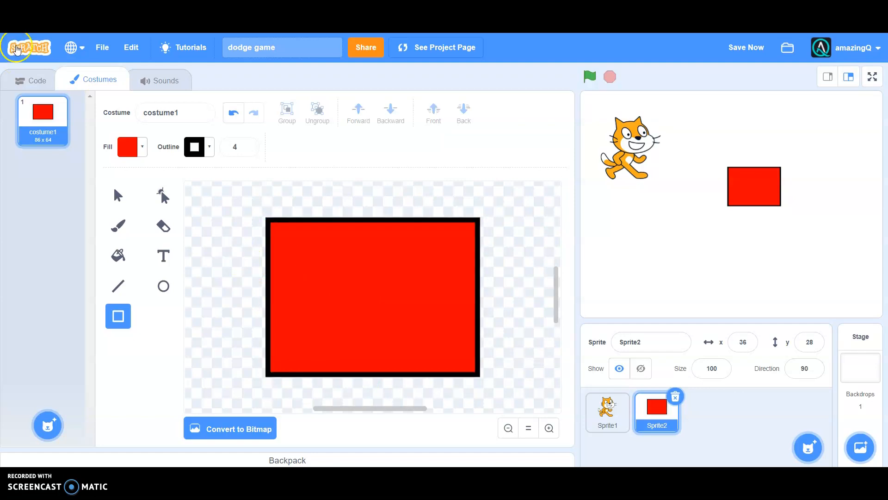
left_click(37, 80)
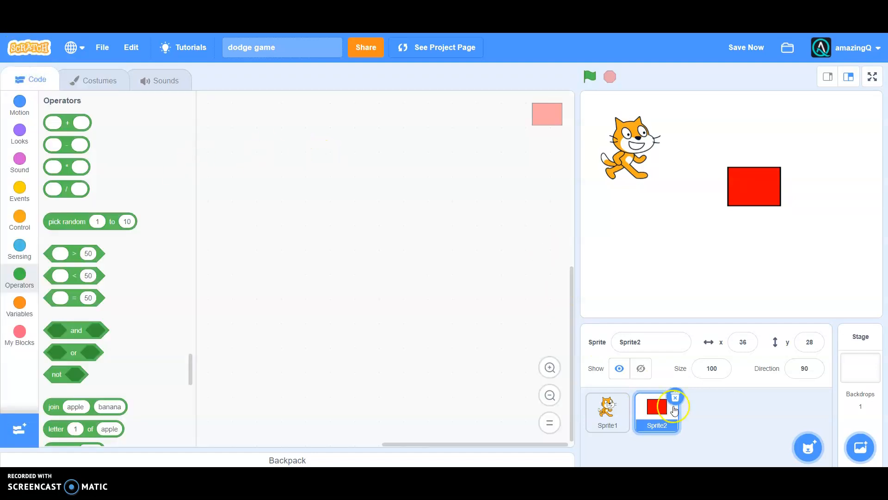
Give the rectangle a green-flag script with a forever loop for cloning itself
left_click(18, 189)
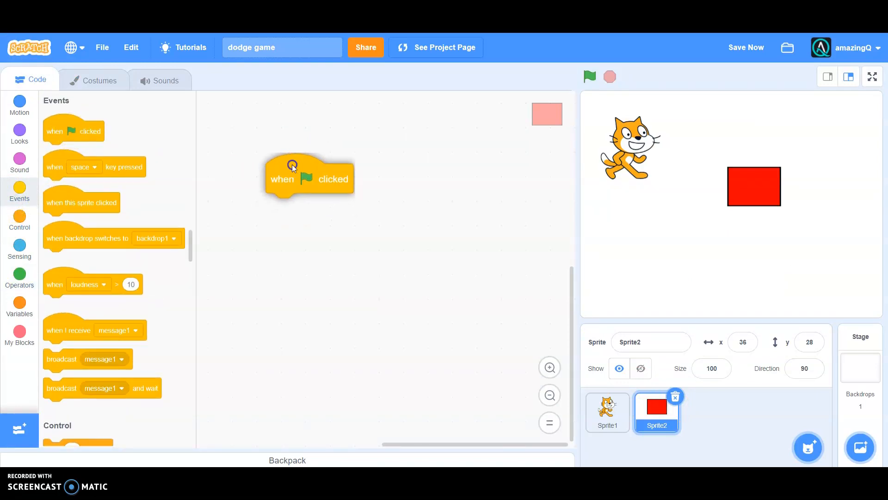
left_click(18, 220)
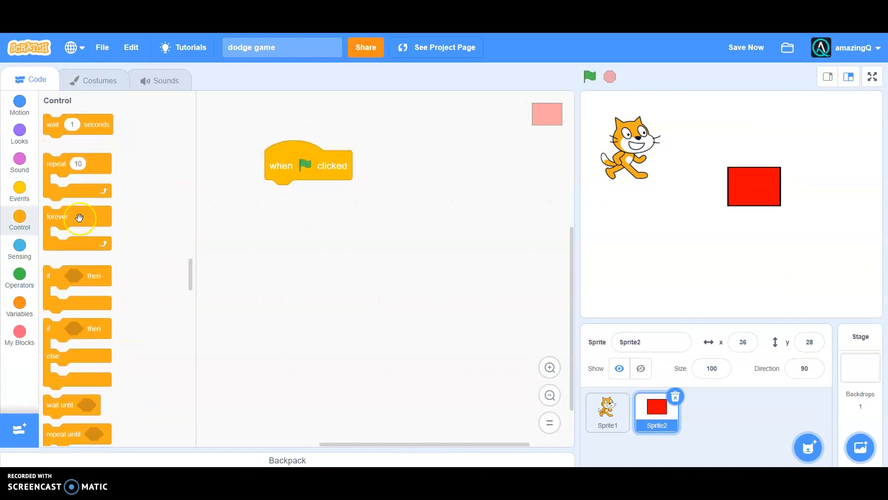
left_click_drag(57, 217, 284, 195)
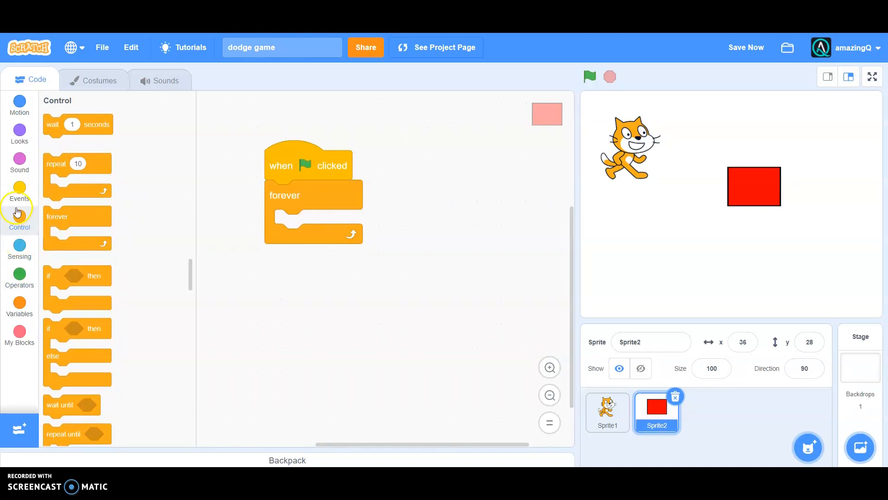
scroll("down", 3)
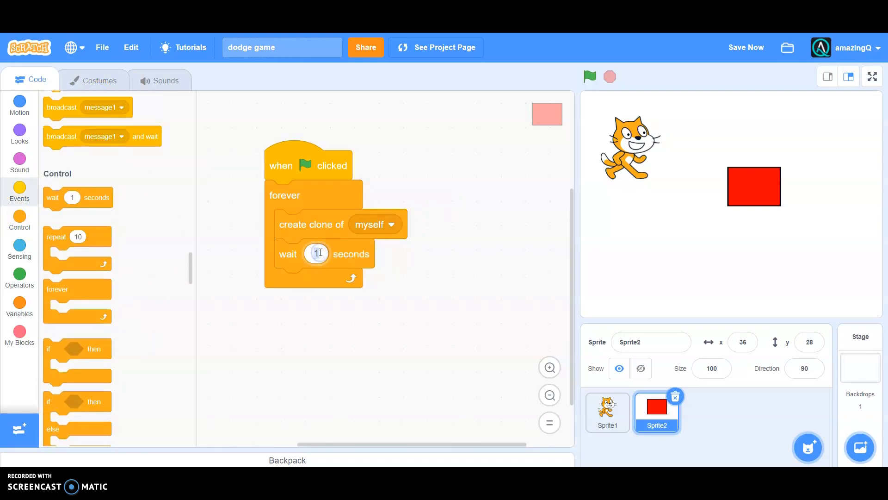
Set the clone loop's wait to 1.2 seconds and reposition the rectangle on stage
type("1.2")
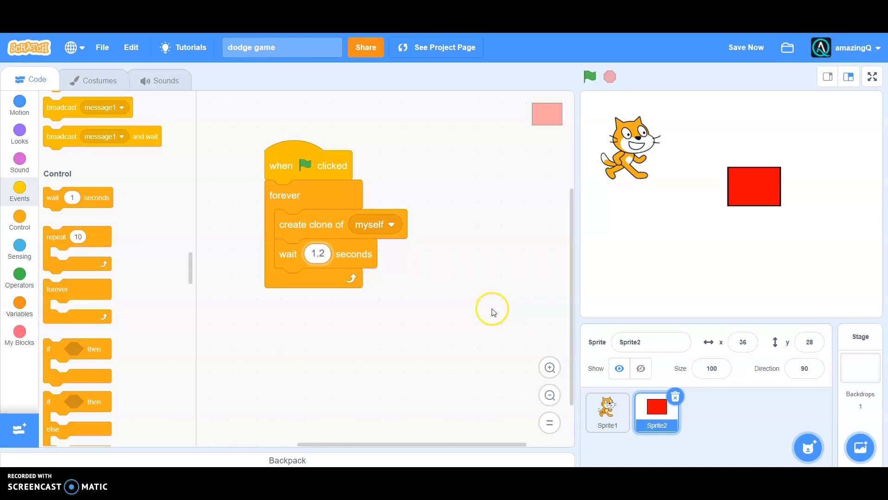
mouse_move(313, 179)
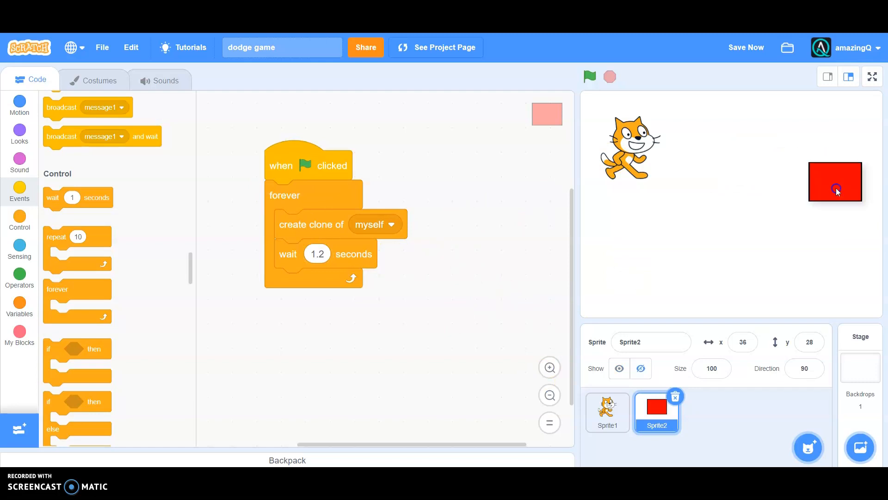
left_click_drag(834, 191, 766, 223)
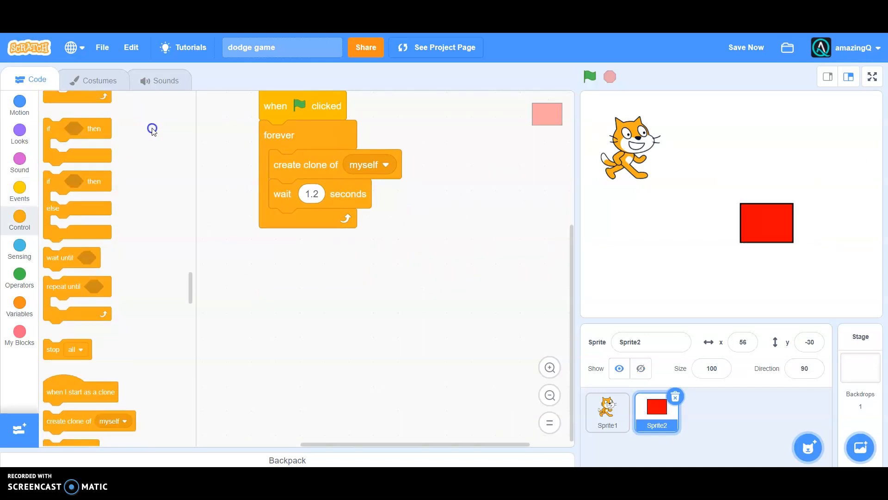
Add a 'when I start as a clone' script with a show block beneath it
left_click_drag(80, 392, 271, 364)
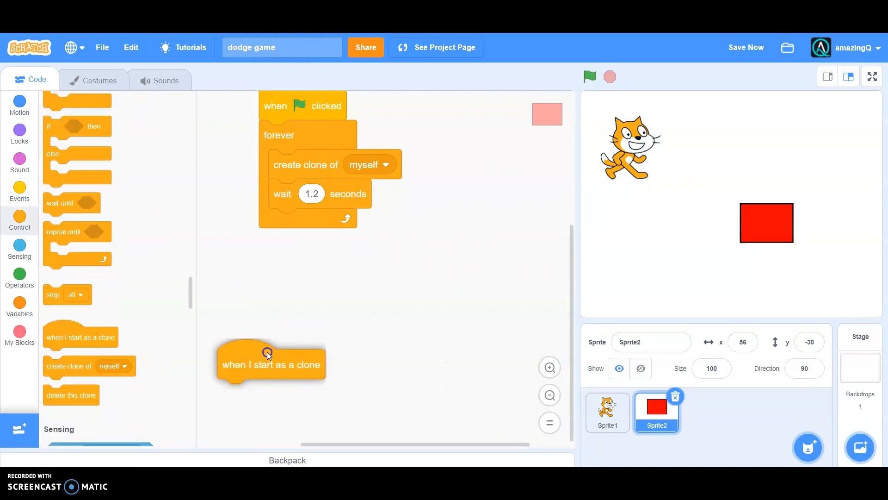
left_click_drag(267, 352, 307, 292)
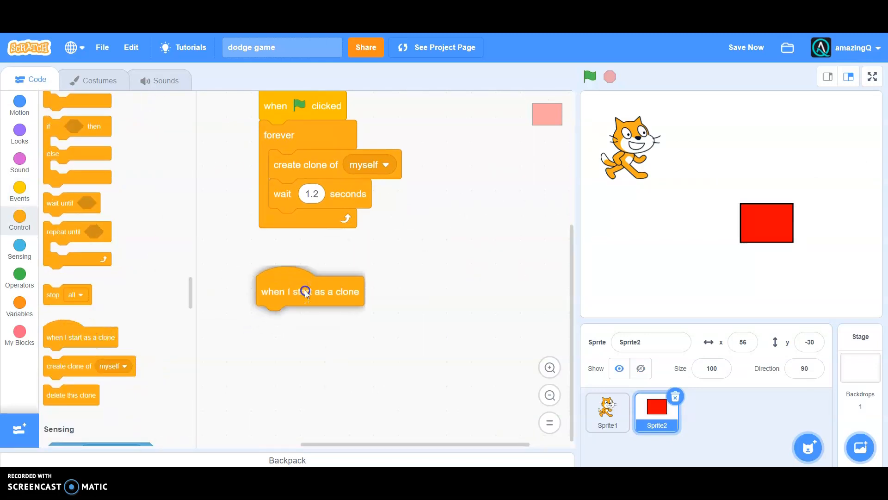
left_click(19, 131)
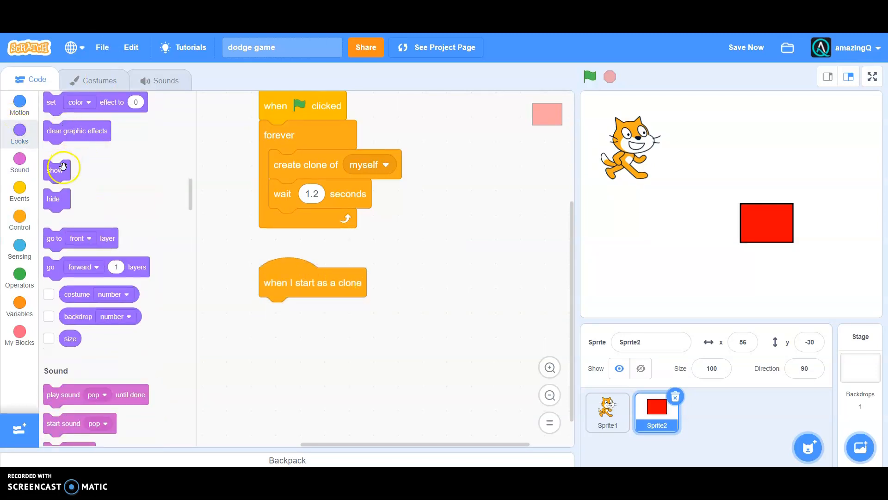
left_click_drag(62, 168, 274, 312)
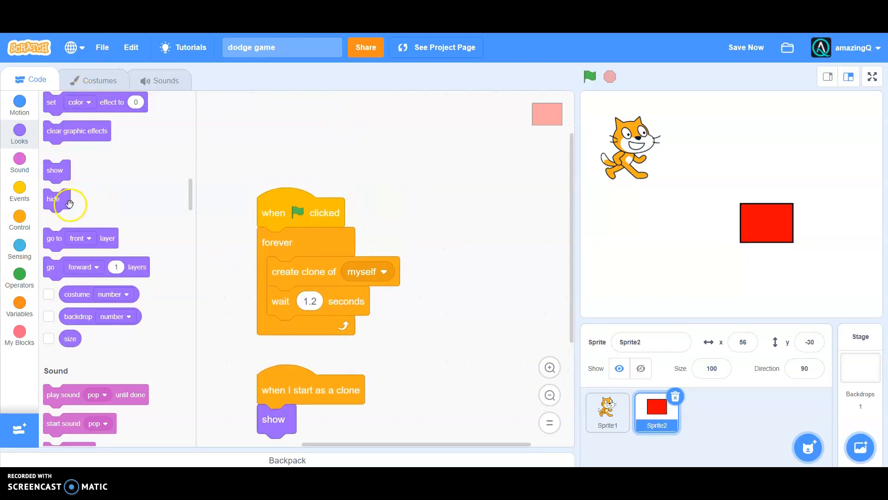
left_click_drag(53, 199, 271, 242)
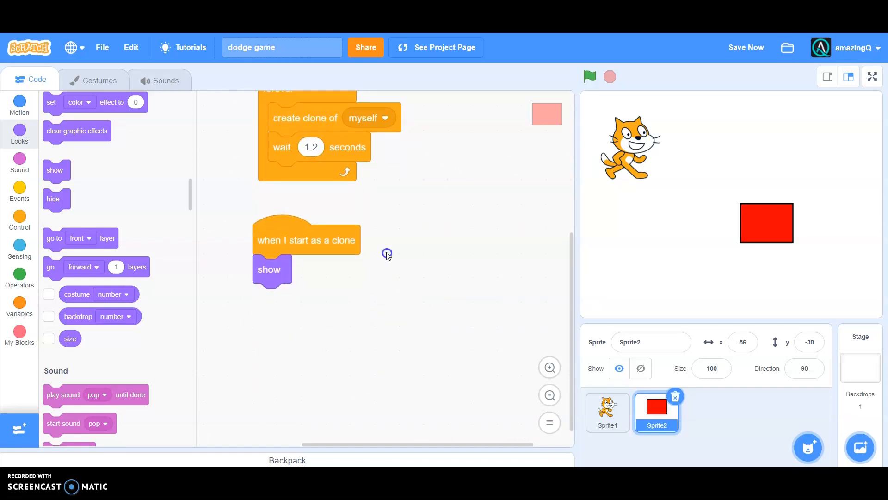
Send each clone to x 56 with a pick-random y between 135 and -135
left_click(19, 216)
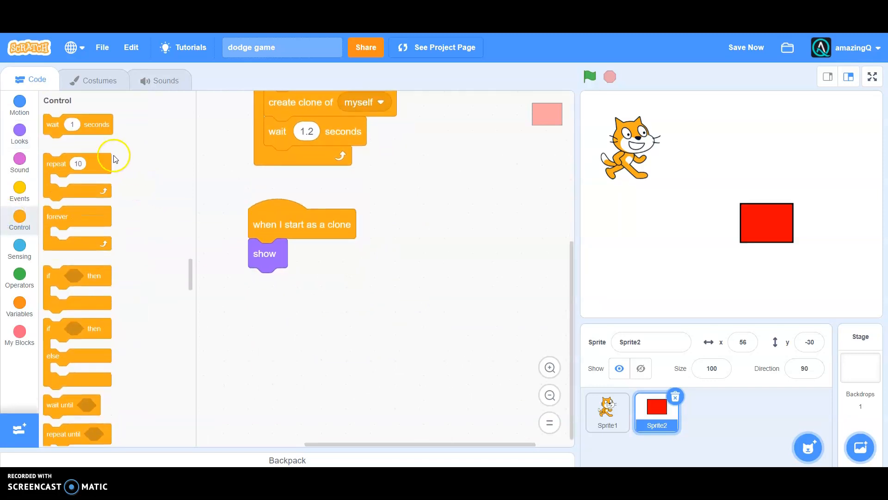
left_click(18, 106)
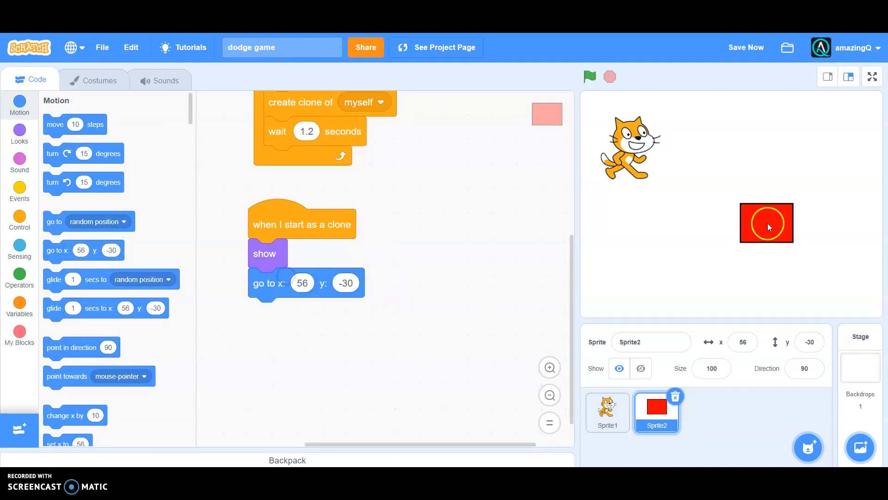
left_click_drag(766, 222, 868, 123)
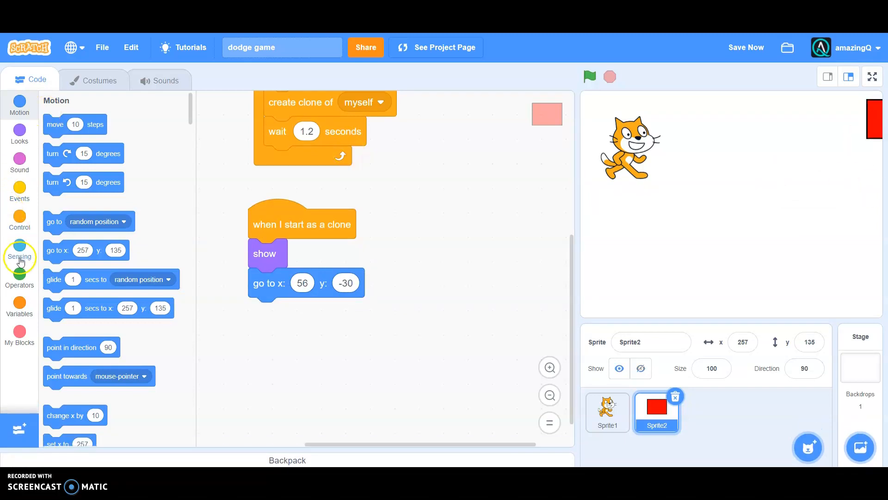
left_click(19, 277)
type("135")
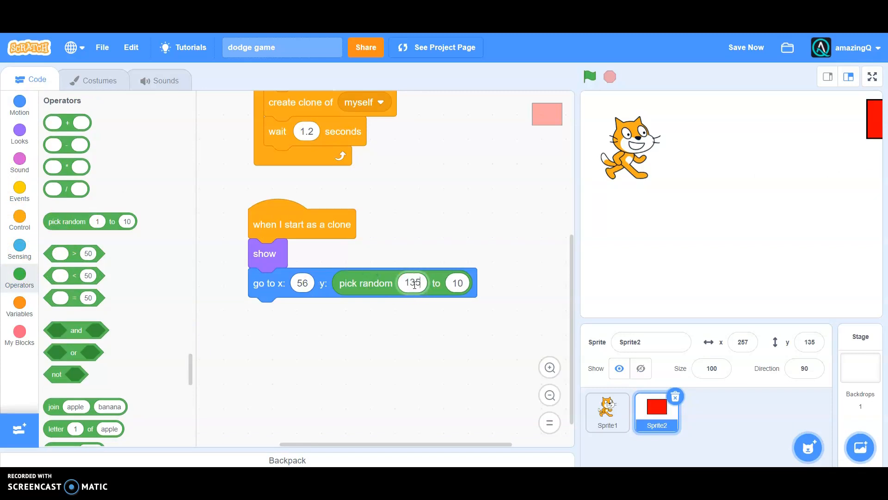
left_click(457, 284)
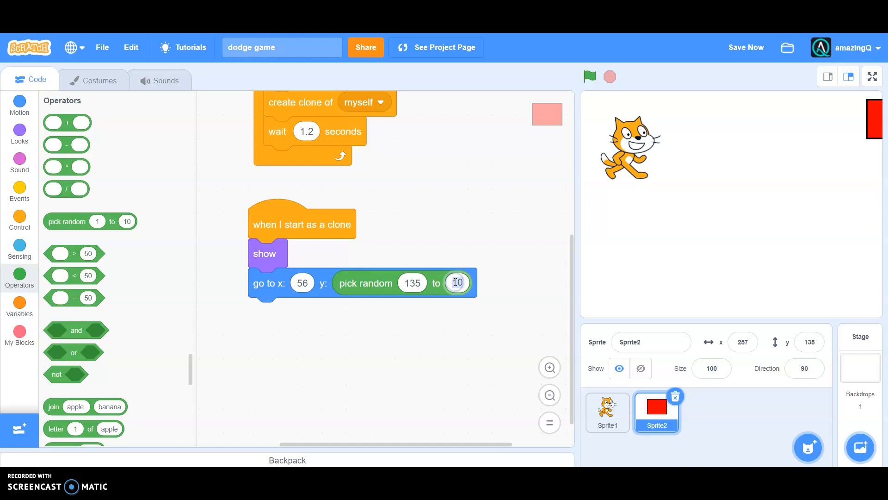
type("-135")
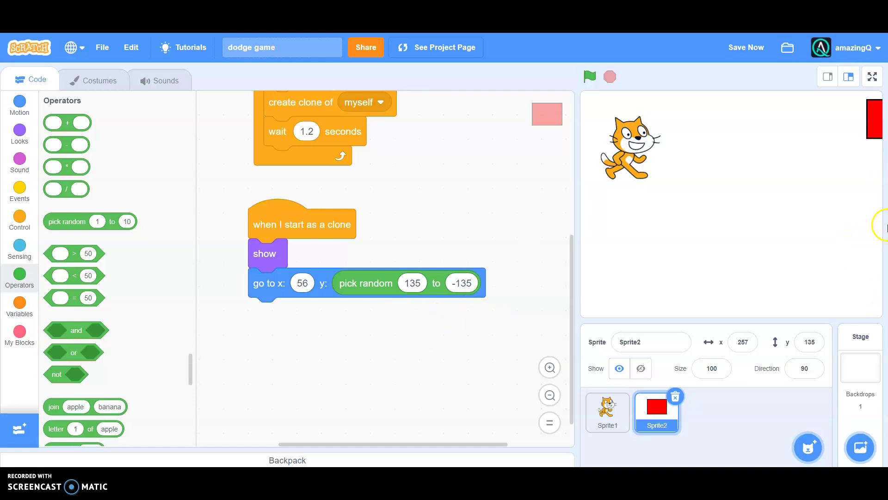
mouse_move(561, 354)
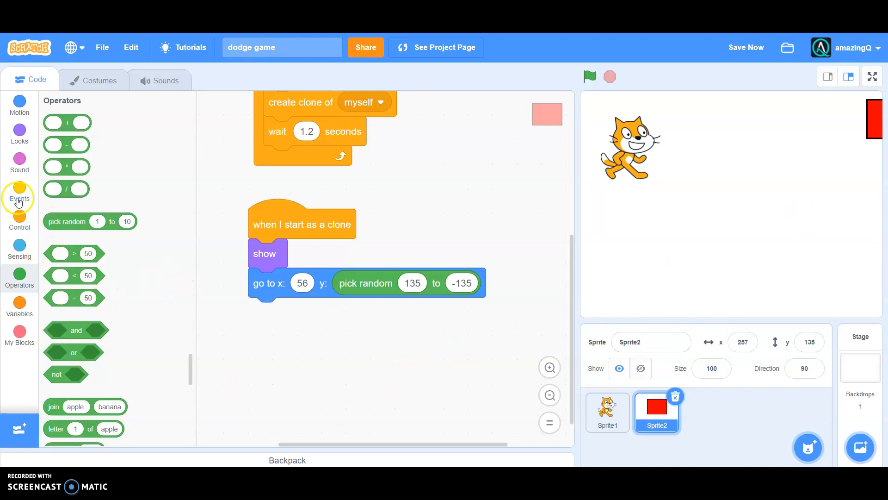
Add a repeat 52 loop that changes each clone's x by -10 per pass
left_click(20, 221)
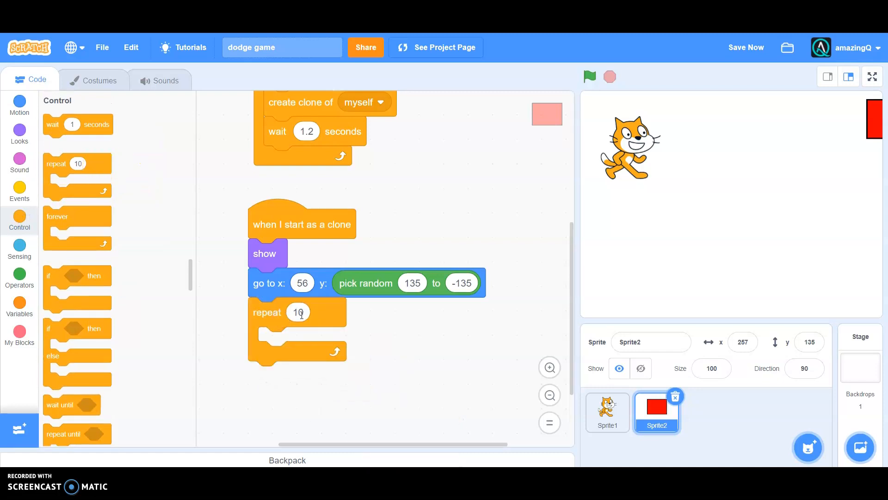
type("52")
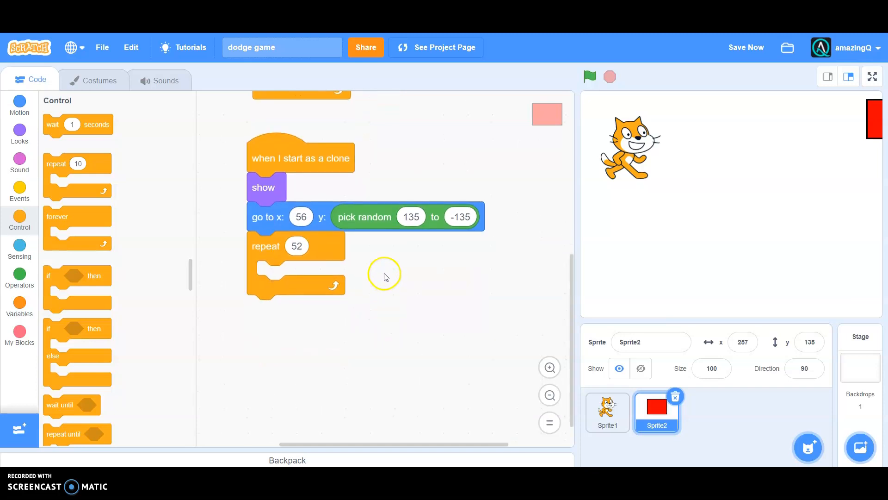
left_click(18, 106)
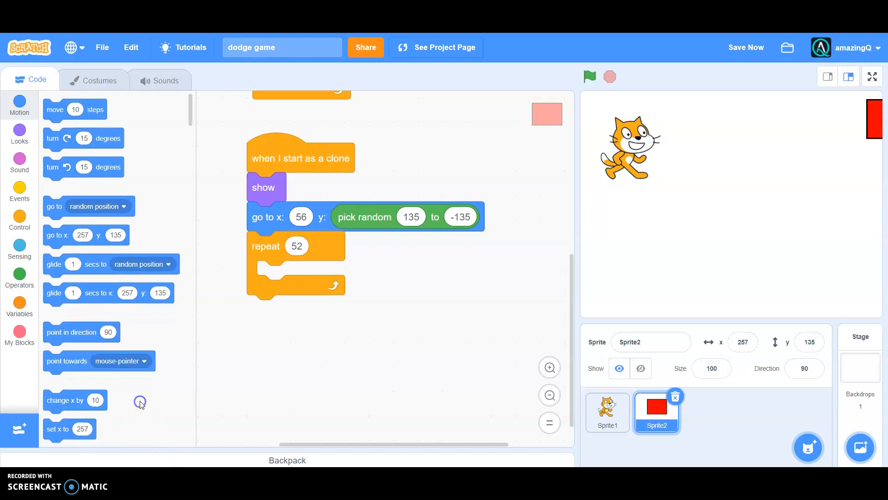
left_click_drag(74, 399, 312, 282)
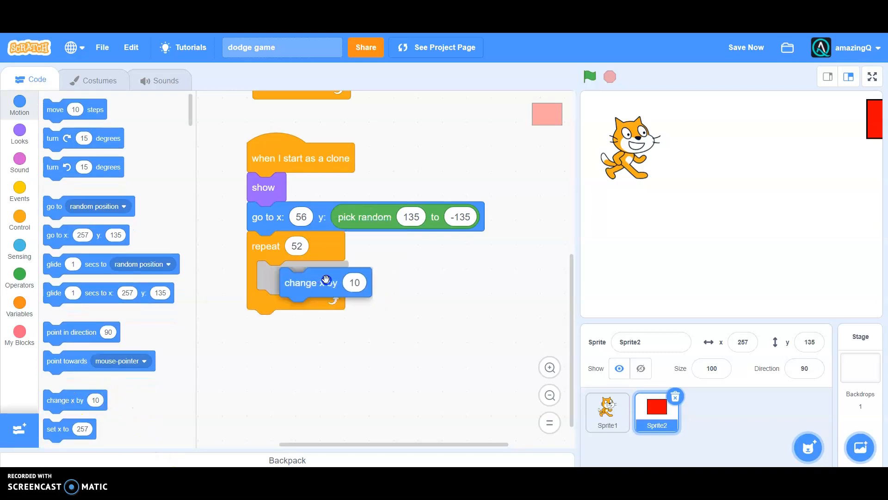
left_click_drag(323, 283, 289, 276)
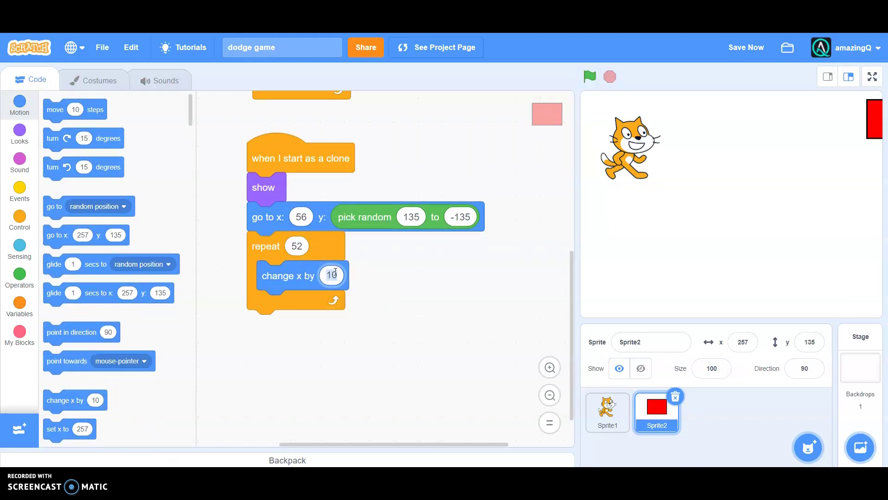
type("-10")
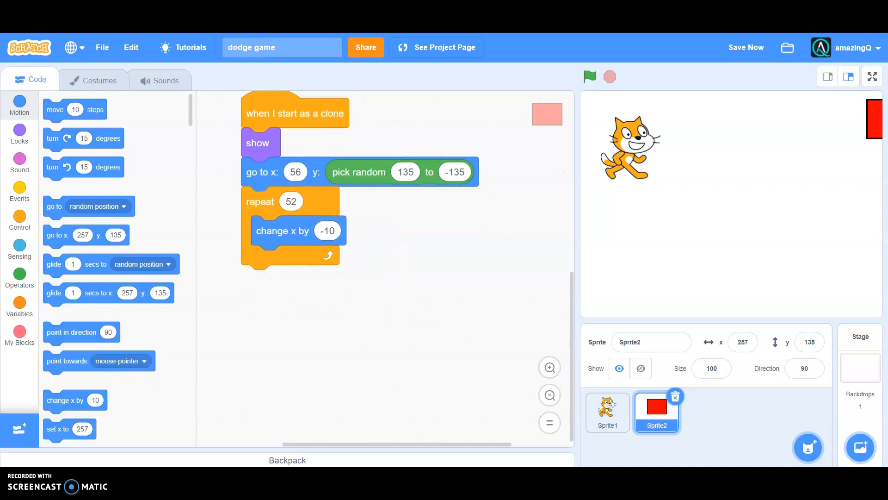
After the loop, make a clone touching the edge move -25 steps
left_click(19, 217)
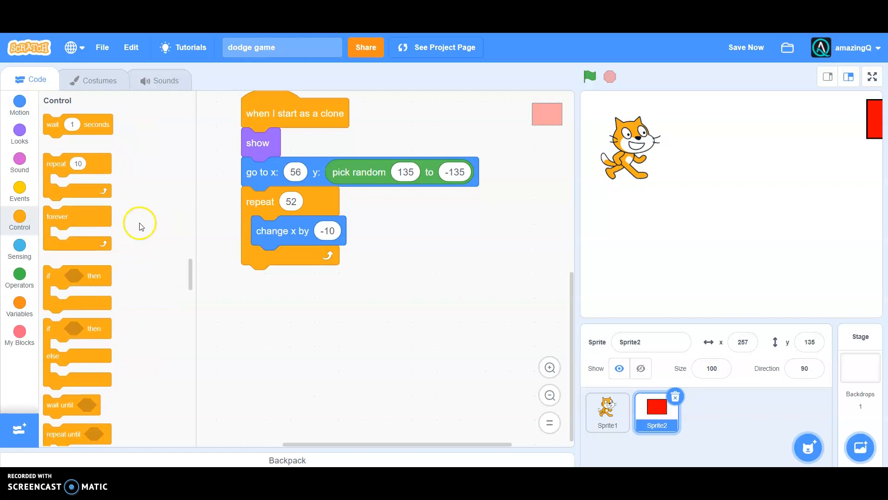
mouse_move(98, 275)
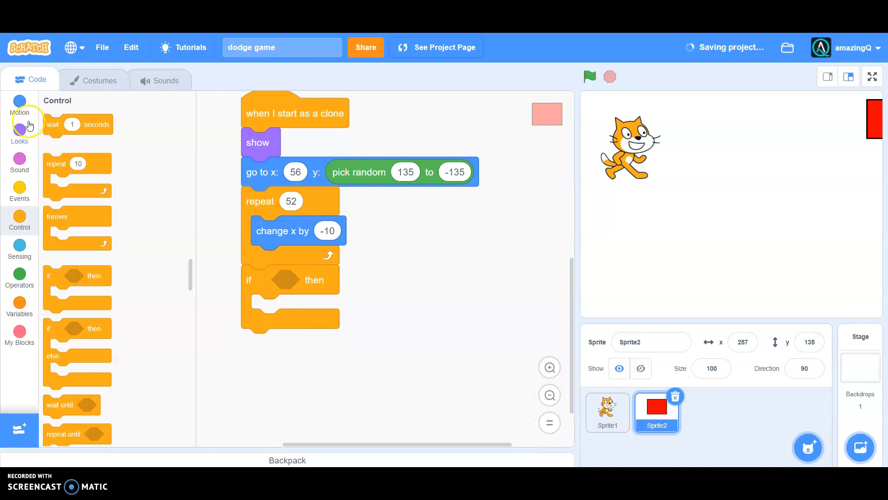
left_click(19, 106)
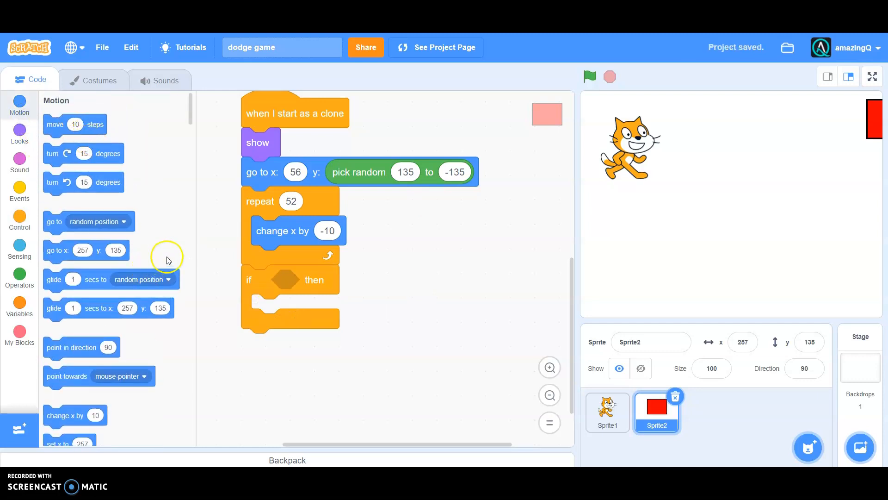
left_click(20, 246)
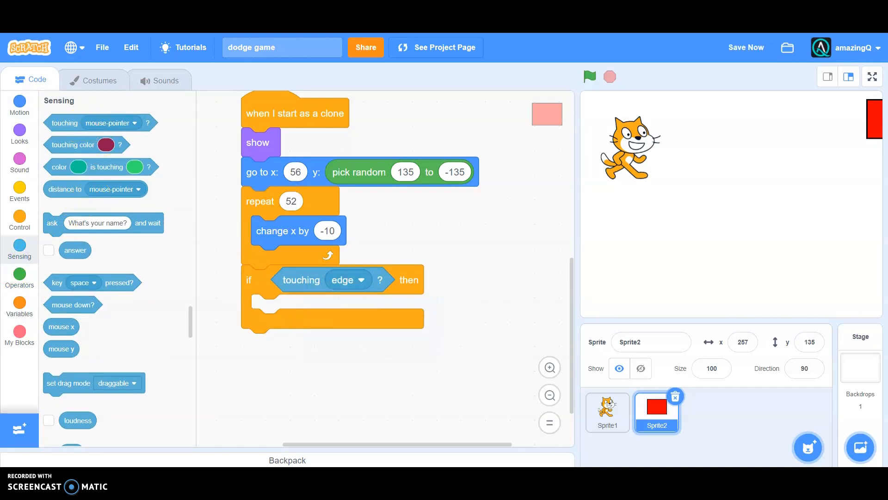
left_click(18, 104)
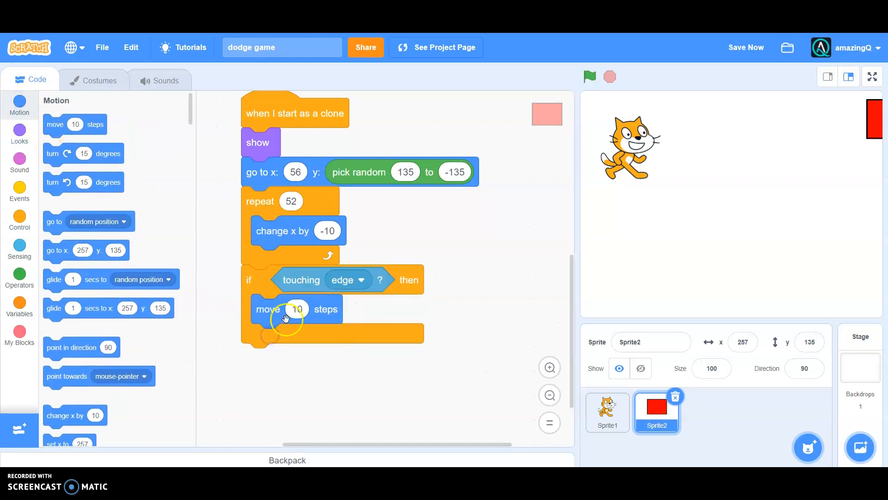
left_click(296, 309)
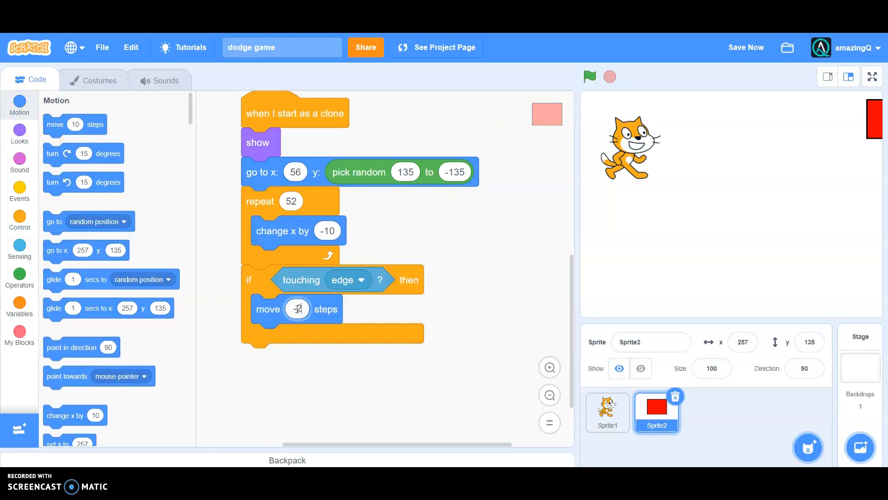
type("-25")
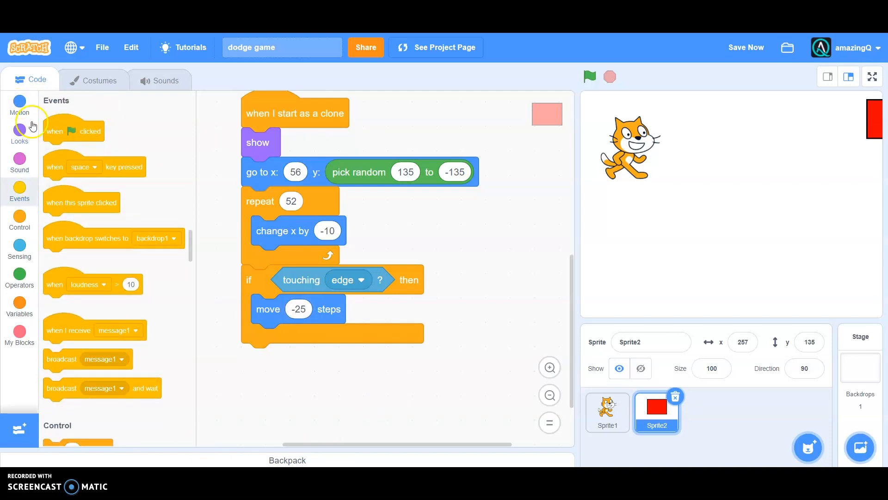
mouse_move(22, 214)
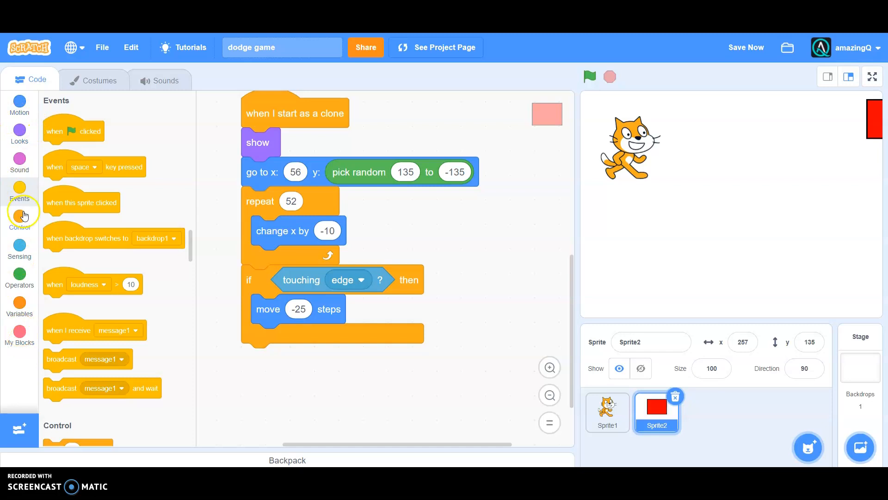
End the clone script with a delete this clone block below the edge check
left_click(19, 217)
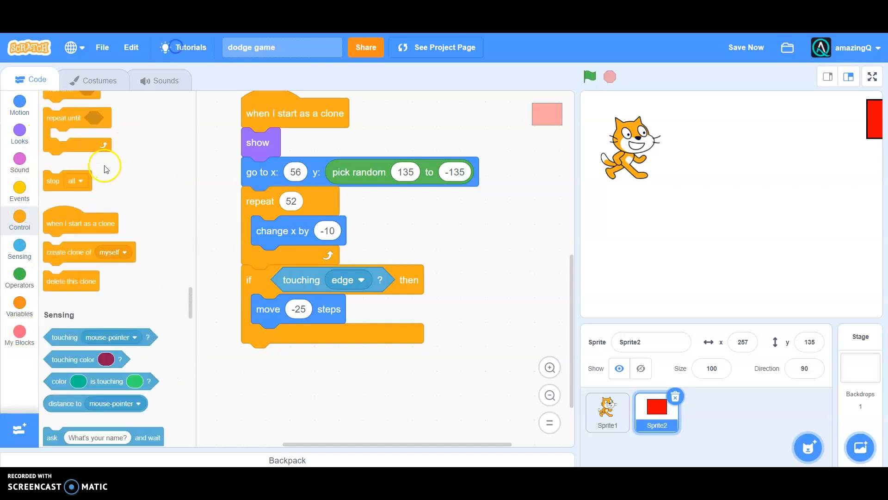
left_click_drag(72, 281, 302, 361)
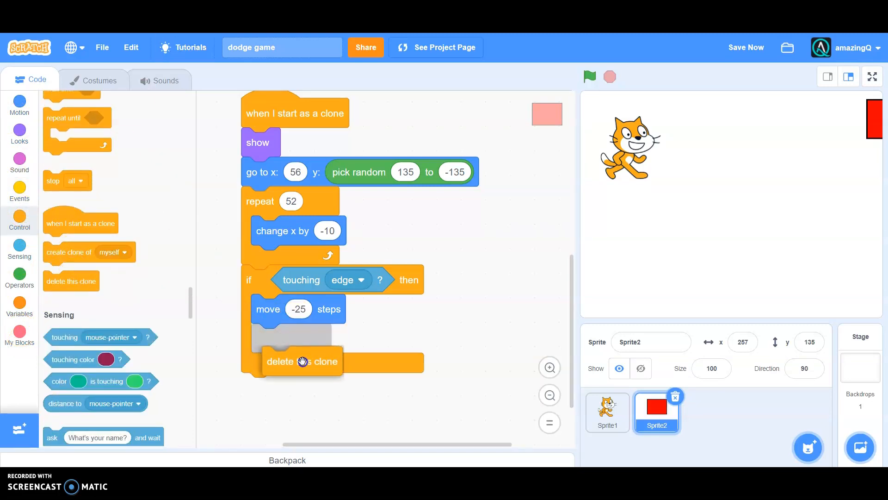
left_click_drag(301, 361, 274, 379)
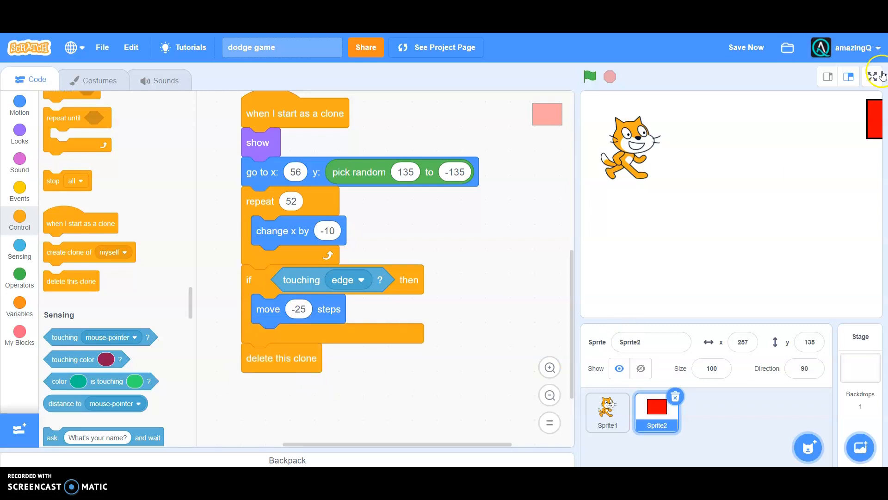
left_click(875, 76)
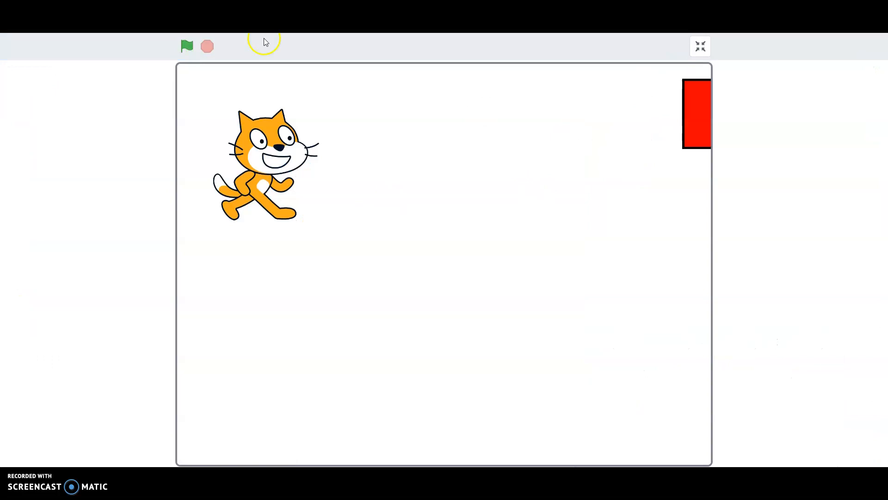
left_click(186, 47)
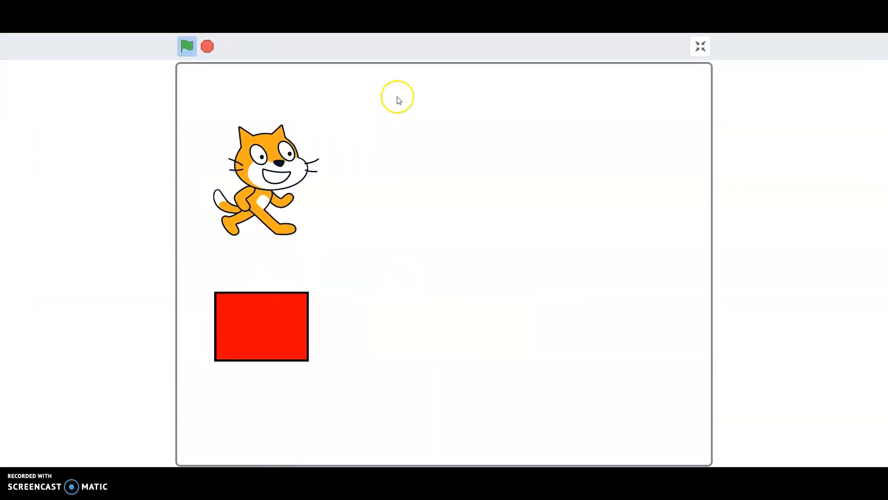
left_click(186, 47)
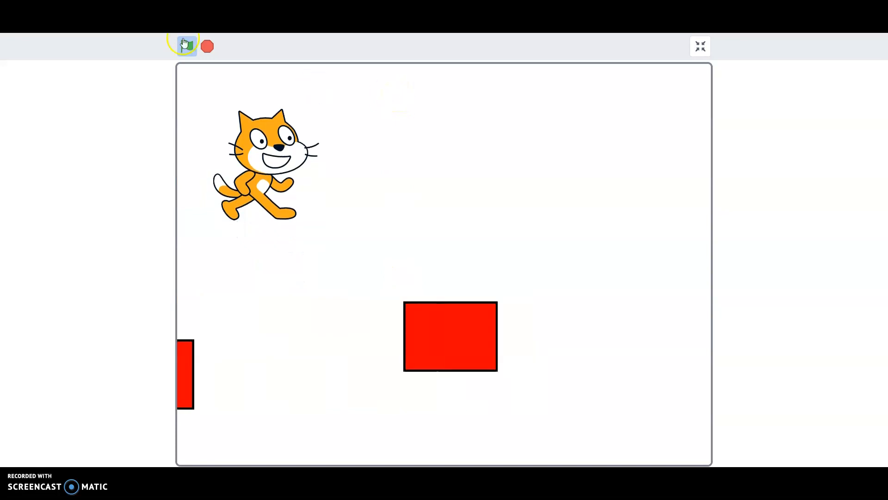
left_click(186, 45)
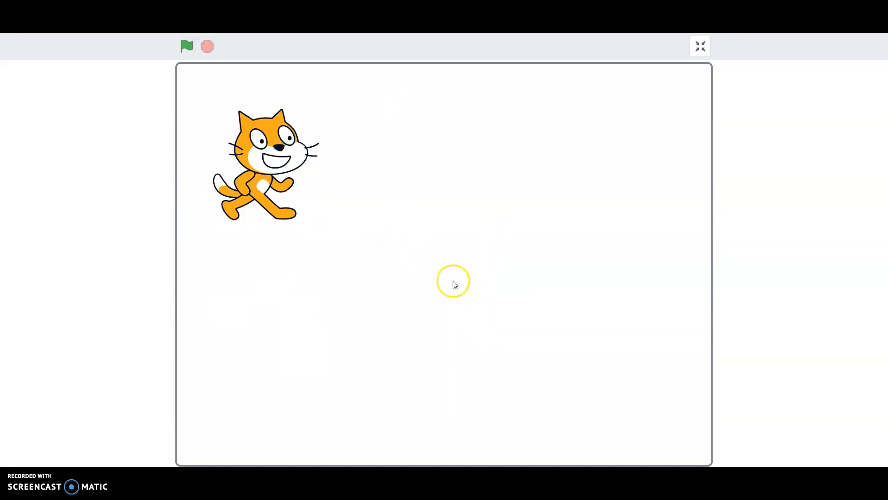
left_click(699, 46)
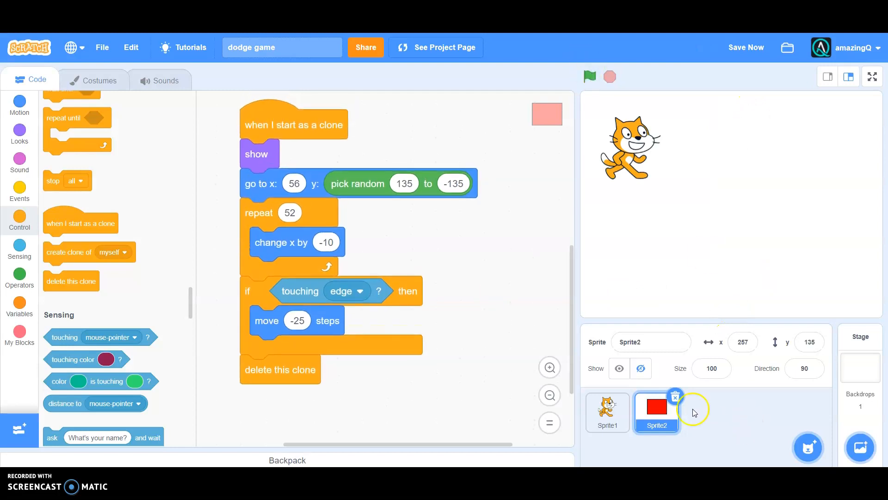
Show the rectangle sprite and change the clones' starting x from 56 to 257
left_click(619, 369)
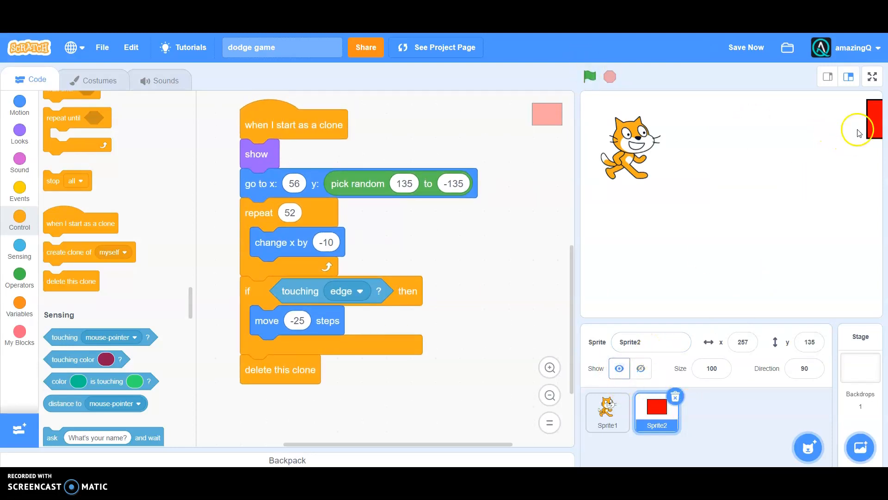
left_click(733, 342)
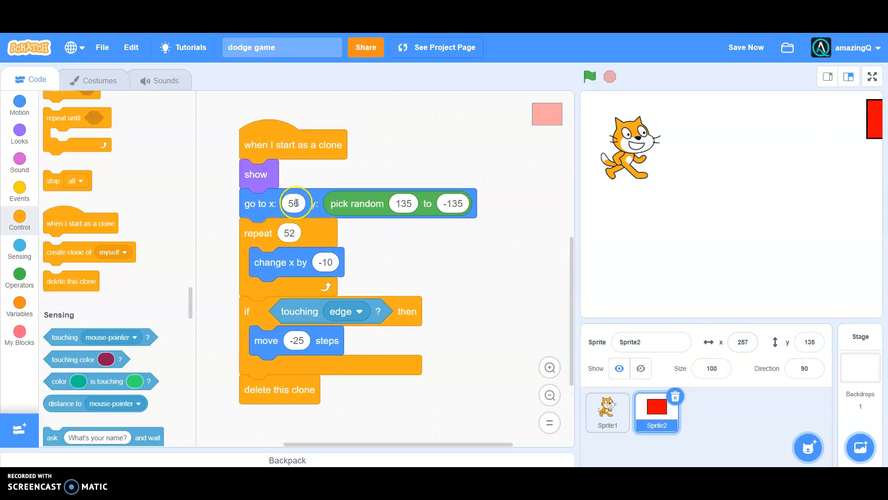
type("257")
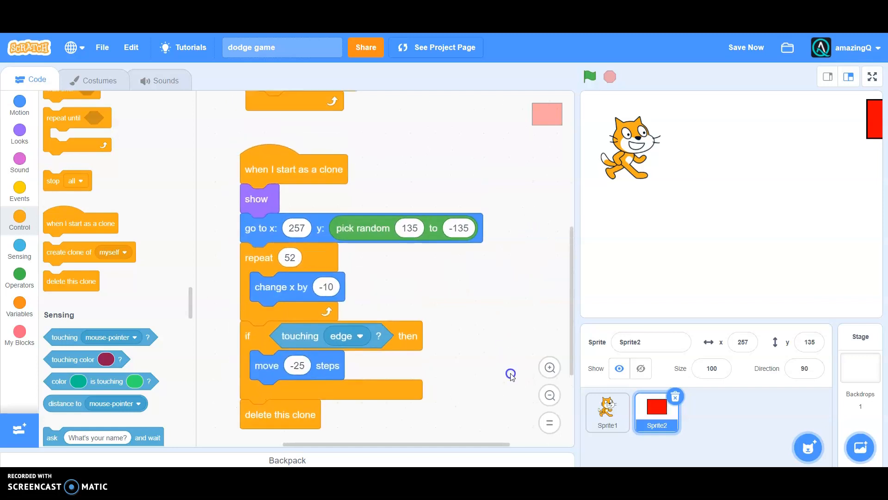
scroll("down", 3)
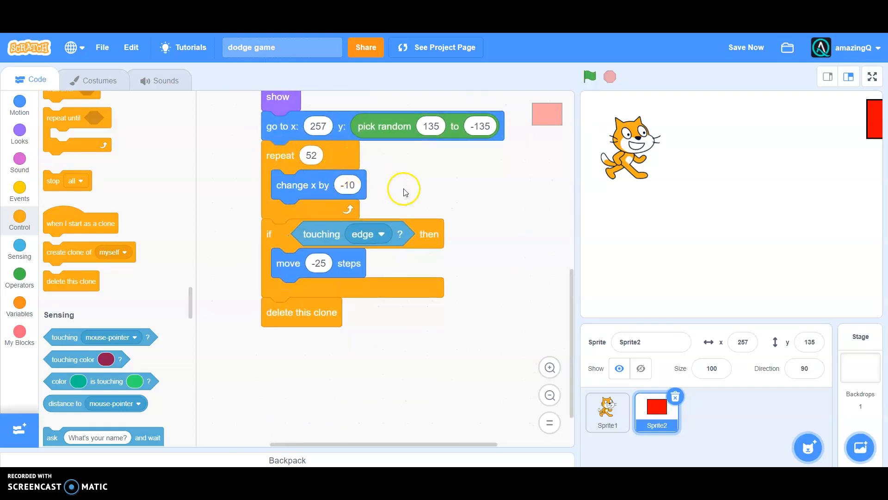
mouse_move(352, 272)
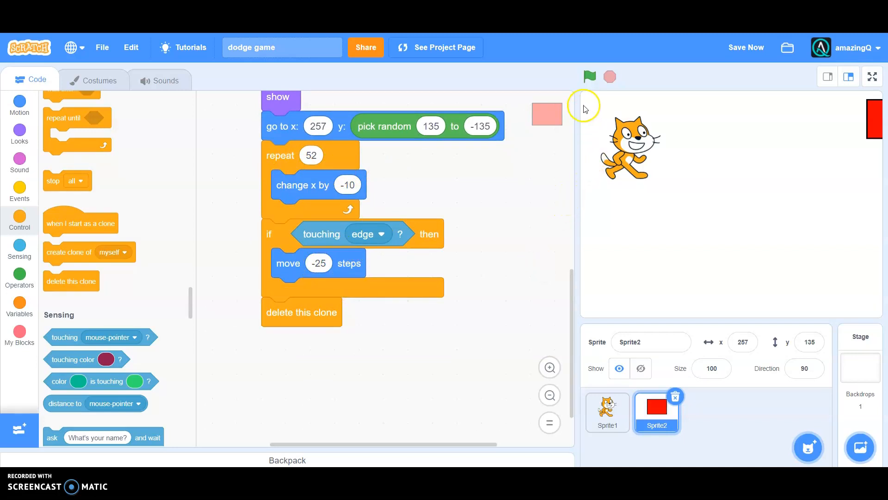
left_click(590, 76)
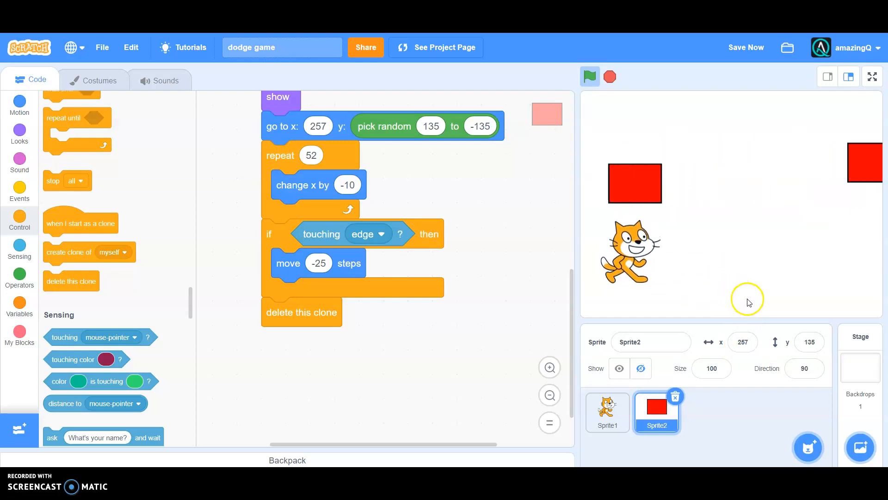
left_click(610, 77)
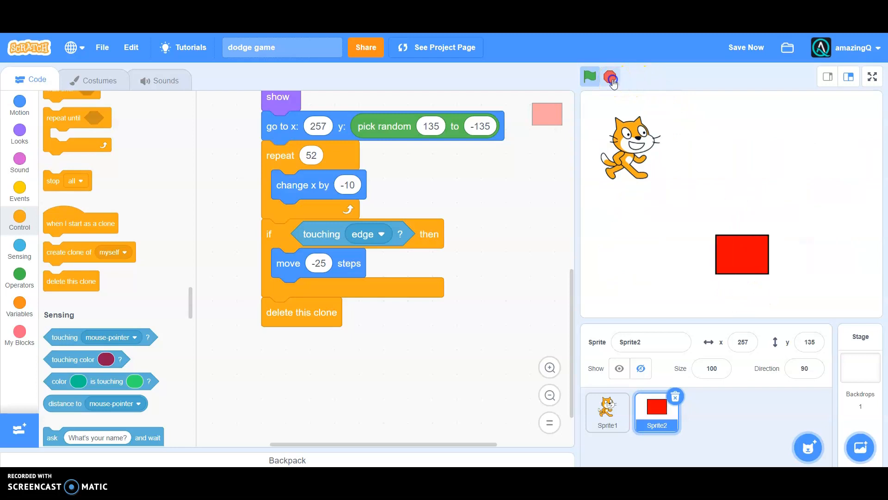
left_click(610, 77)
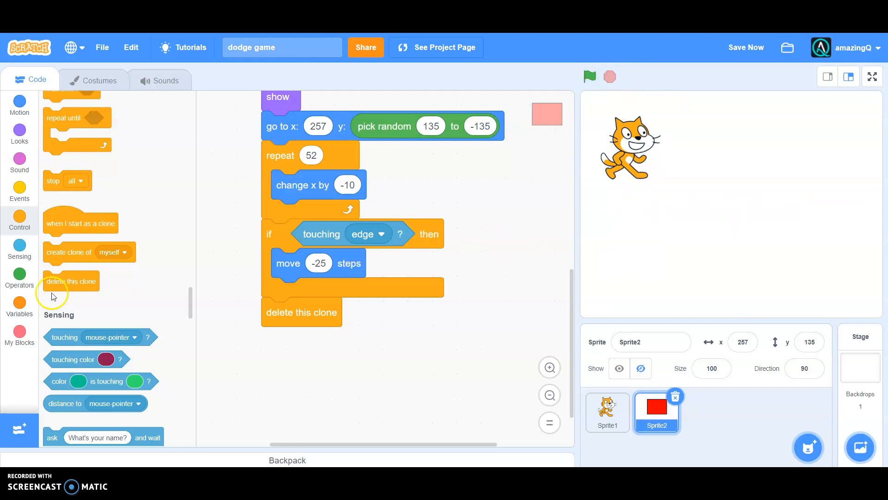
Create a 'score' variable for all sprites, shown on the stage at 0
left_click(20, 306)
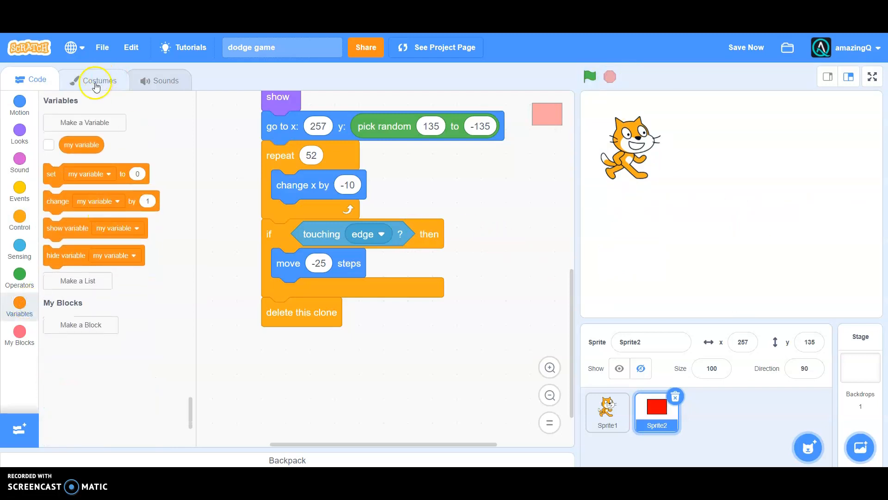
mouse_move(109, 122)
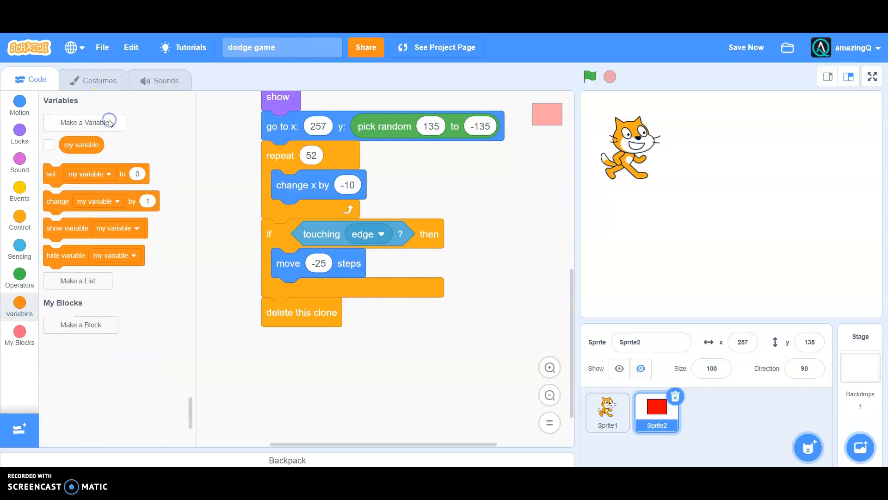
left_click(85, 123)
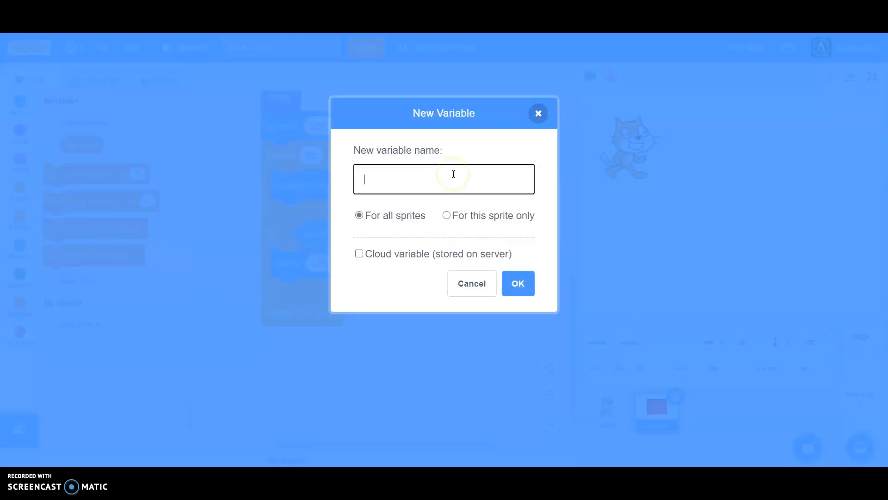
type("sco9")
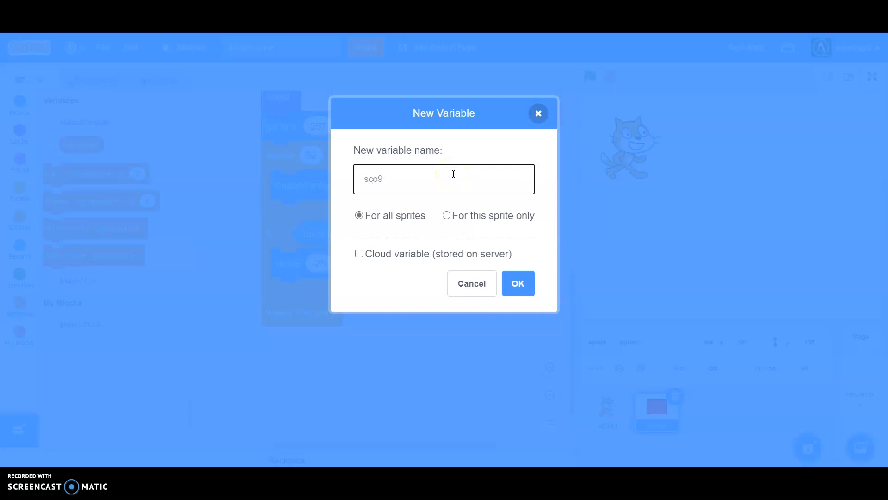
type("score")
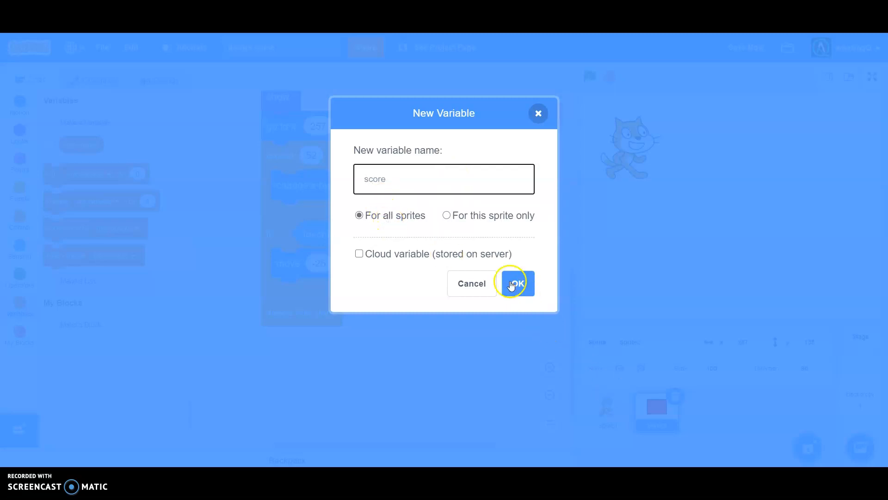
left_click(517, 285)
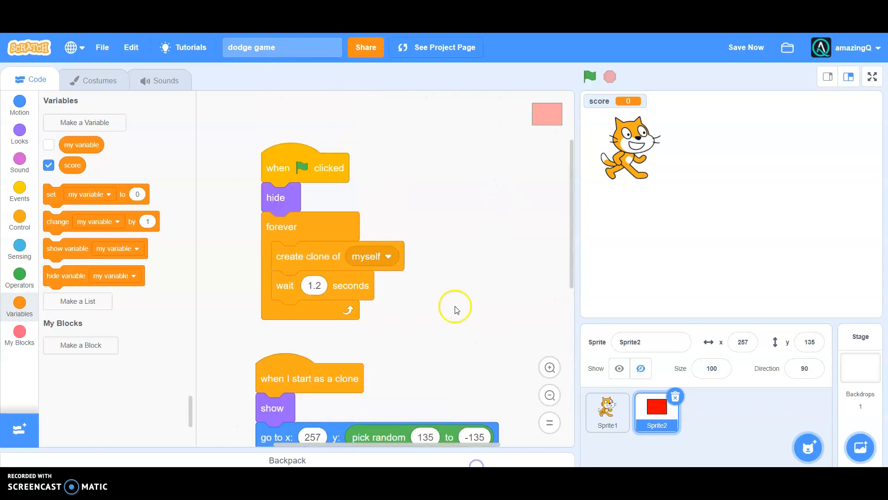
mouse_move(57, 192)
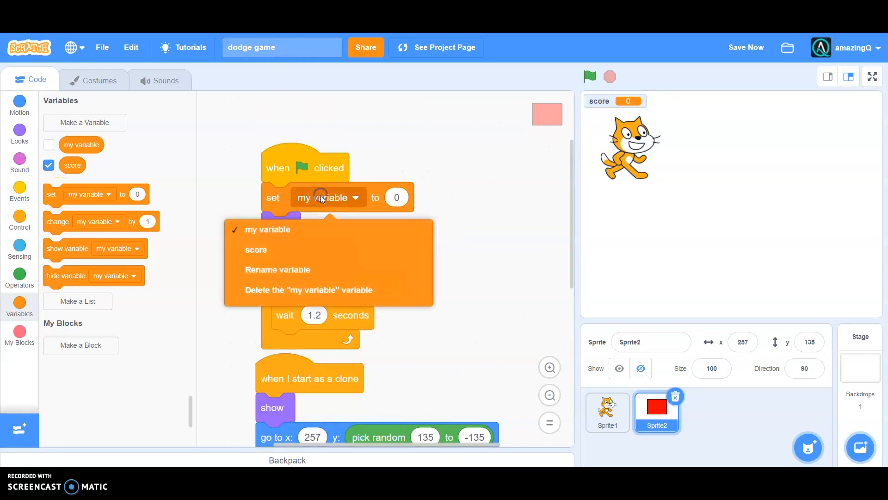
Set score to 0 on the green flag and change score by 1 before each clone deletes itself
left_click(255, 250)
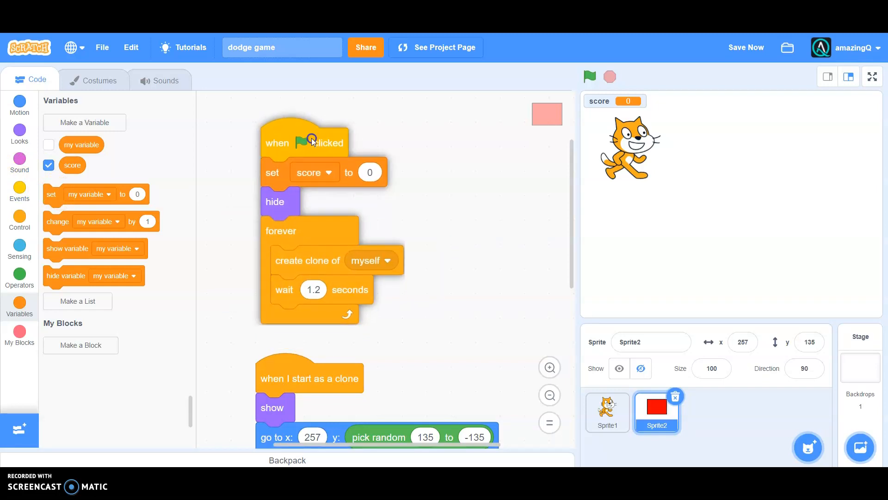
scroll("down", 3)
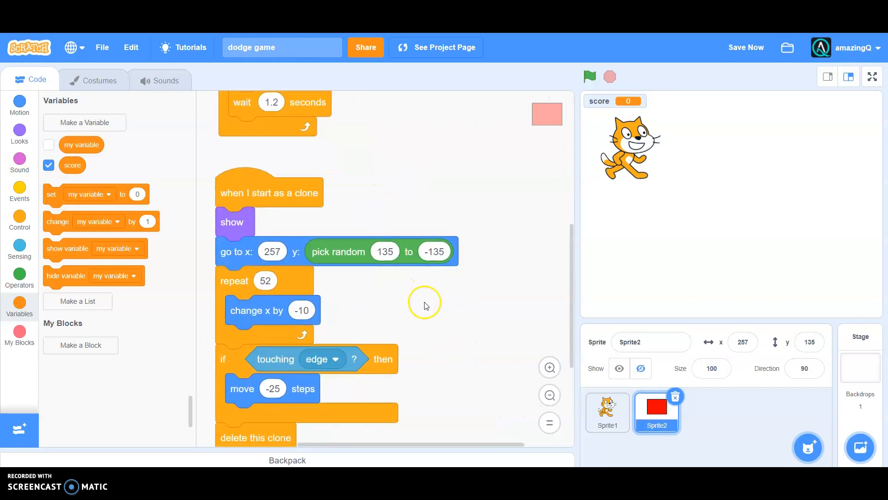
scroll("down", 3)
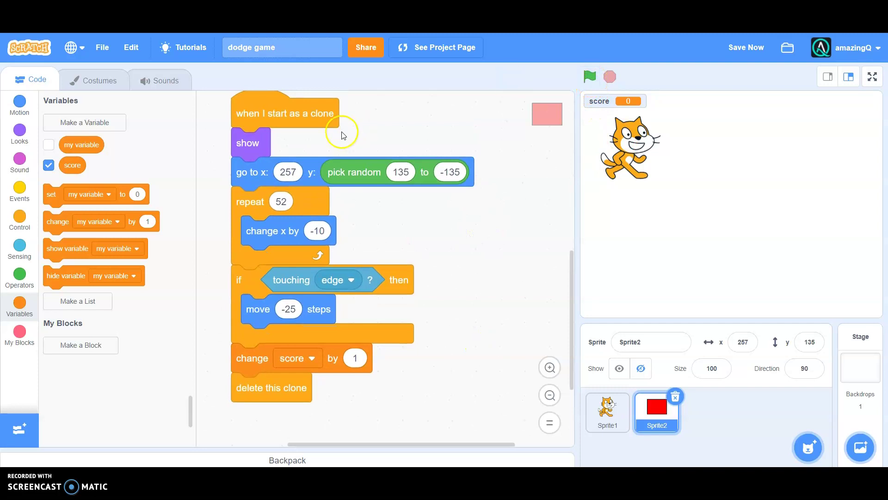
Add the Collect sound from the library to the rectangle sprite alongside pop
left_click(161, 79)
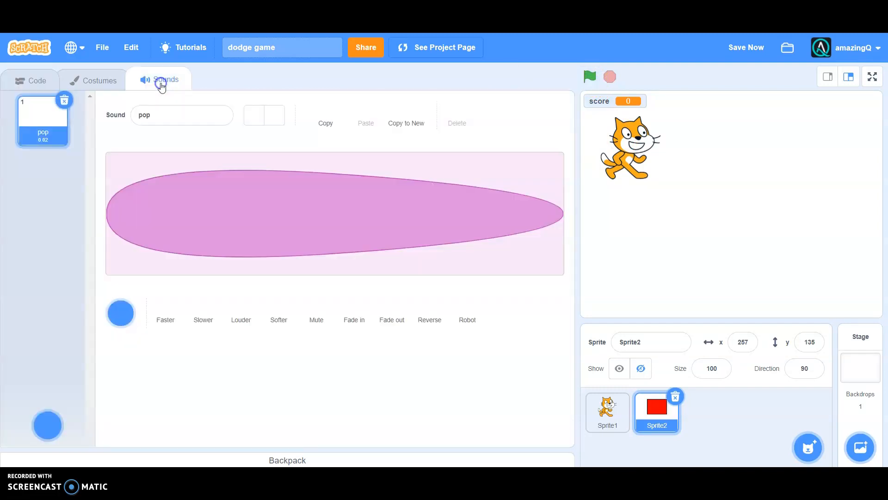
left_click(47, 424)
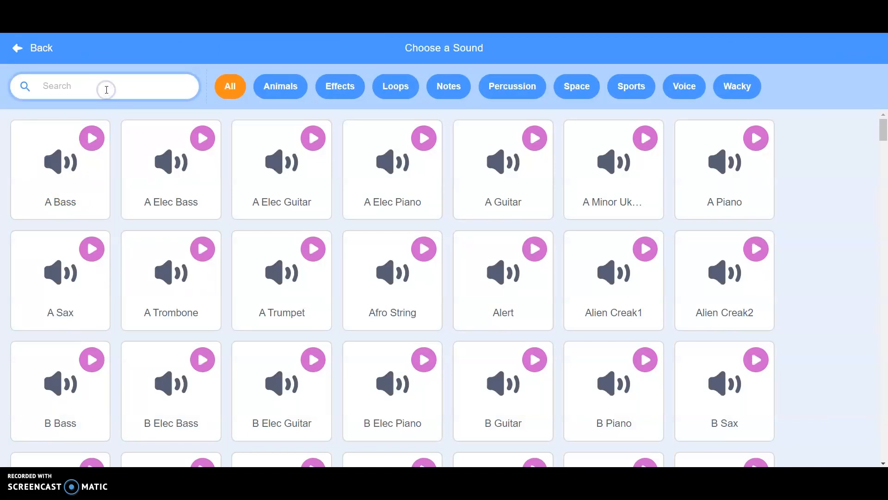
type("colloe")
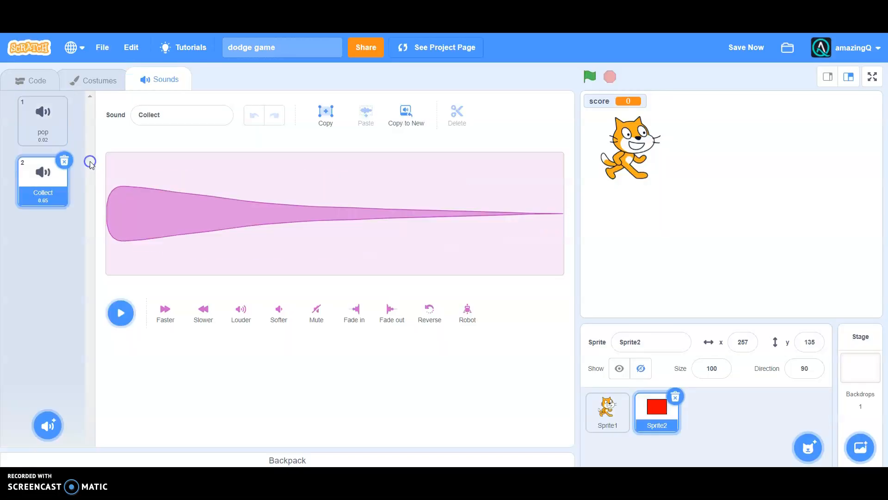
left_click(29, 80)
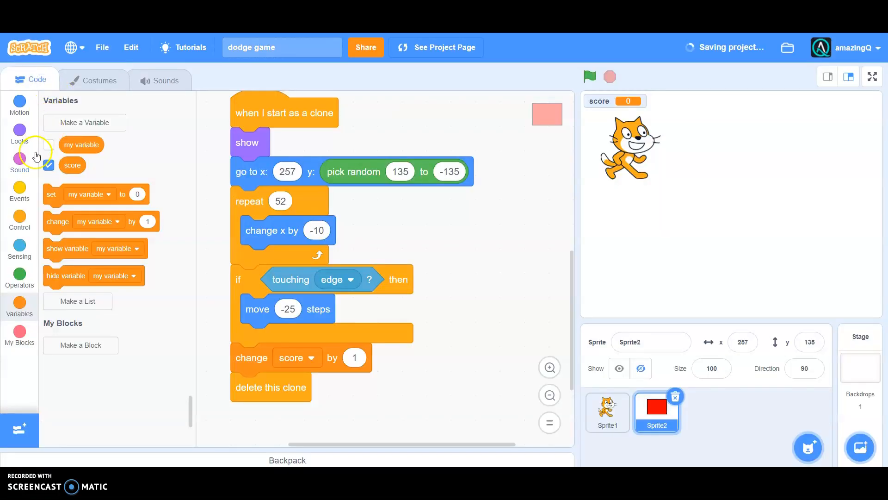
Start the Collect sound after each clone's score increase and test it running
left_click(19, 163)
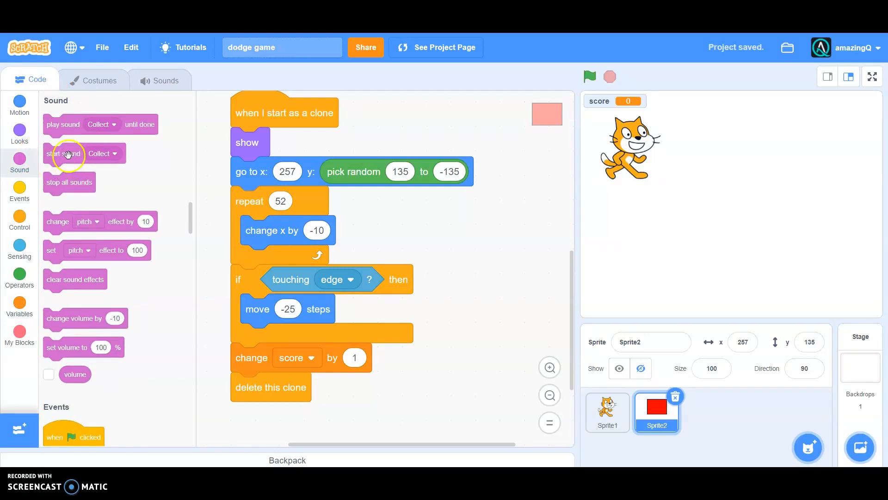
left_click_drag(64, 152, 112, 390)
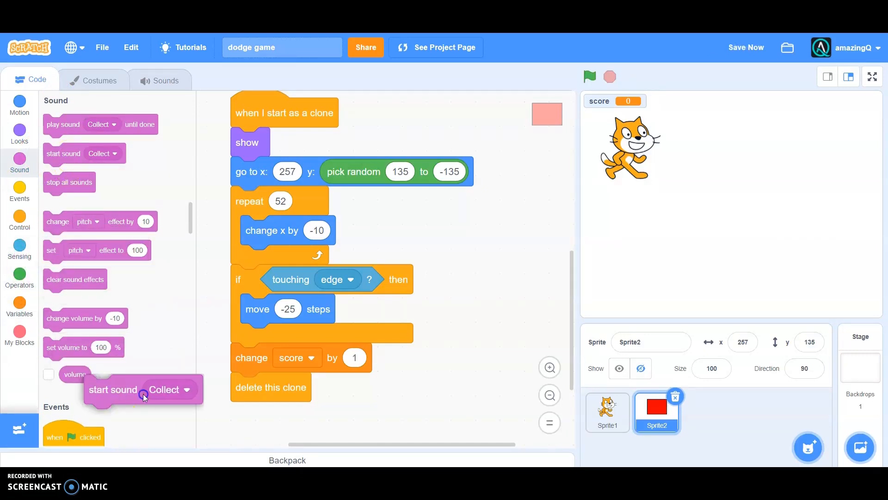
left_click_drag(112, 389, 259, 387)
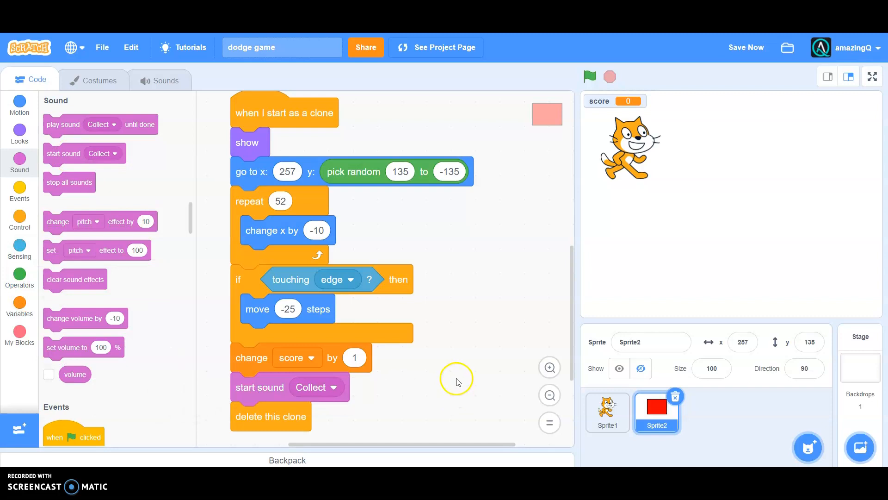
left_click(590, 76)
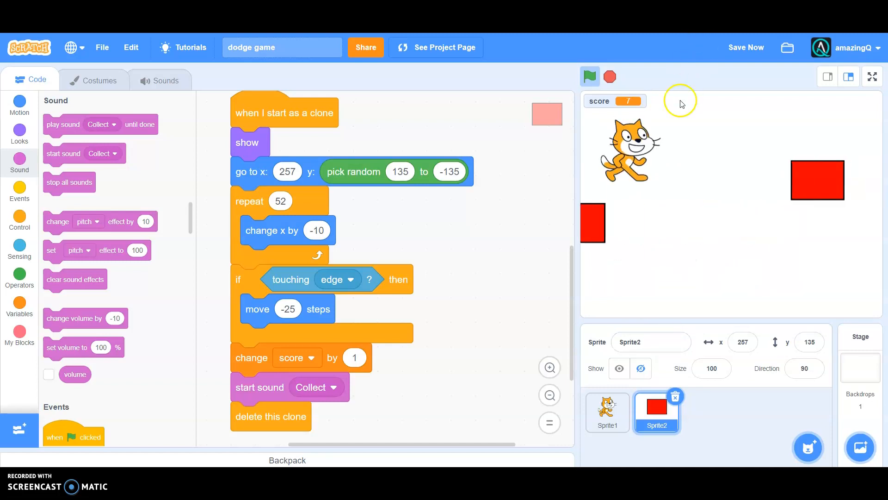
Playtest until score reaches 14, stop the game and select the cat sprite
left_click(590, 76)
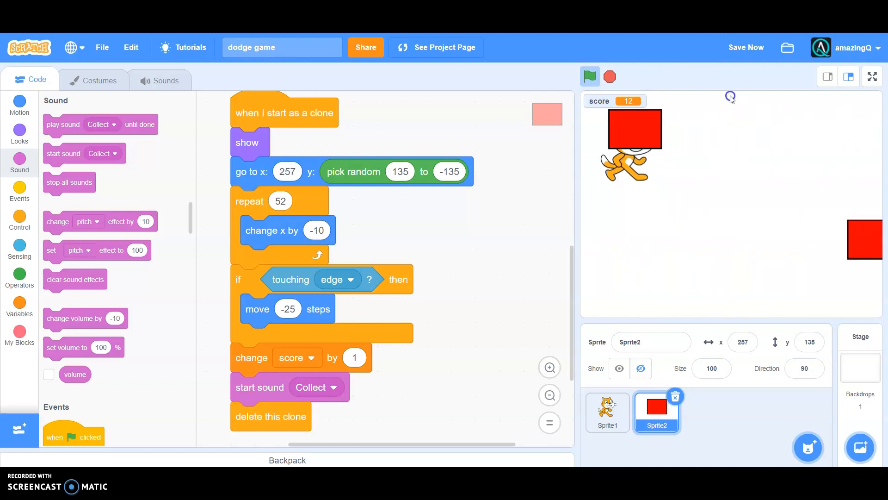
left_click(591, 76)
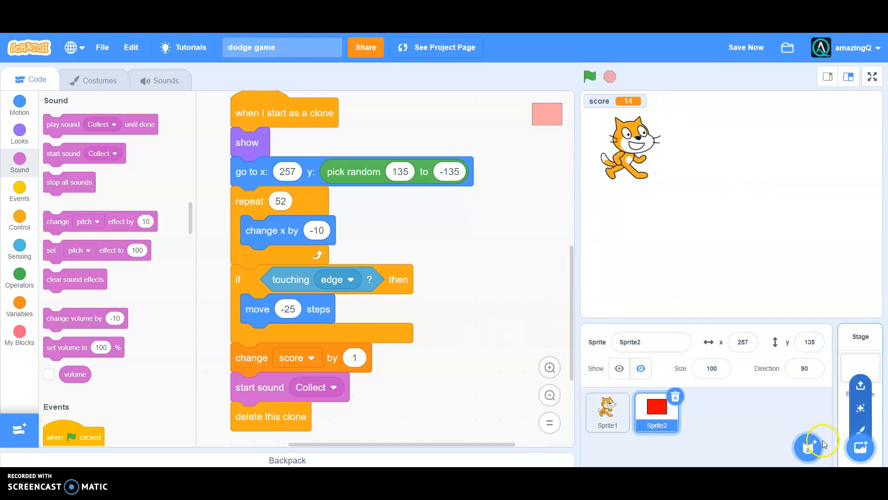
left_click(607, 413)
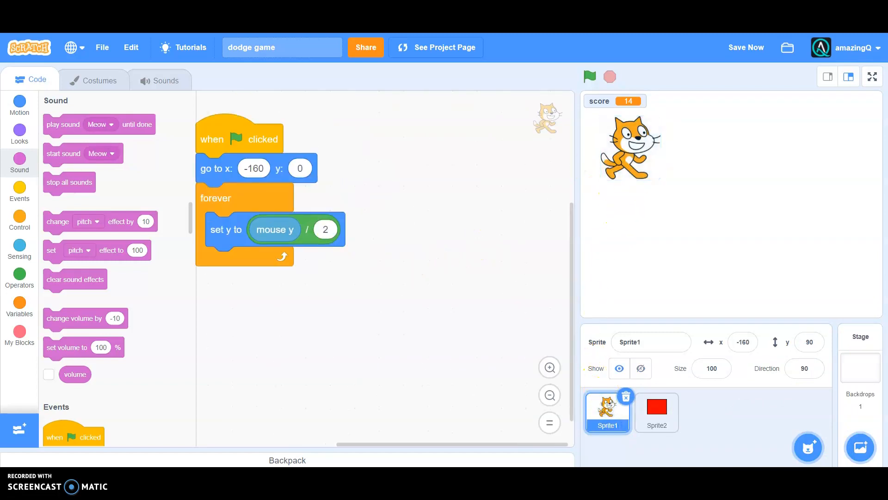
Give the cat a new green-flag script with a forever loop checking if touching Sprite2
left_click(18, 188)
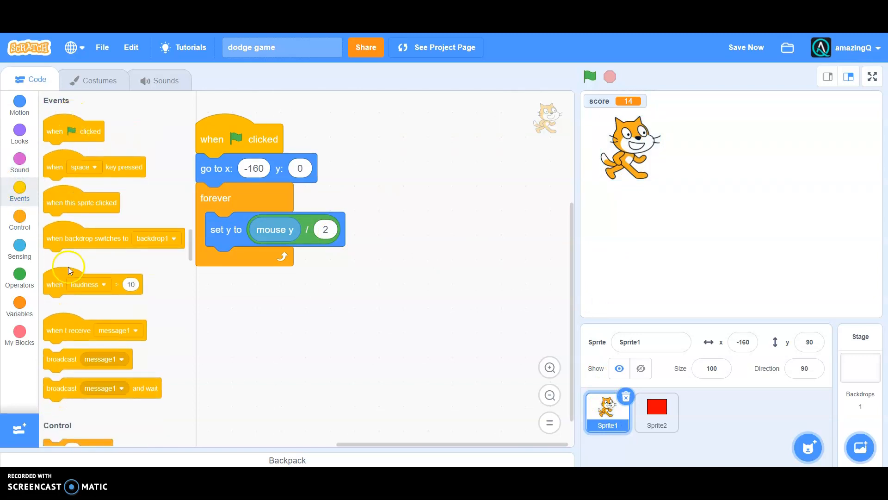
left_click_drag(74, 131, 427, 160)
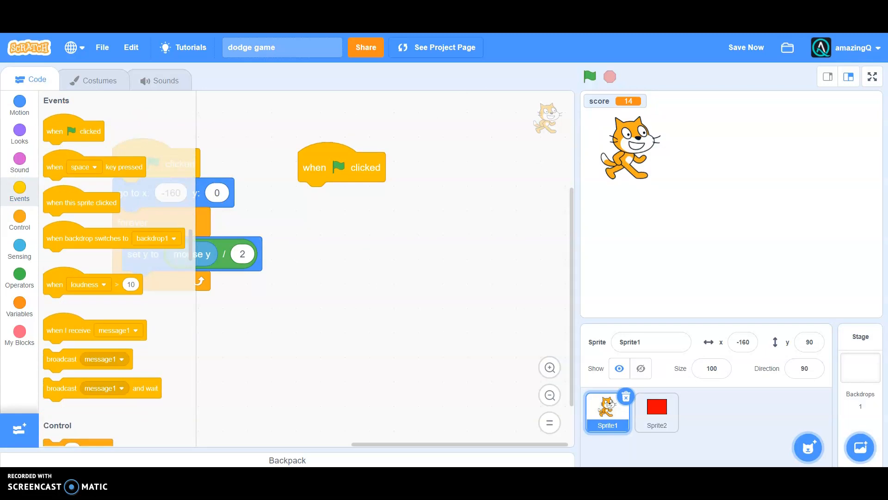
left_click(18, 218)
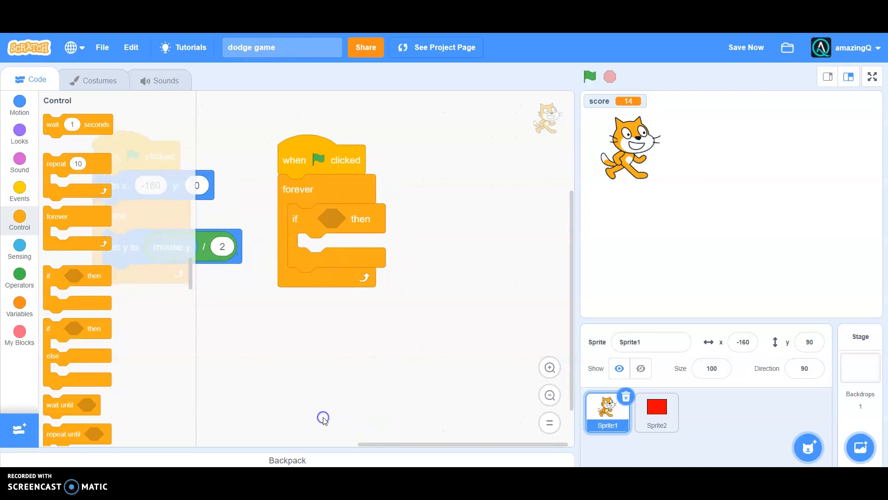
left_click(19, 246)
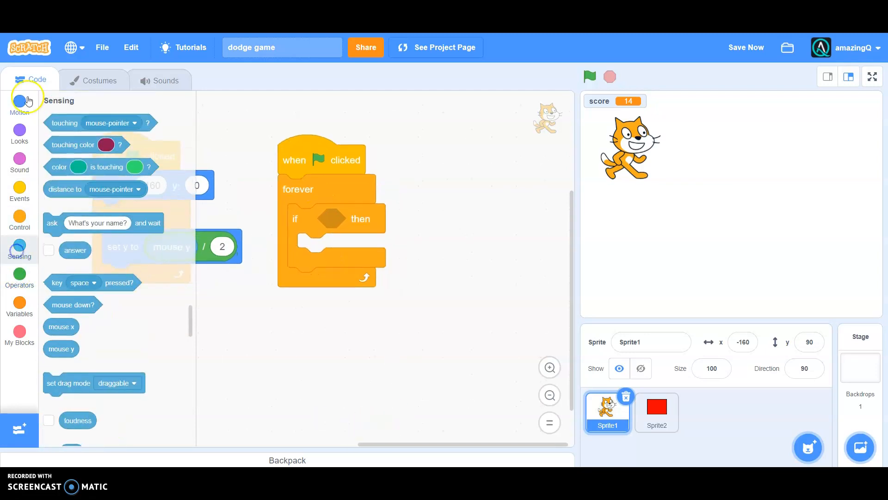
left_click_drag(100, 123, 390, 218)
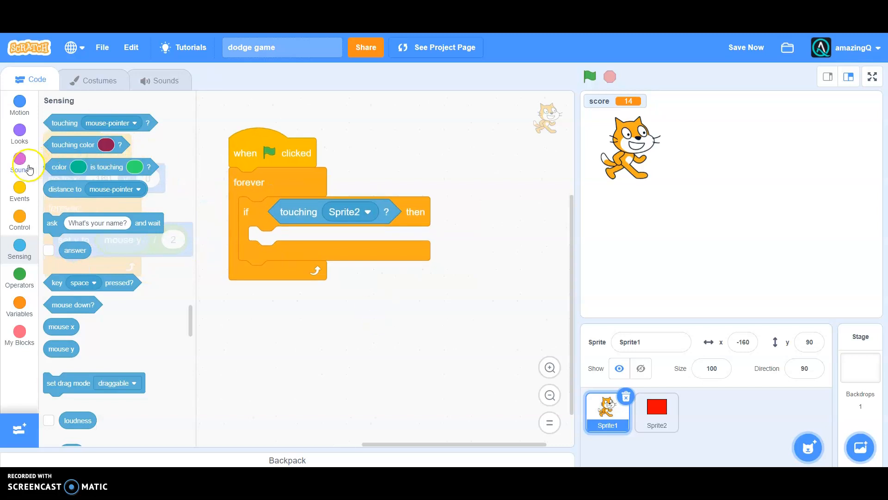
Inside the check, broadcast a new 'game over' message and then stop this script
left_click(20, 198)
type("game o")
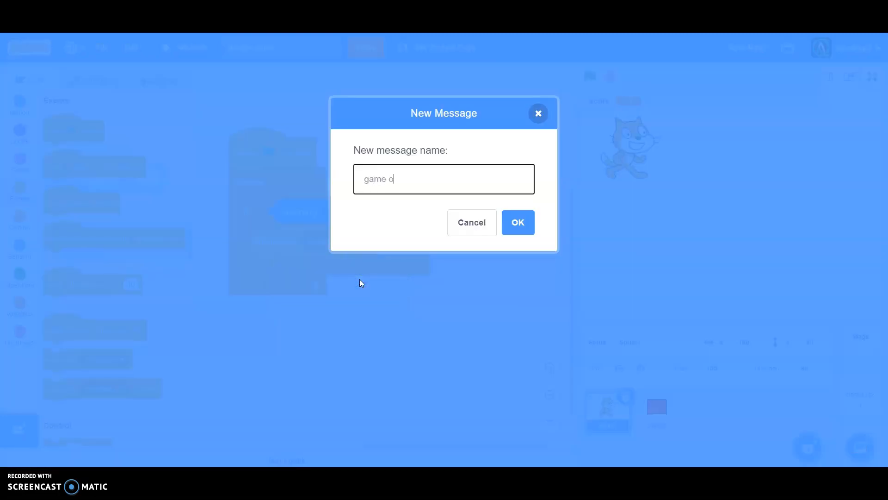
left_click(519, 223)
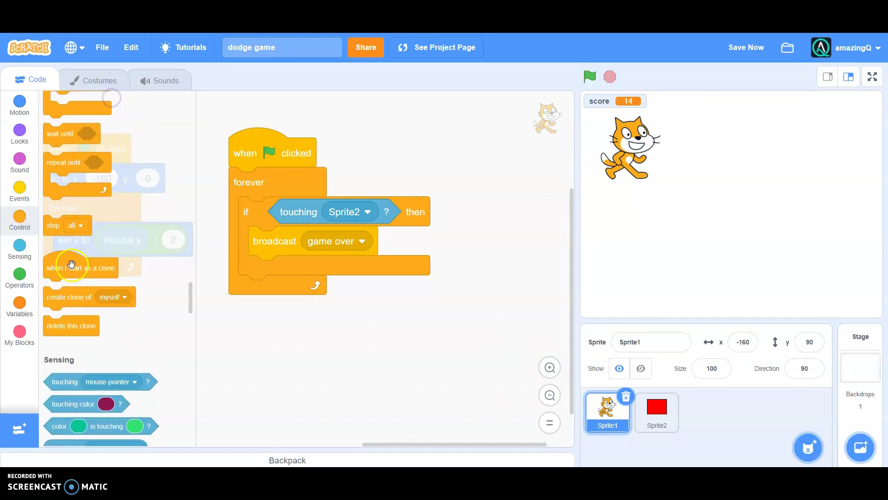
left_click_drag(66, 225, 276, 271)
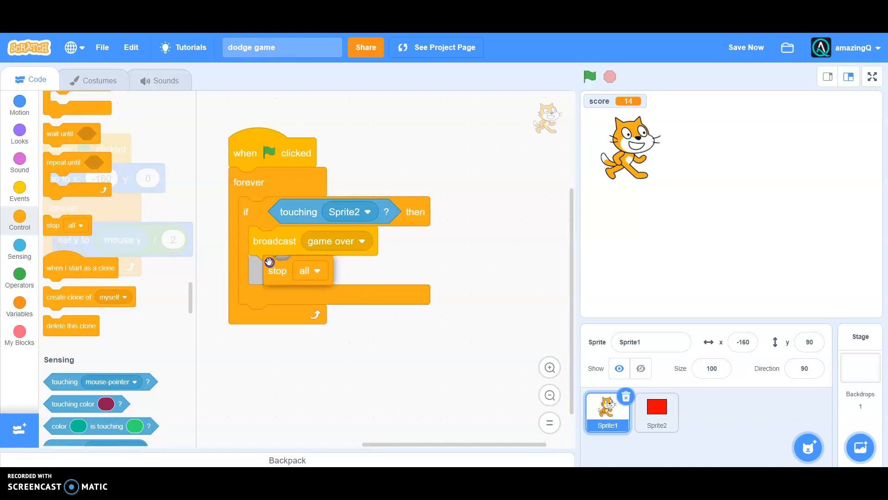
left_click(304, 270)
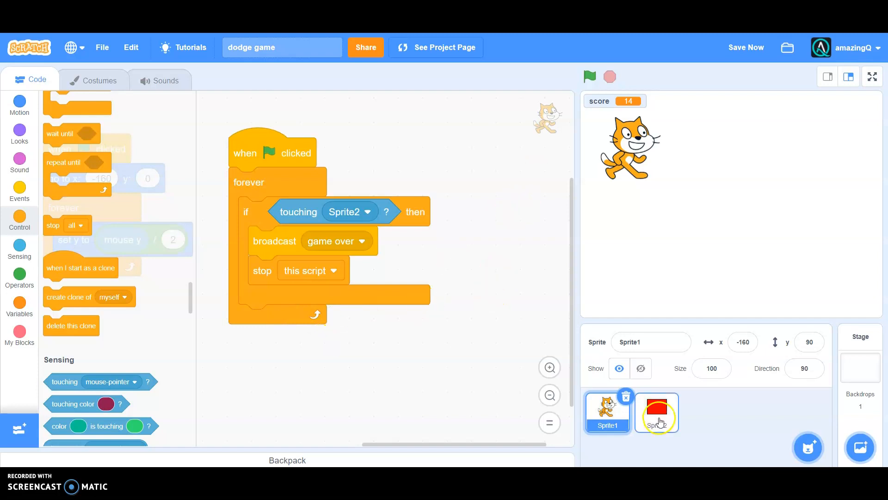
Give Sprite2 a 'when I receive game over' script that stops this script
left_click(657, 412)
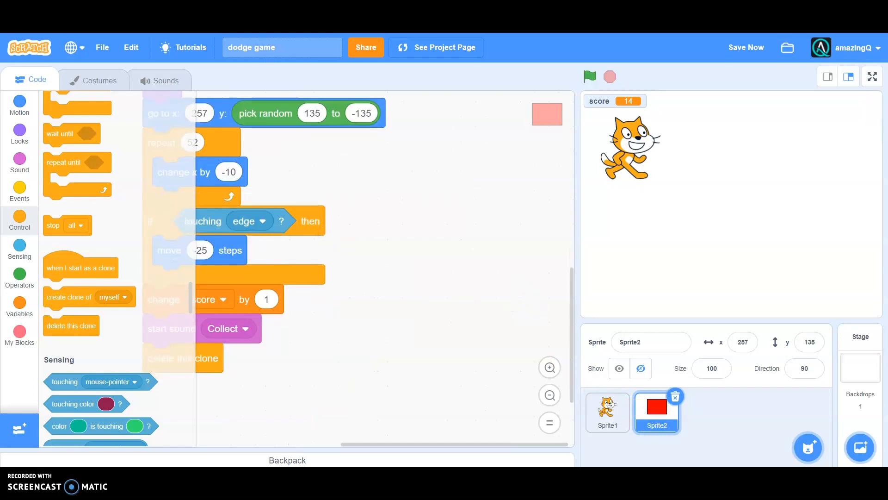
left_click(20, 185)
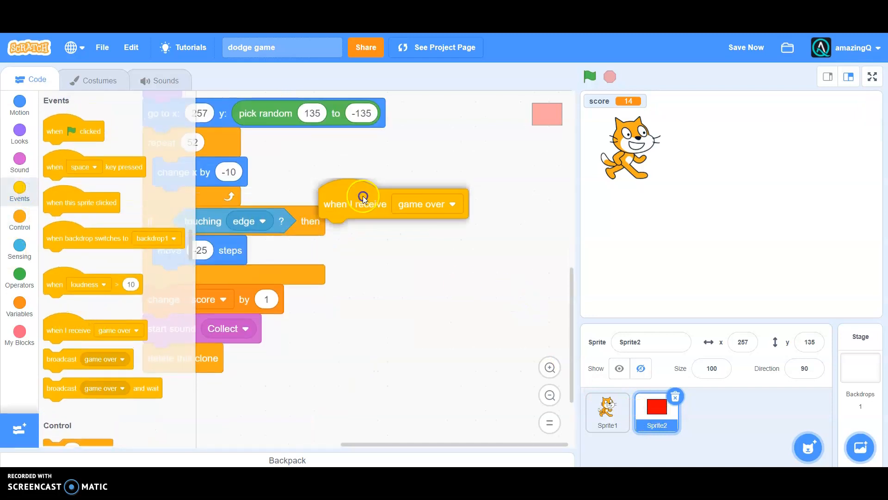
left_click(18, 219)
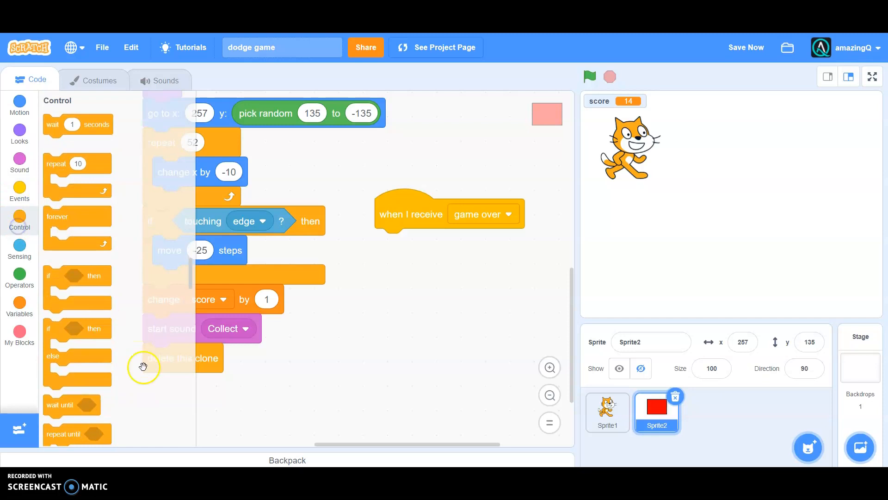
scroll("down", 3)
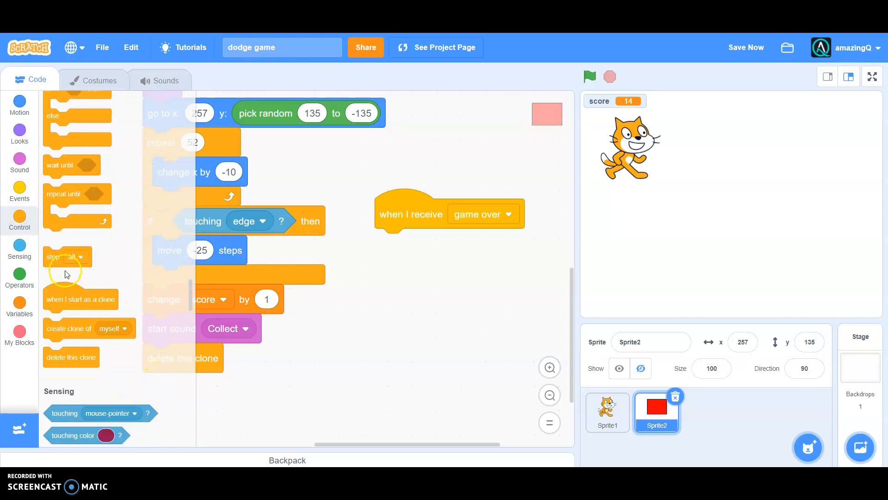
left_click_drag(59, 257, 346, 262)
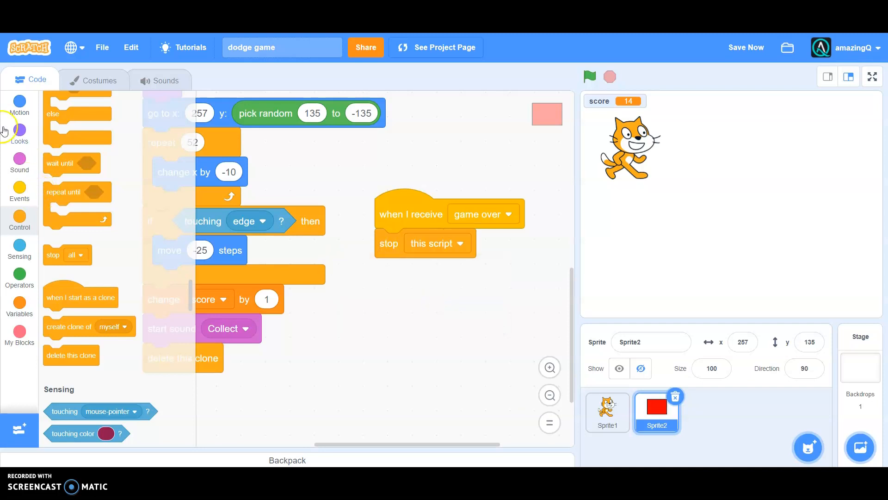
Insert 'stop all sounds' before the stop and run the game to test
left_click(19, 162)
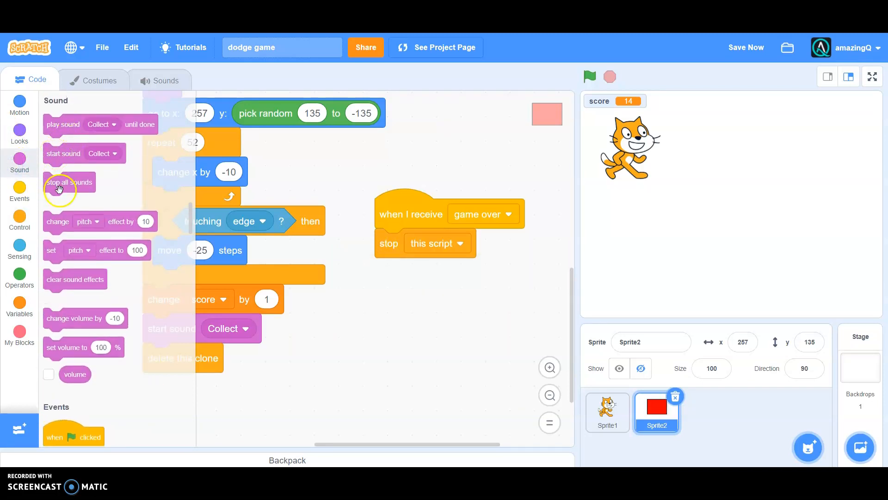
left_click_drag(69, 183, 418, 242)
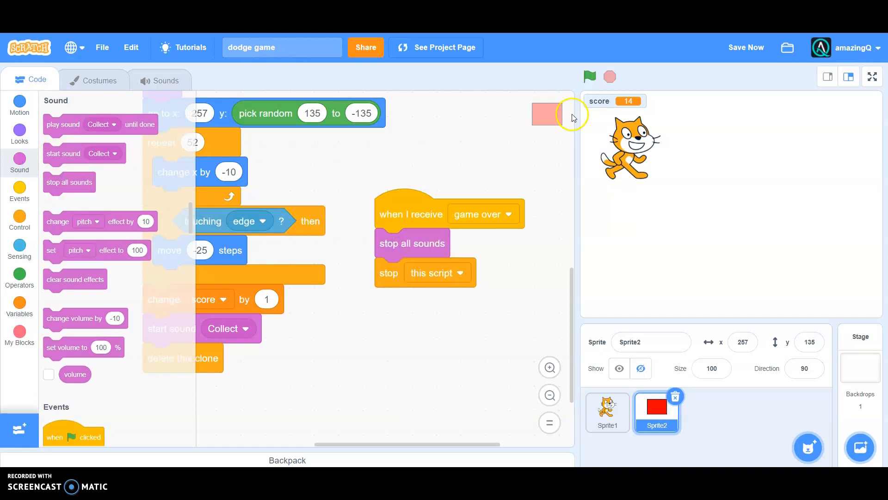
left_click(591, 76)
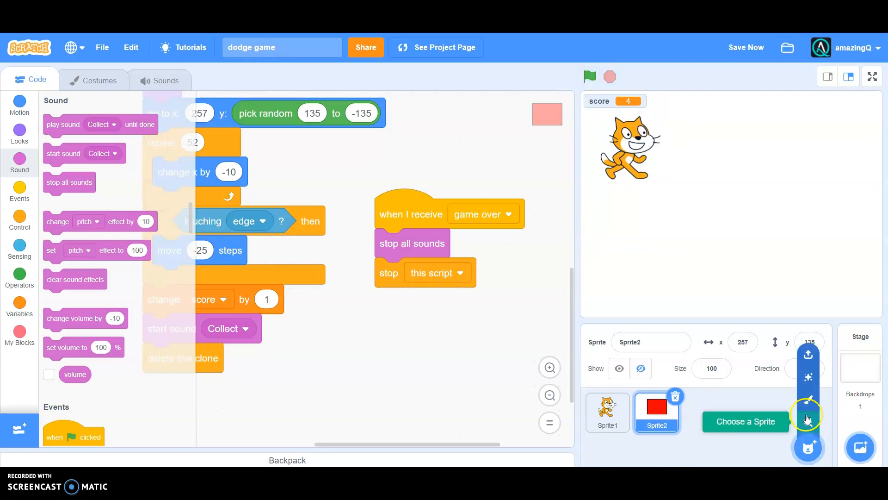
Paint a new third sprite whose costume is a large black rectangle covering the stage
left_click(809, 417)
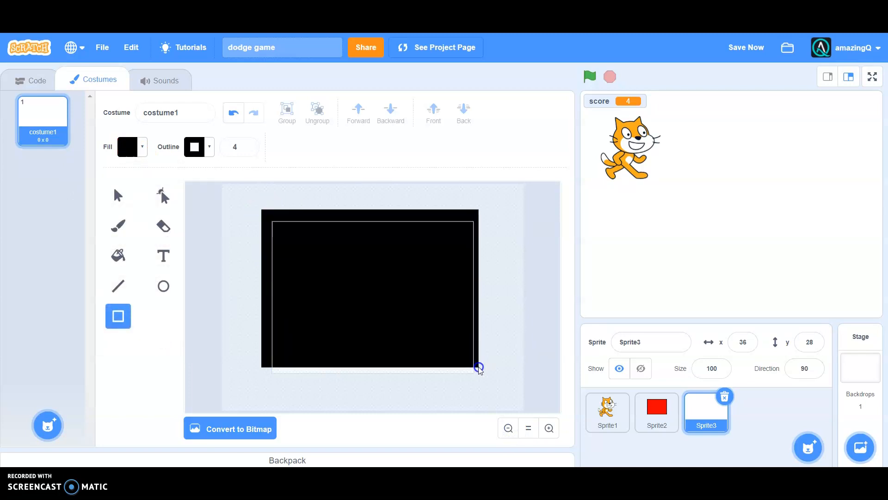
left_click_drag(479, 367, 484, 384)
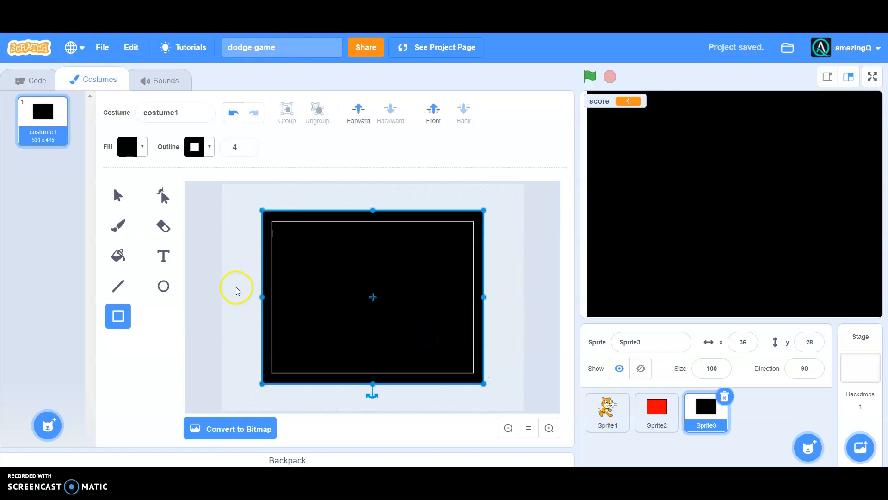
Write 'Game Over!' in white text on the black costume
left_click(163, 256)
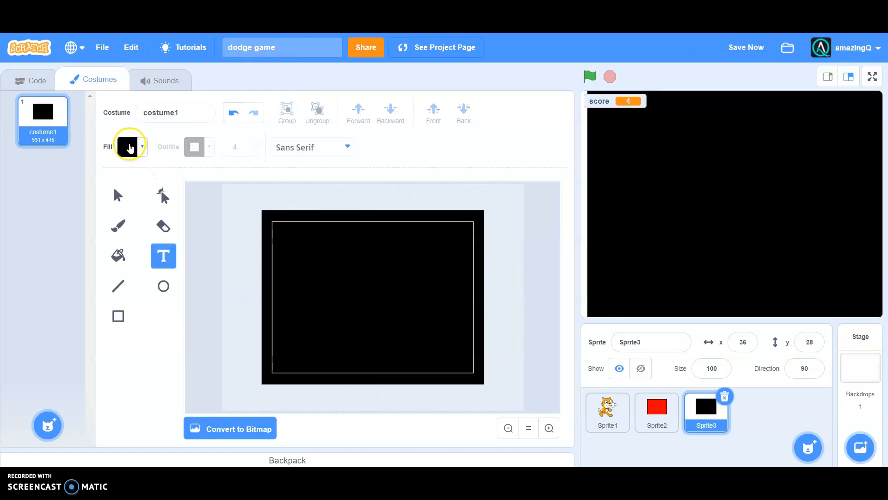
left_click(129, 146)
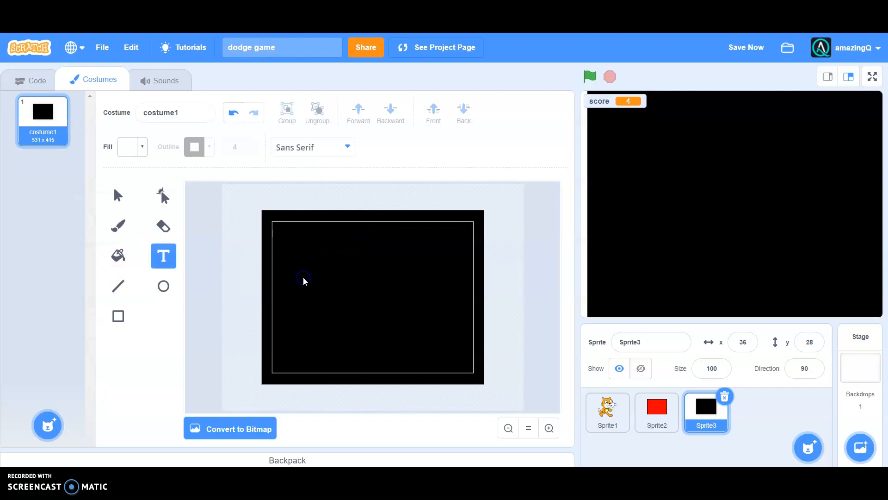
type("Game")
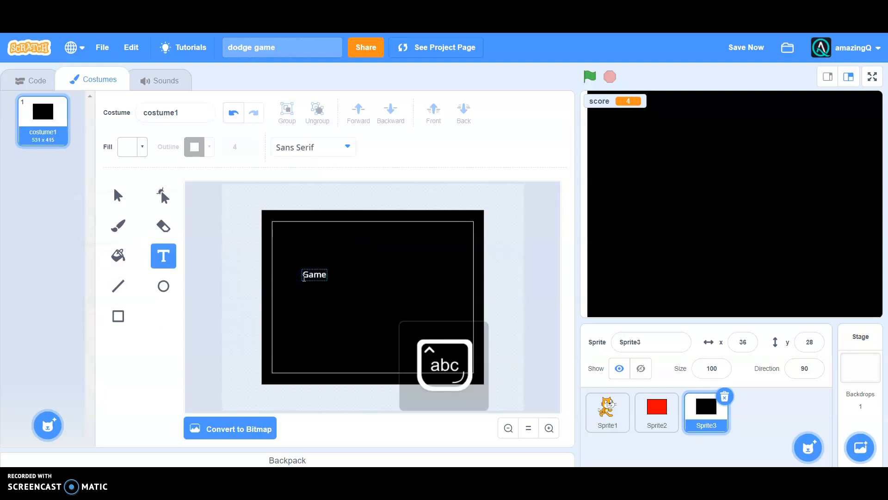
type("Over")
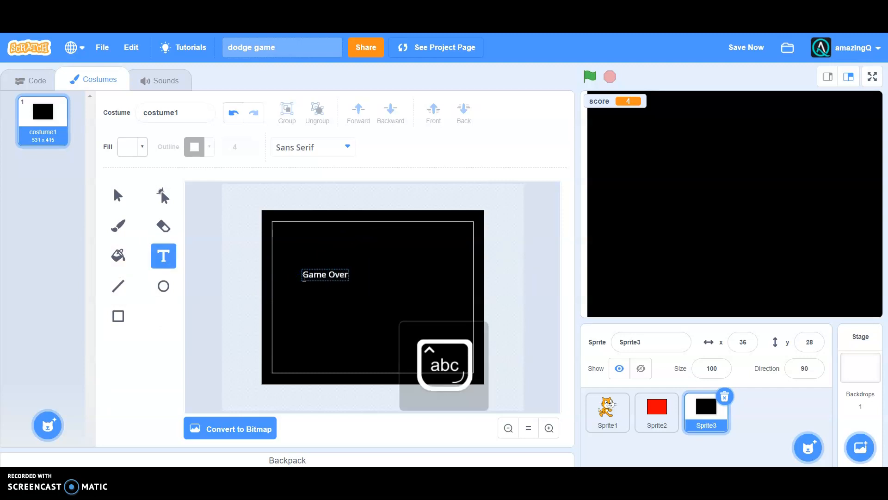
type("!")
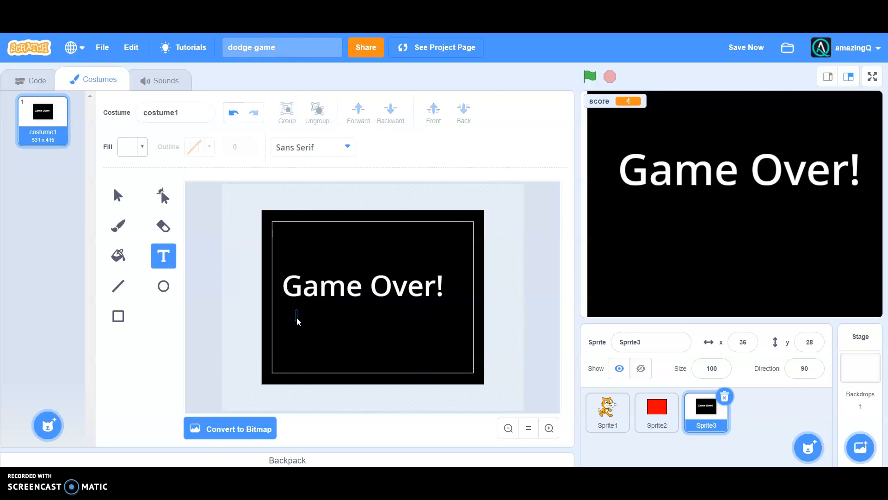
Add the line 'click the green flag to try again!' below it and return to the code
type("click the gree")
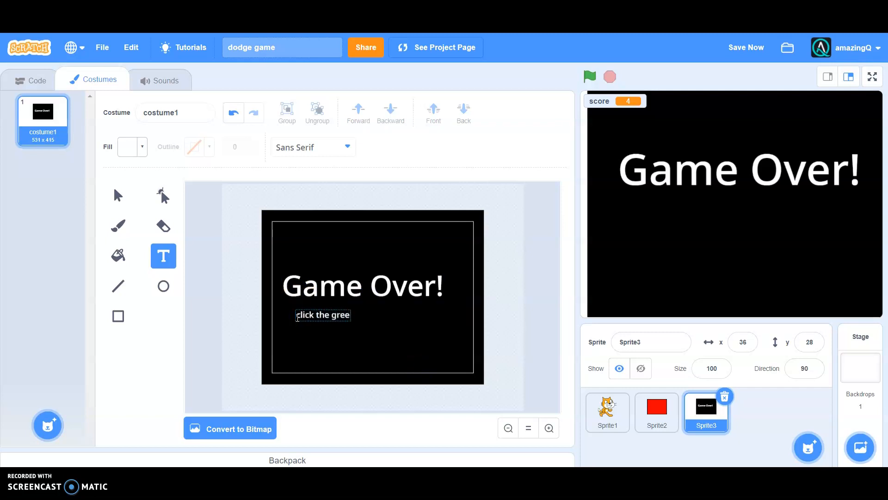
type("n fl")
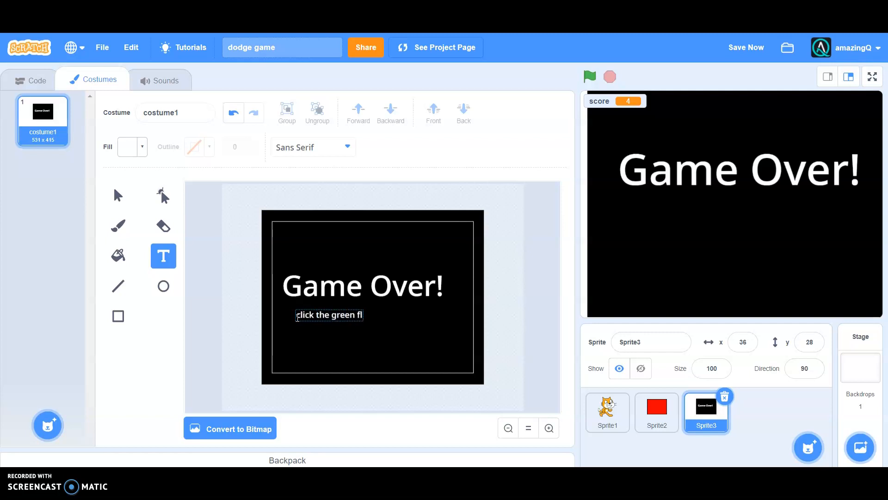
type("ag to")
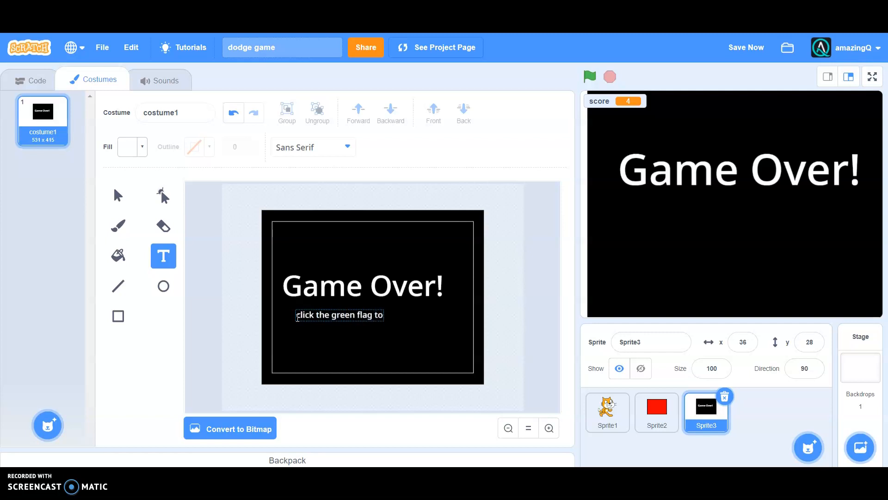
type("try a")
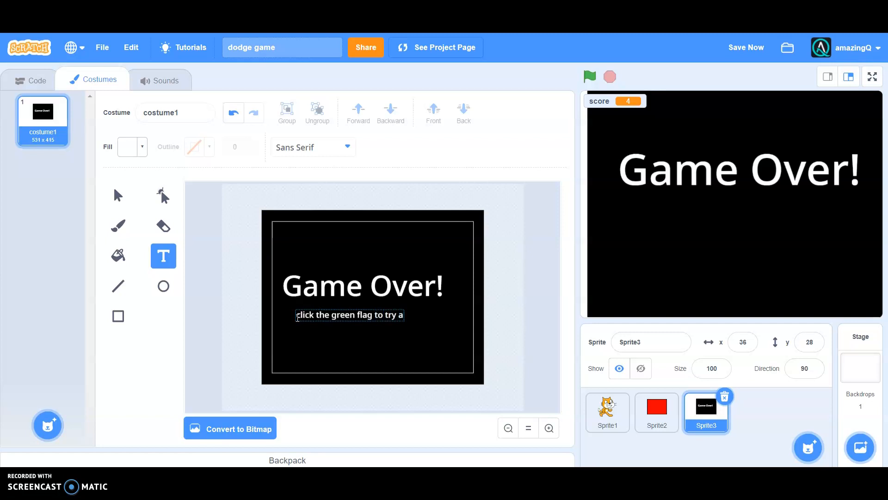
type("gain!")
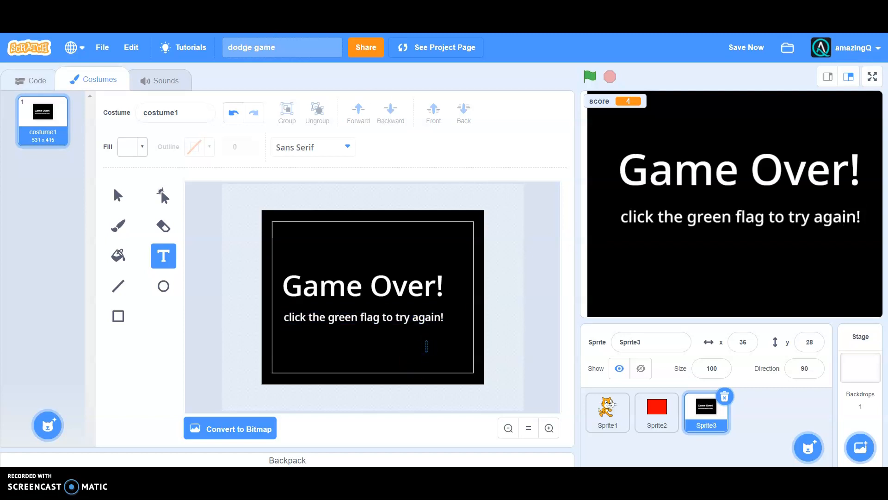
left_click(38, 81)
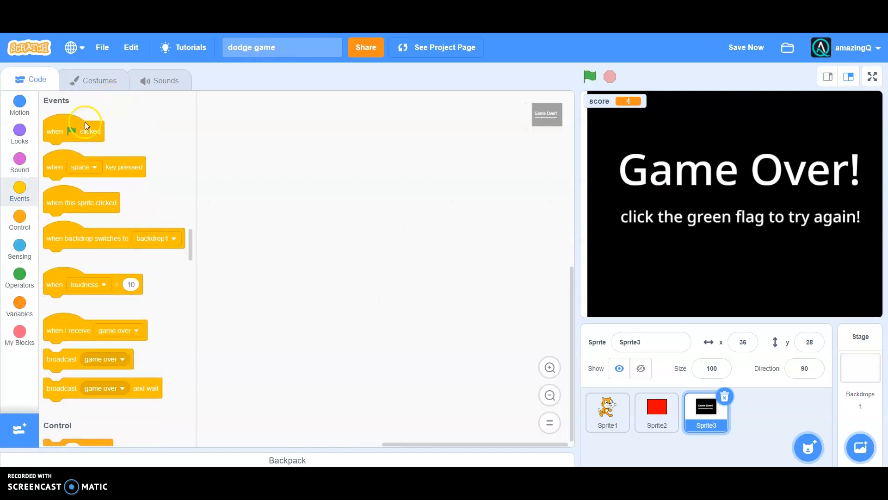
On green flag make Sprite3 go to x 20, y 14 and hide
left_click_drag(74, 131, 261, 158)
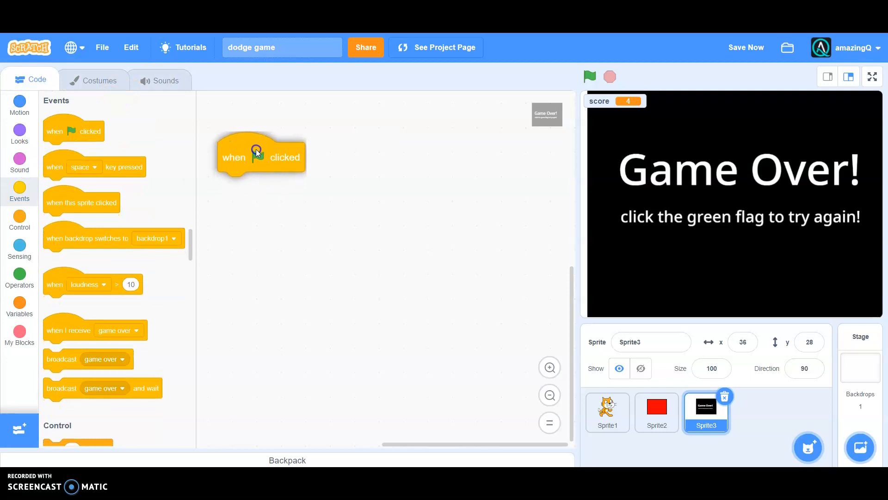
left_click(19, 131)
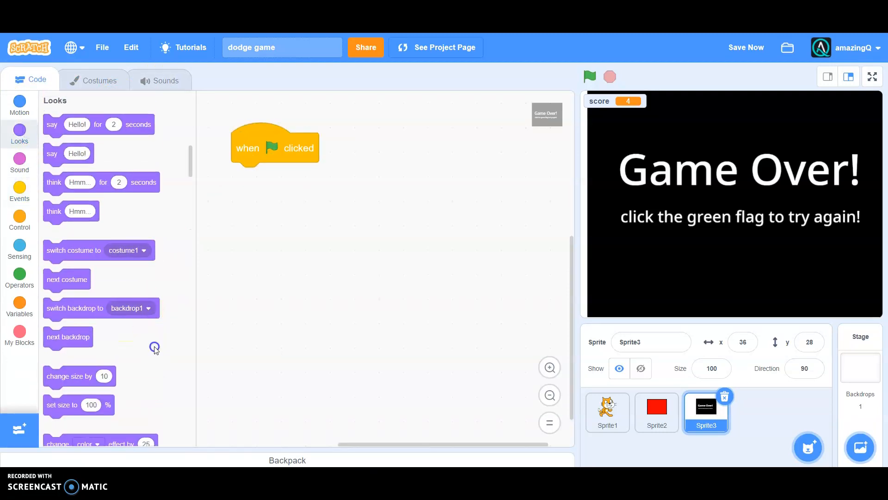
left_click_drag(53, 387, 238, 199)
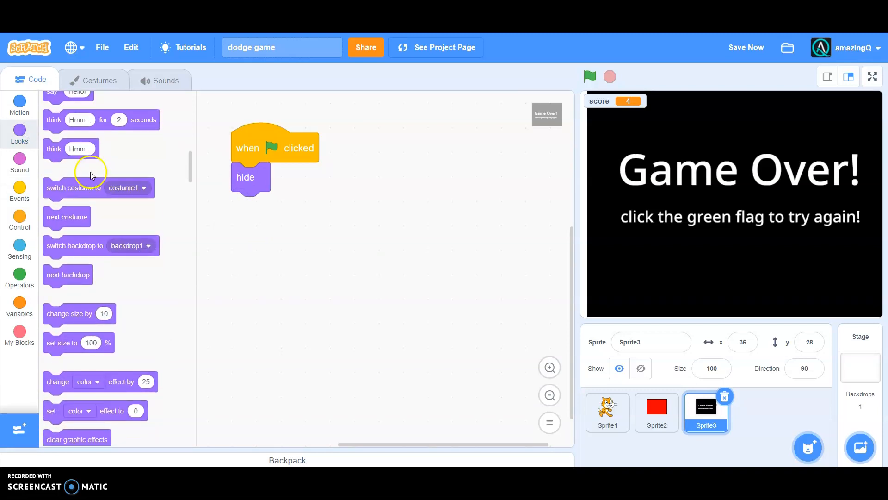
left_click(19, 105)
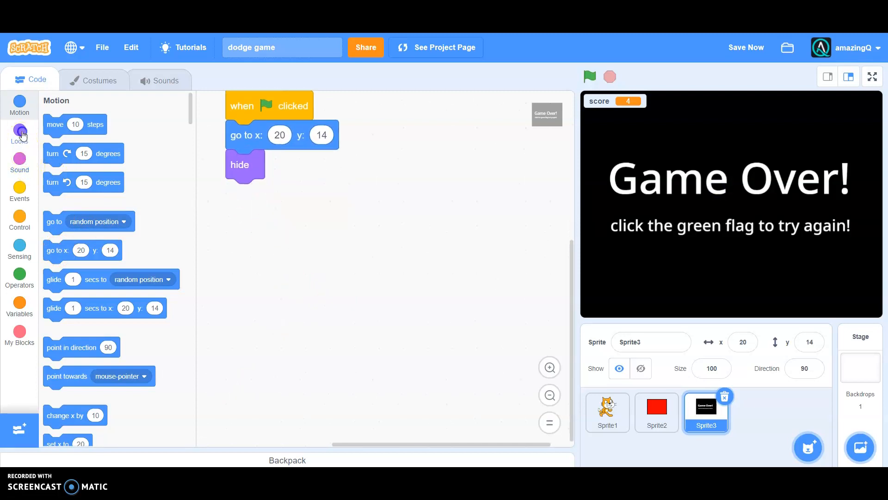
Set Sprite3's ghost effect to 100 at start so it begins fully transparent
left_click(19, 133)
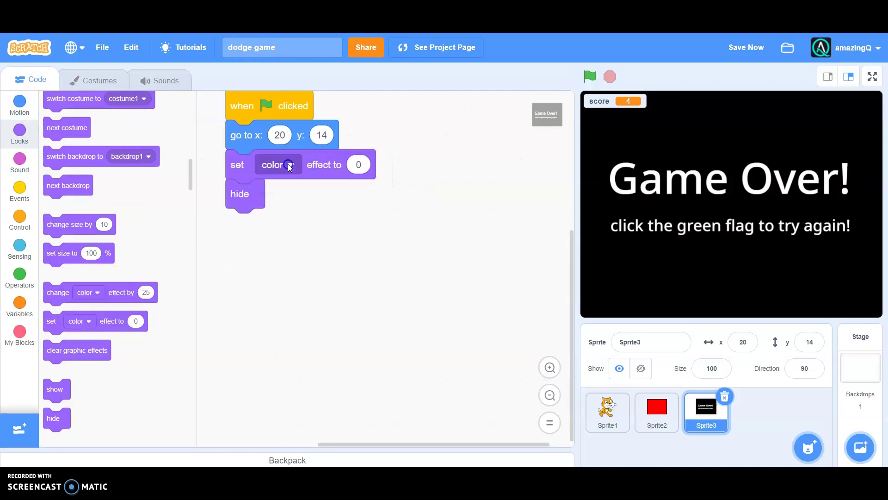
left_click(287, 165)
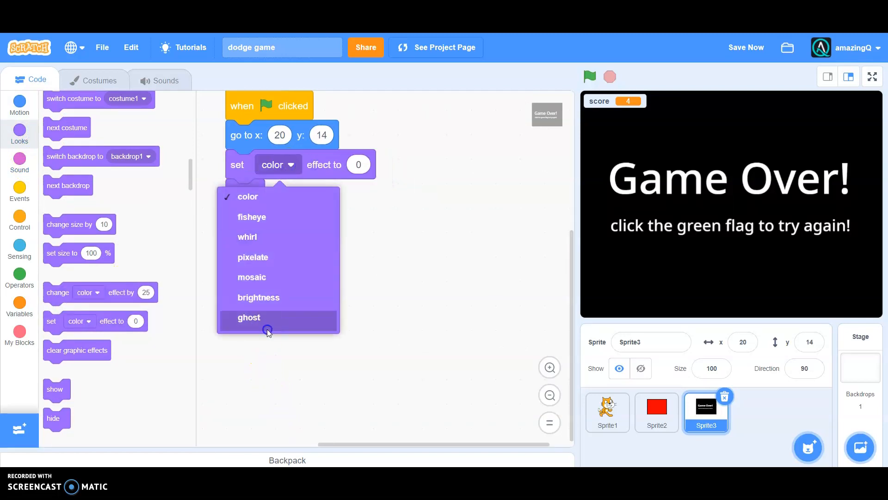
left_click(249, 317)
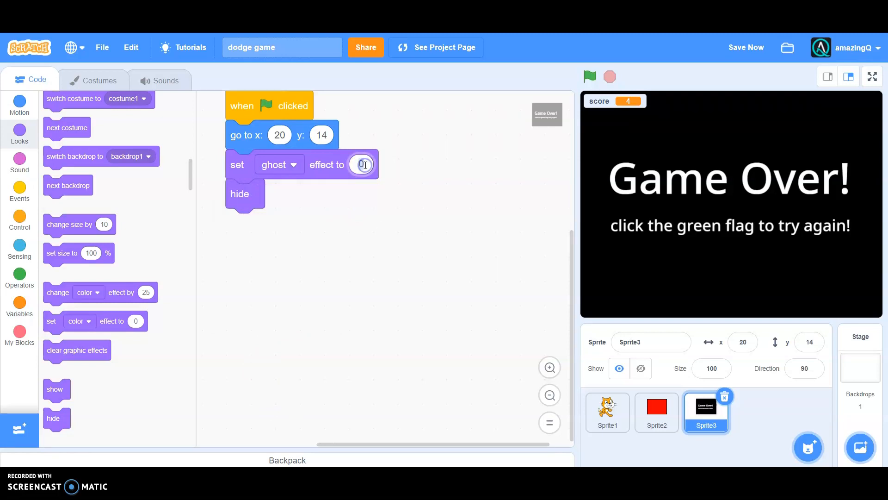
type("100")
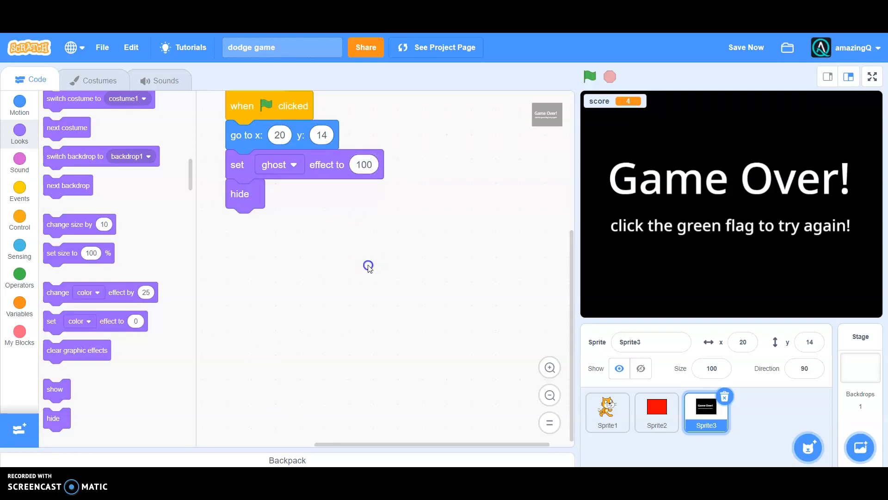
left_click(20, 191)
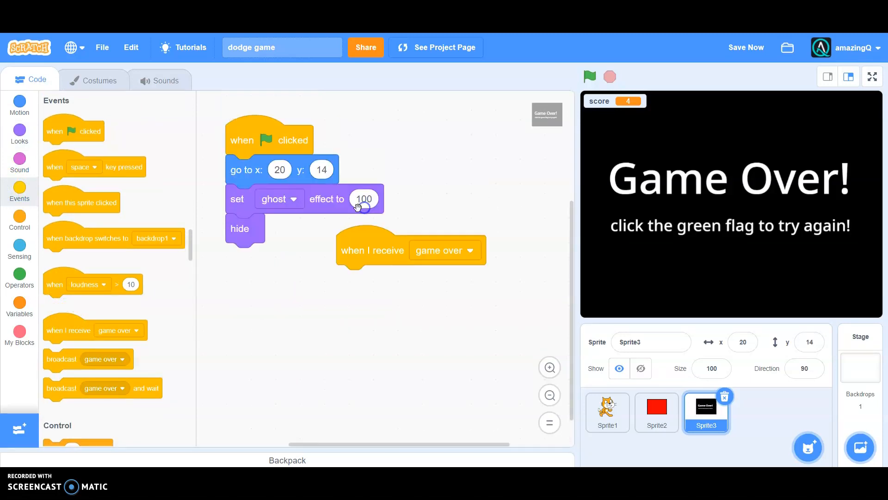
On game over, show Sprite3 and repeat 50 times changing ghost effect by -2
left_click(19, 131)
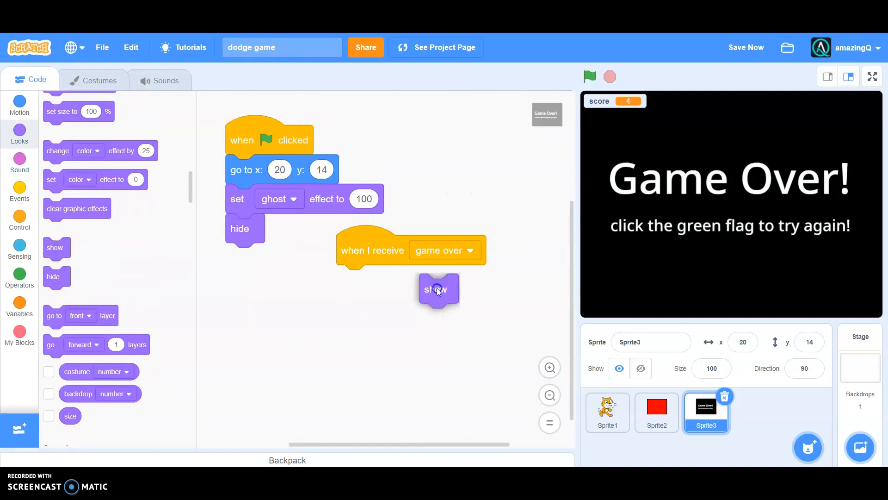
left_click_drag(438, 289, 351, 279)
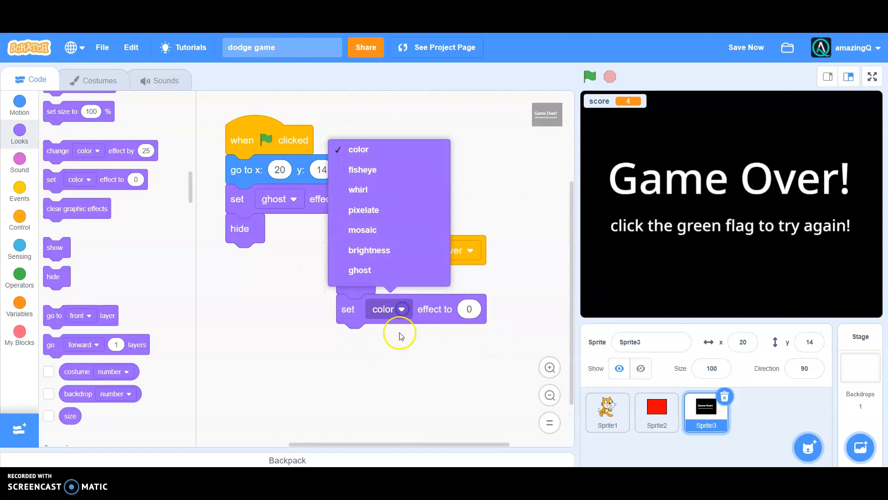
left_click(360, 270)
type("100")
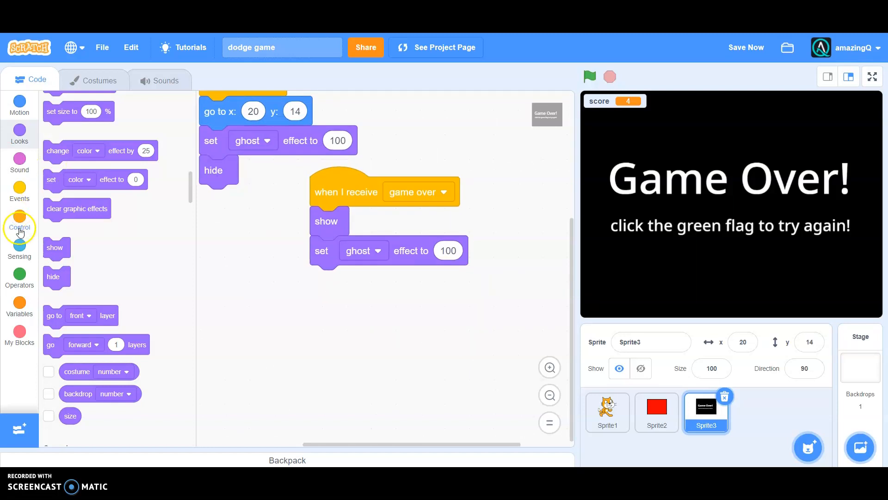
left_click(19, 228)
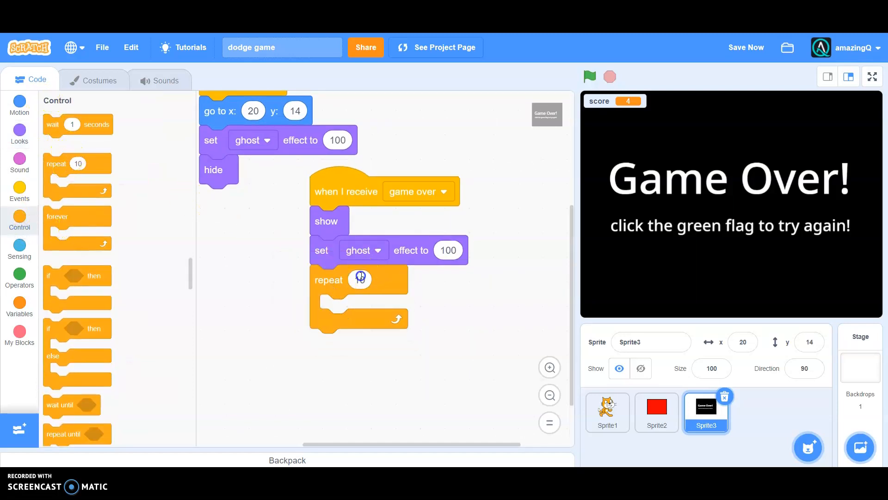
type("50")
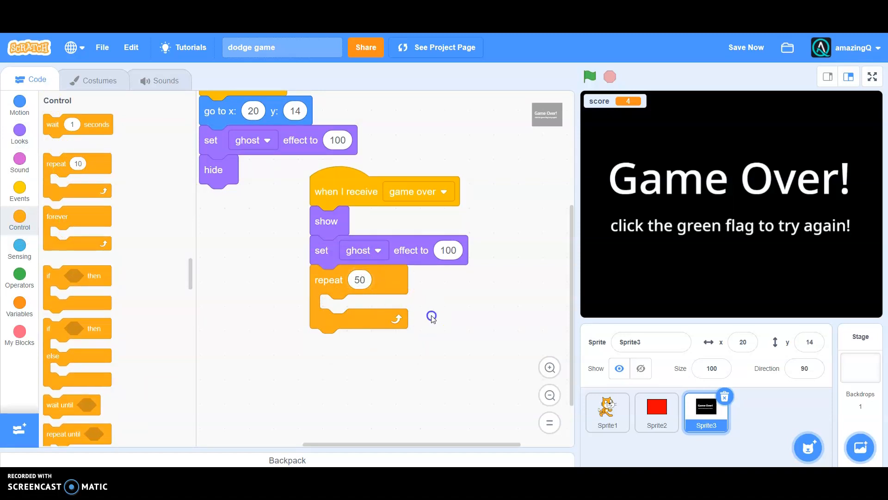
left_click(18, 131)
type("-2")
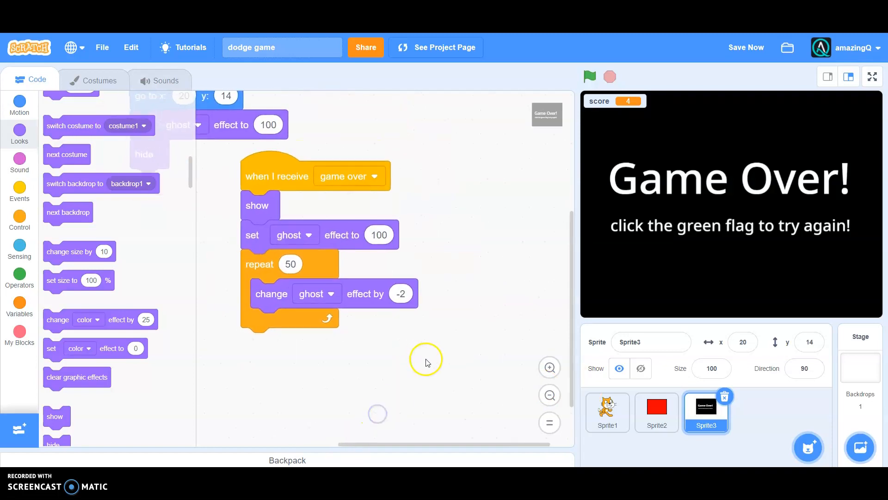
Test-run the game from the cat sprite, stop it, then select the red rectangle sprite
left_click(607, 413)
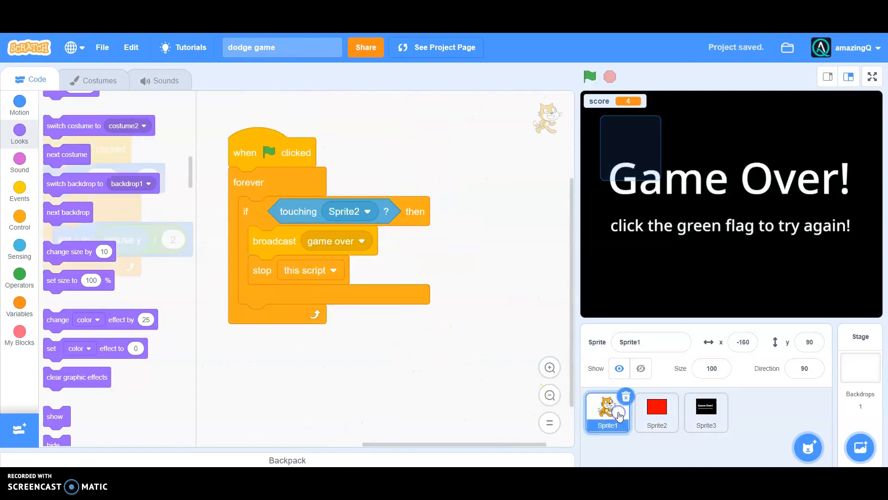
left_click(590, 76)
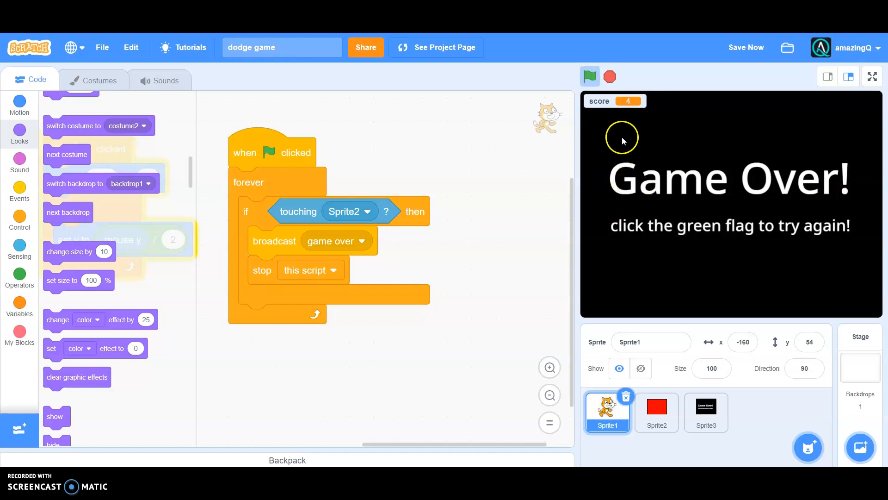
left_click(590, 76)
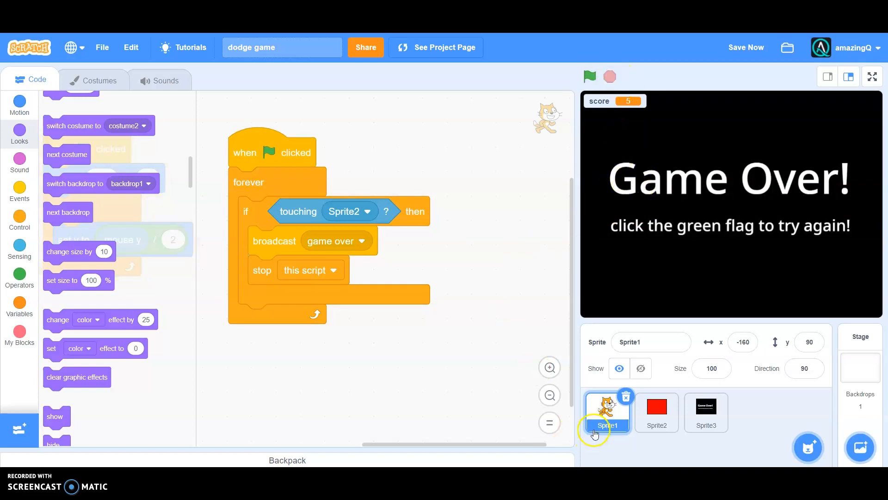
left_click(657, 411)
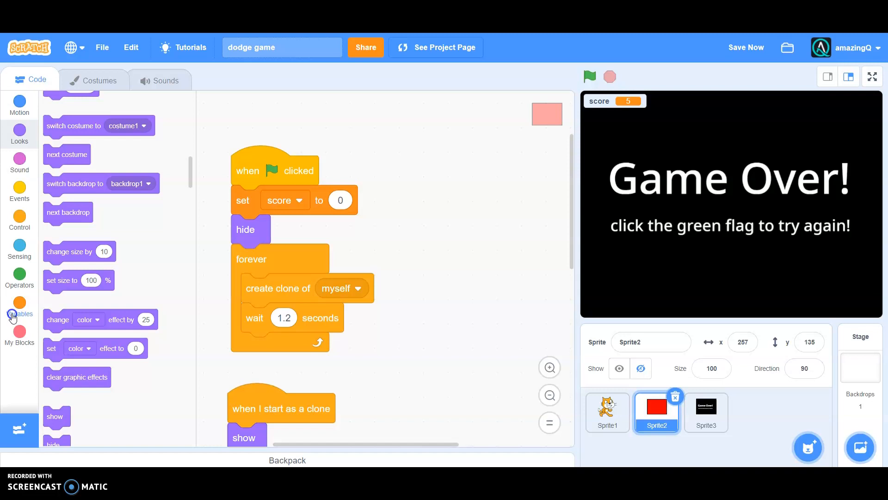
Create a variable named lose? for all sprites
left_click(20, 301)
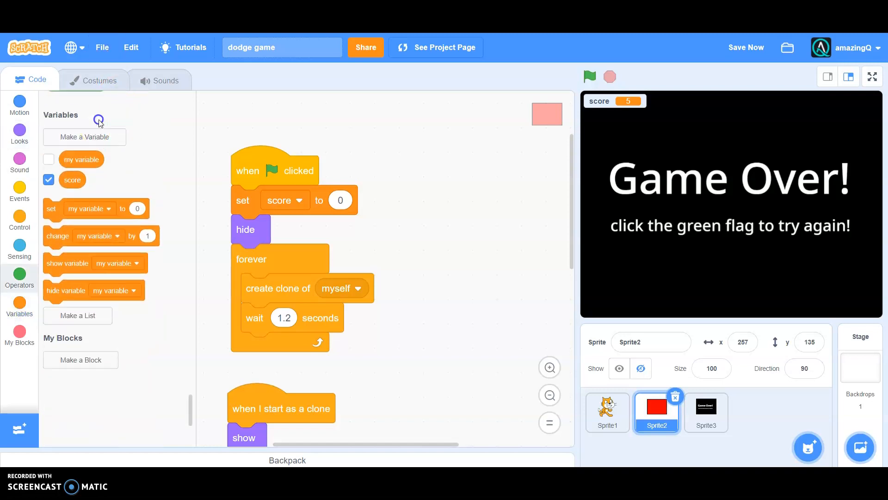
left_click(84, 137)
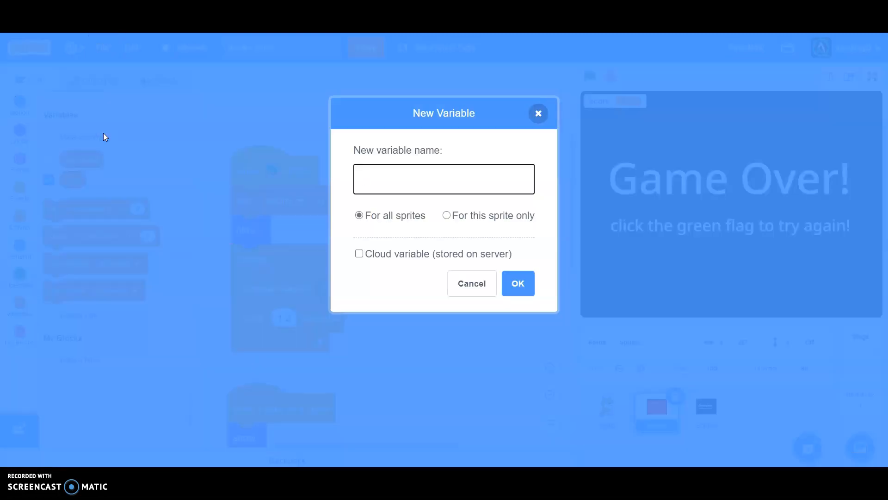
type("lose?")
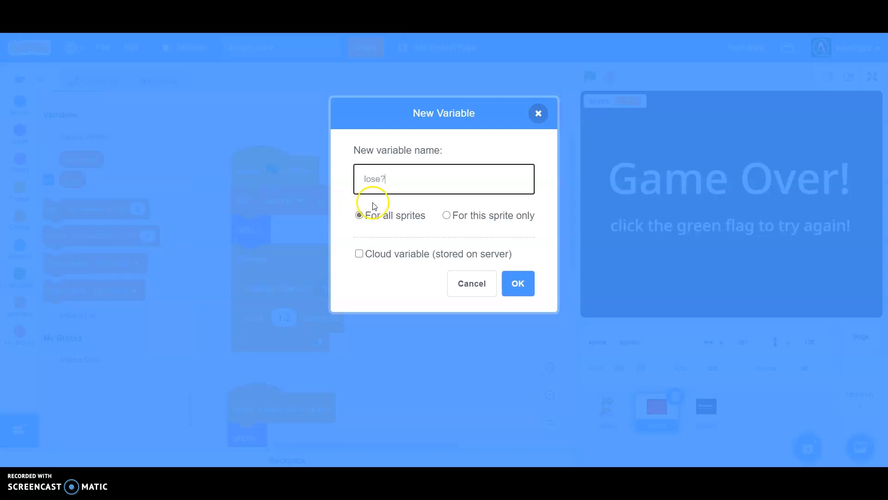
left_click(518, 283)
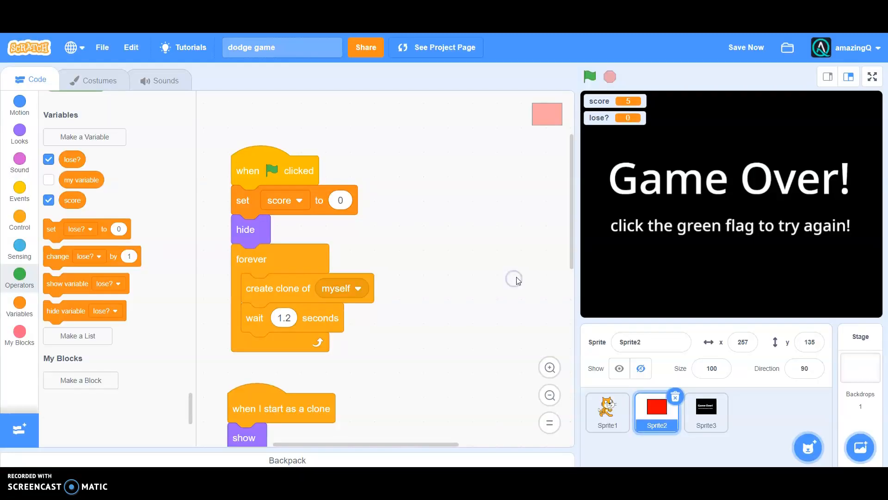
mouse_move(19, 227)
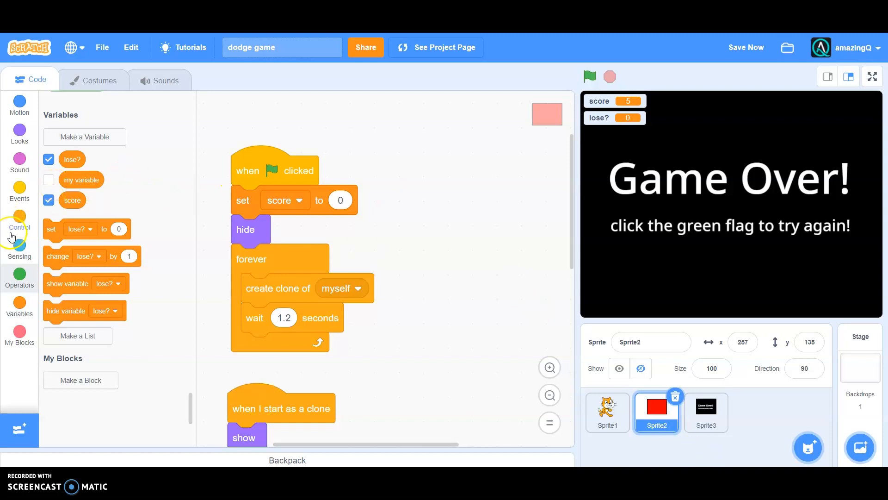
Set lose? to no at start and wrap clone spawning in a repeat-until with an equals condition
left_click_drag(85, 229, 283, 230)
type("no")
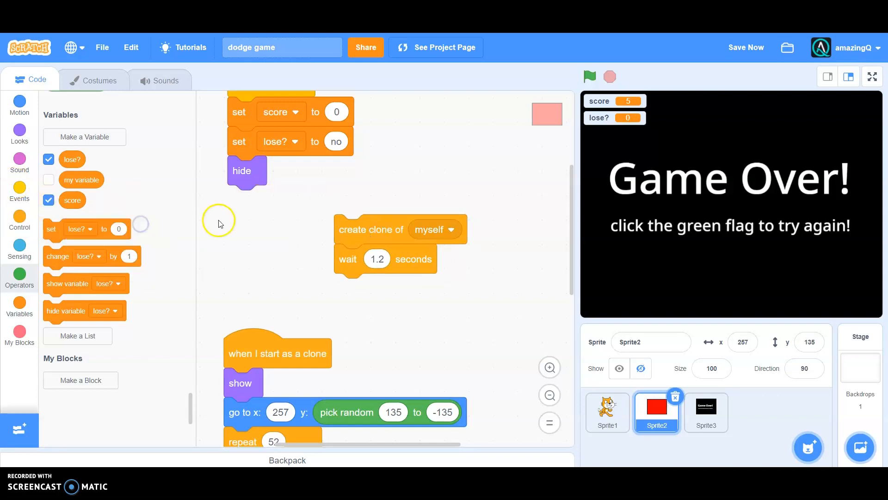
left_click(19, 217)
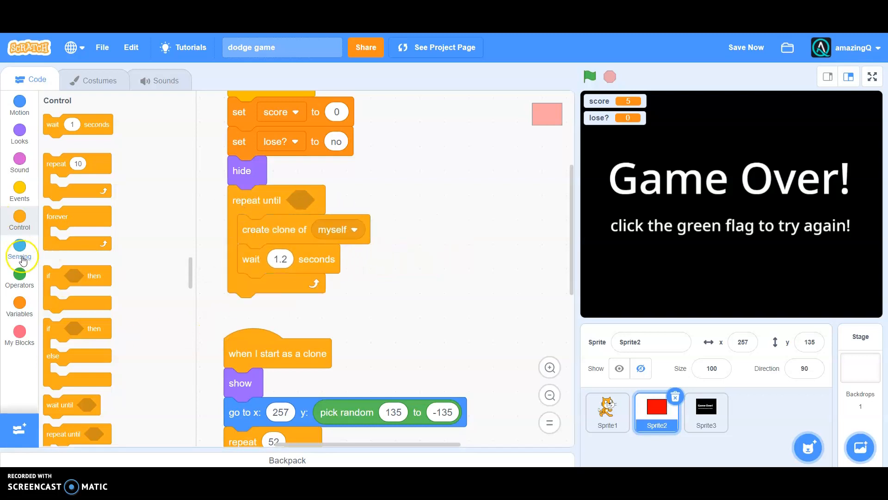
left_click(19, 255)
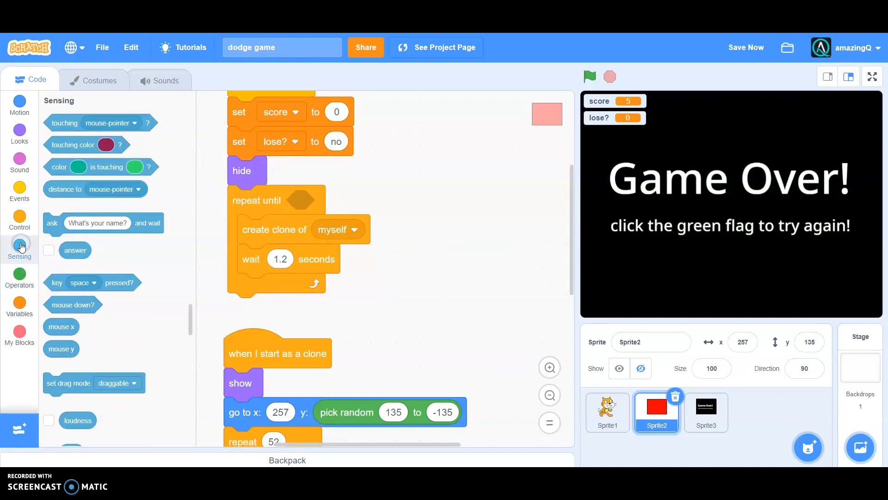
left_click(18, 273)
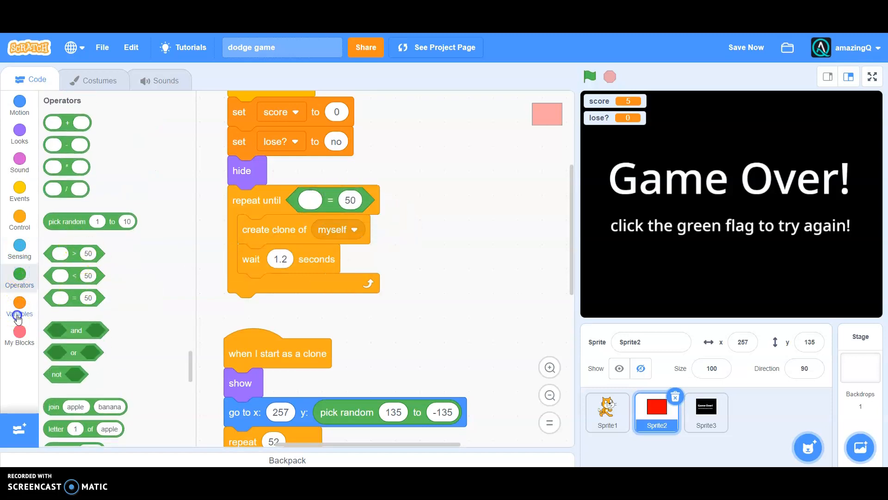
left_click(18, 304)
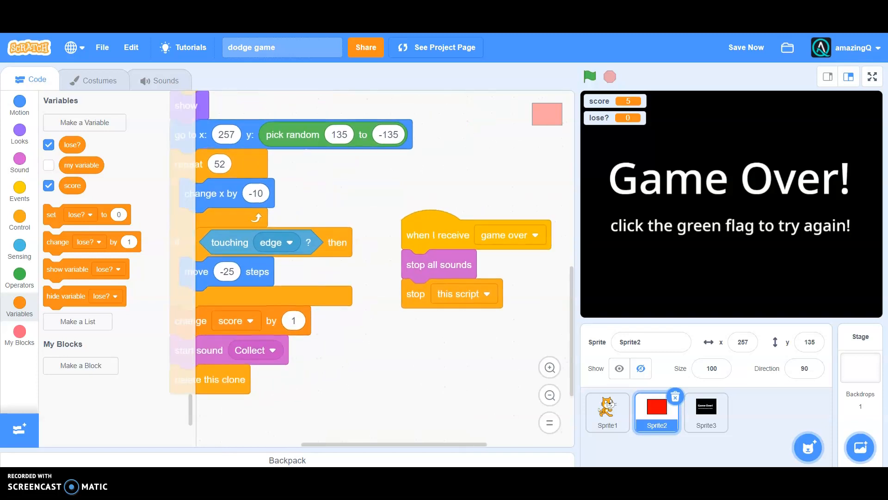
left_click(607, 413)
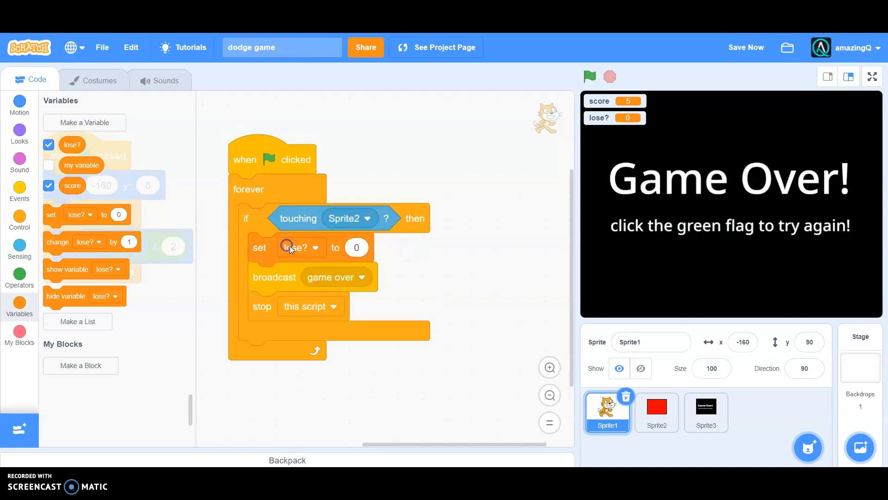
Have the cat set lose? to yes on touch, save, hide the lose? readout and go full screen
left_click(356, 248)
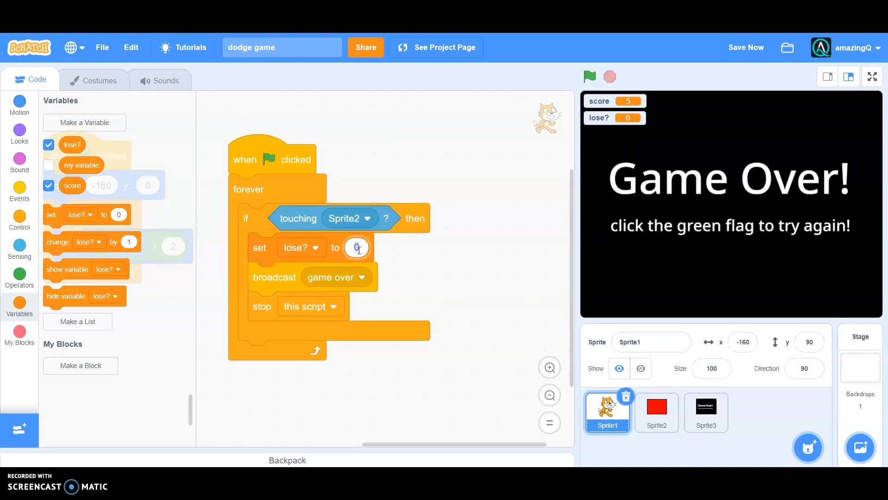
type("yes")
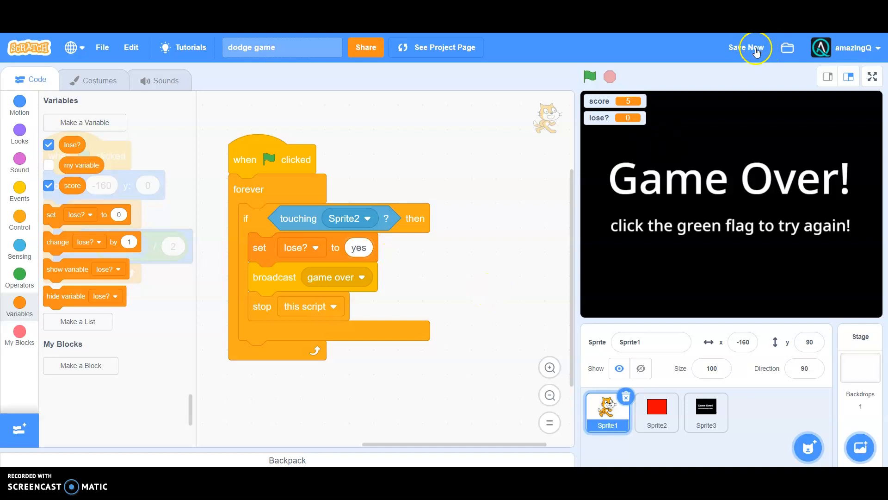
left_click(747, 48)
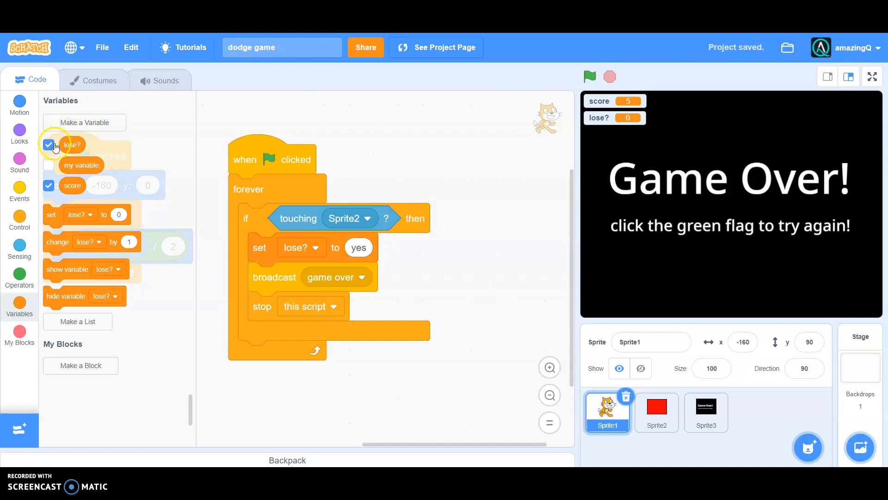
left_click(48, 145)
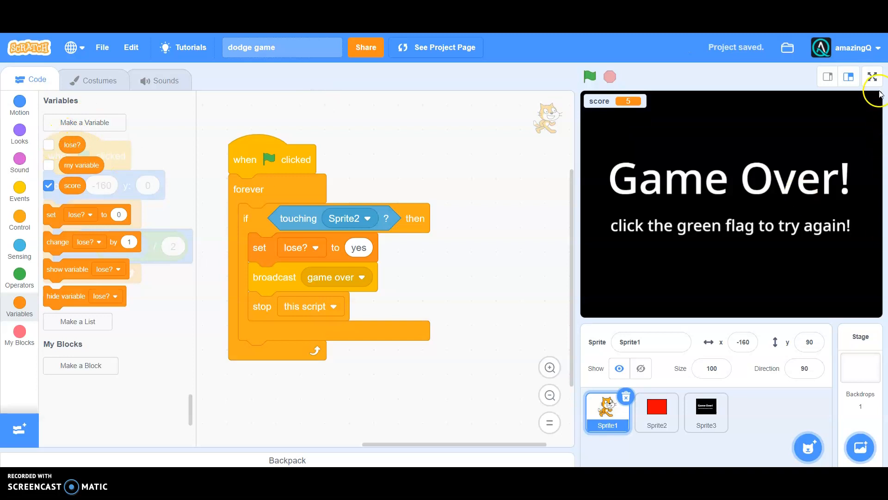
left_click(872, 76)
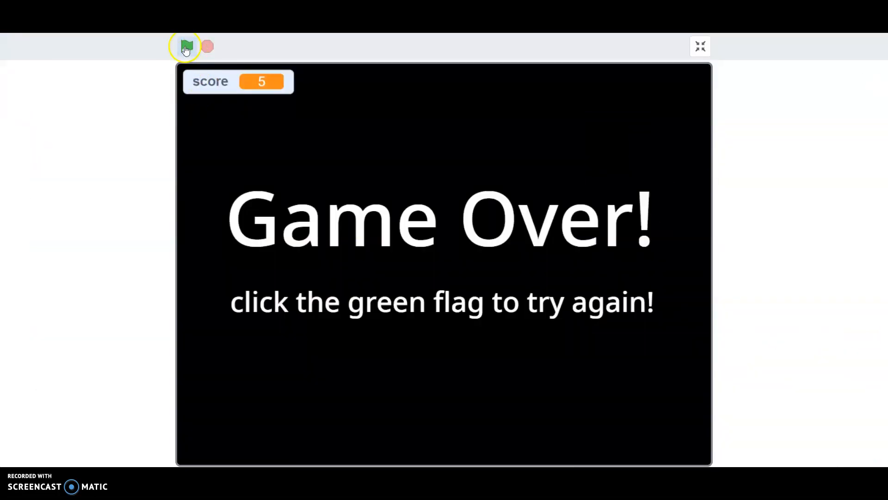
Play several full-screen test rounds of the dodge game until Game Over
left_click(186, 46)
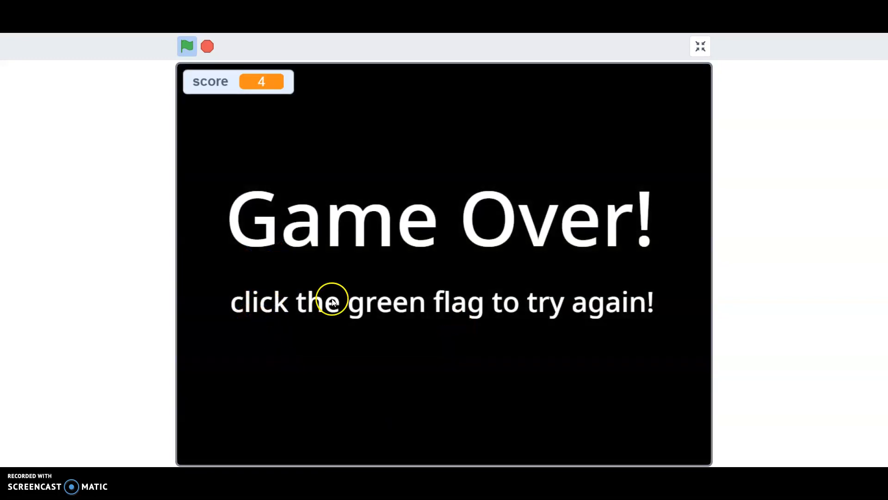
left_click(187, 46)
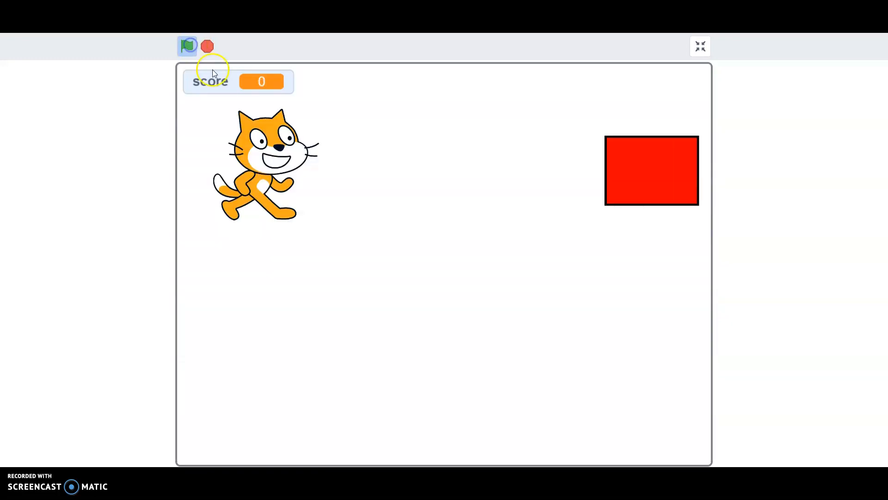
left_click(187, 47)
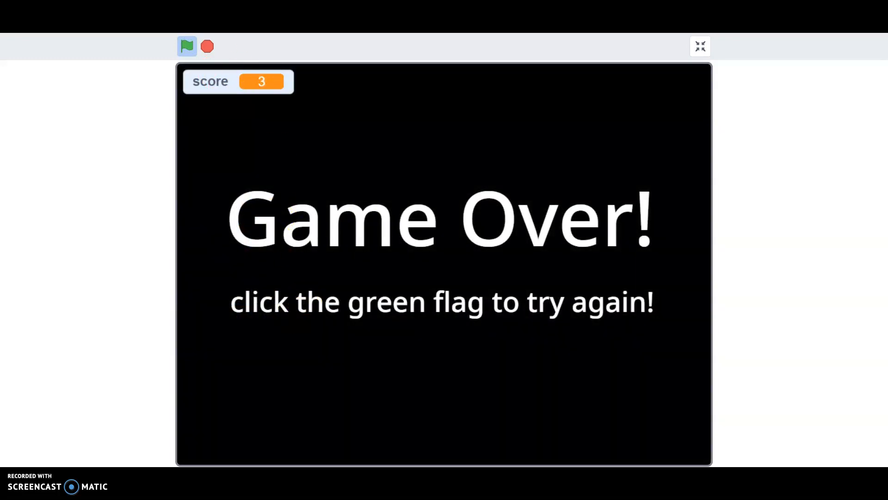
left_click(187, 46)
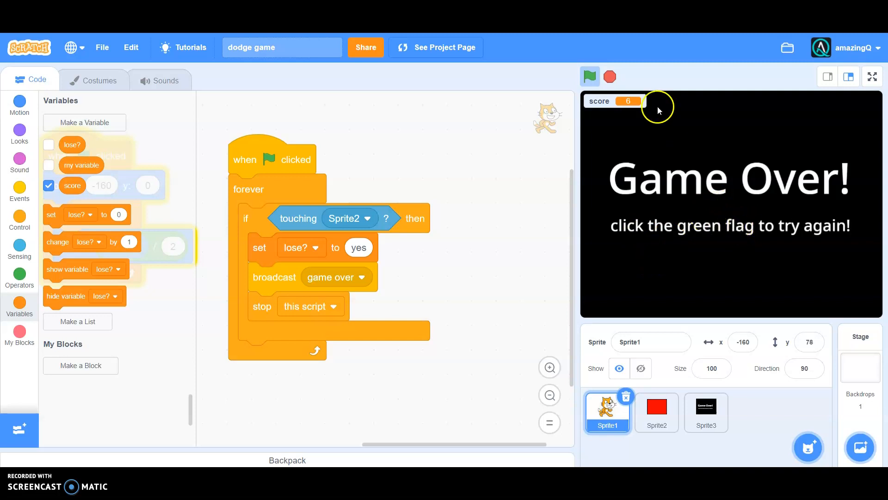
Restart the game from the green flag for another test round on the regular stage
left_click(590, 76)
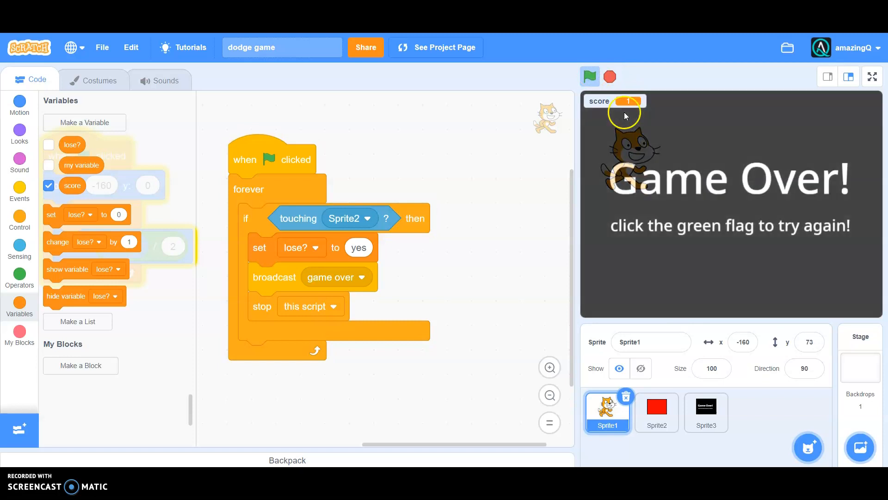
left_click(590, 75)
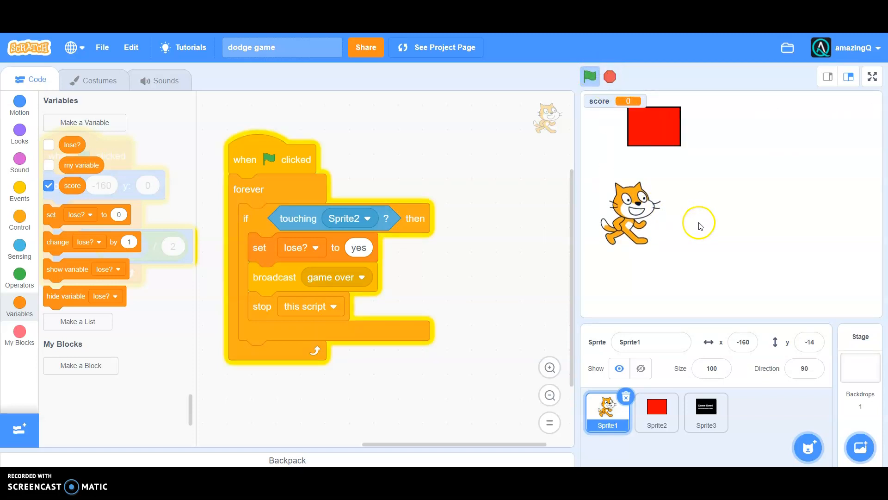
left_click(590, 76)
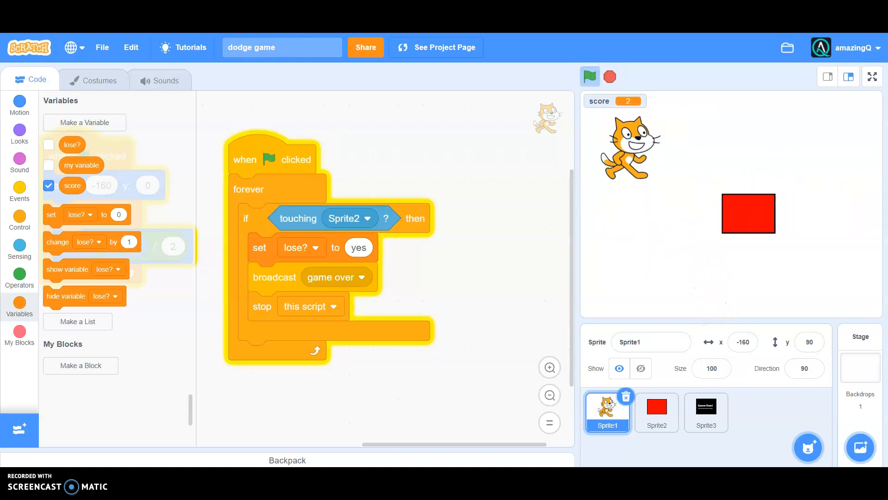